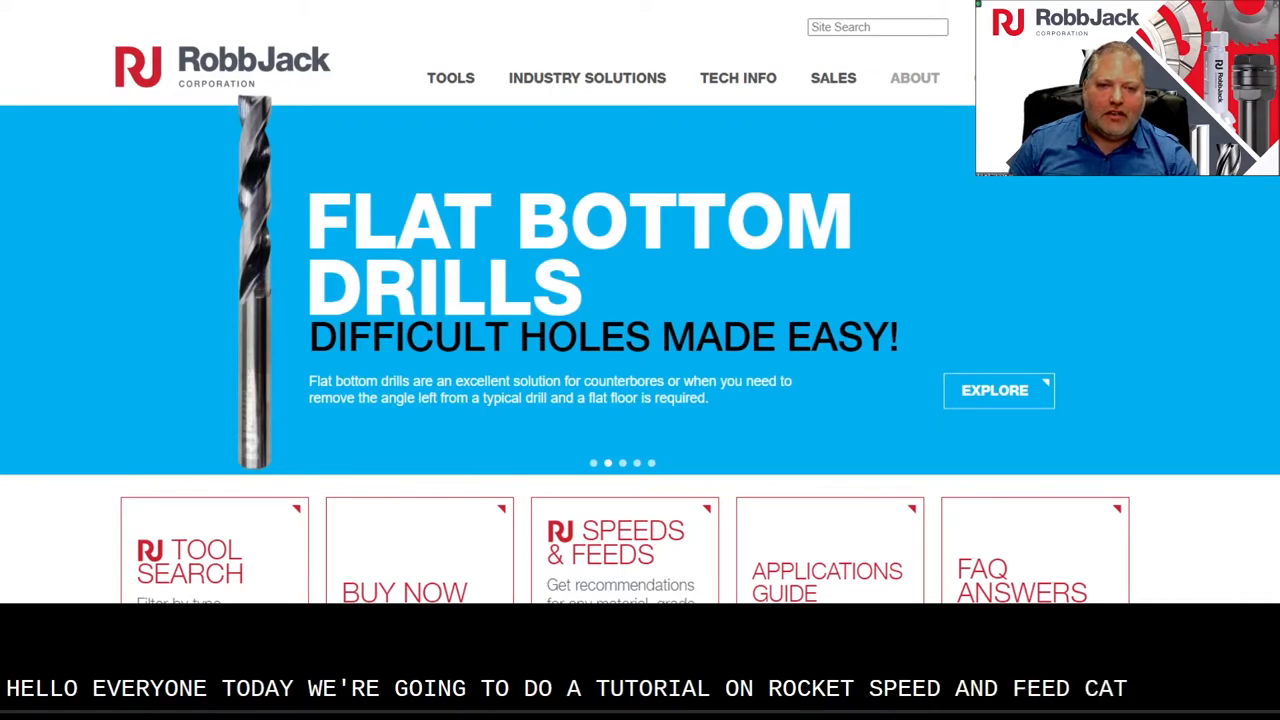
pyautogui.moveTo(865, 275)
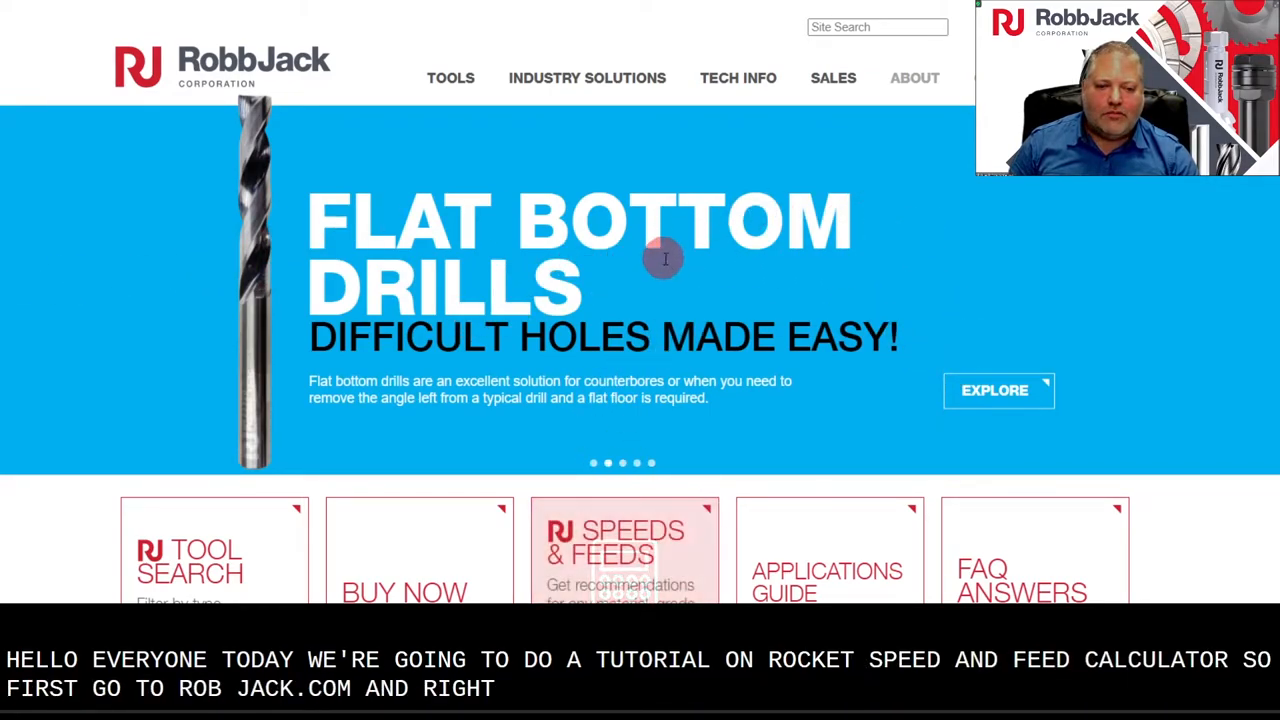
pyautogui.moveTo(675, 397)
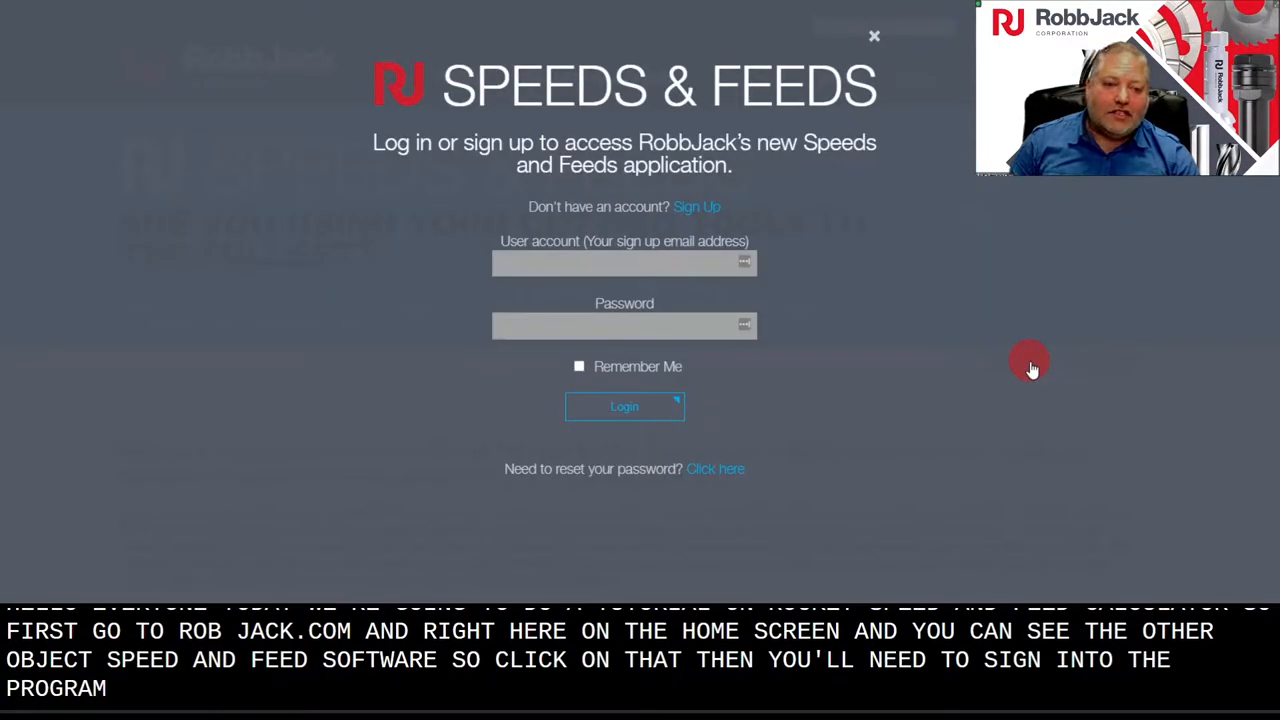
pyautogui.moveTo(700, 210)
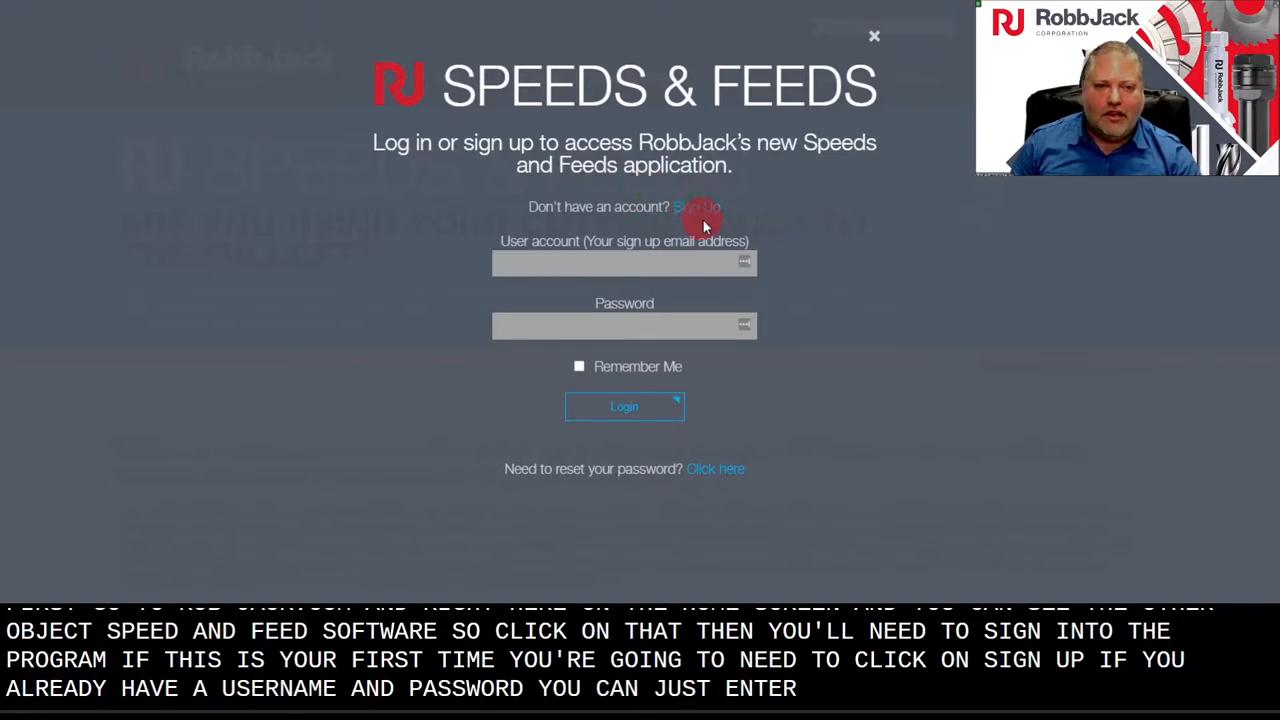
# - Follow the Sign Up link to replace the login prompt with an empty Signup form
pyautogui.click(697, 207)
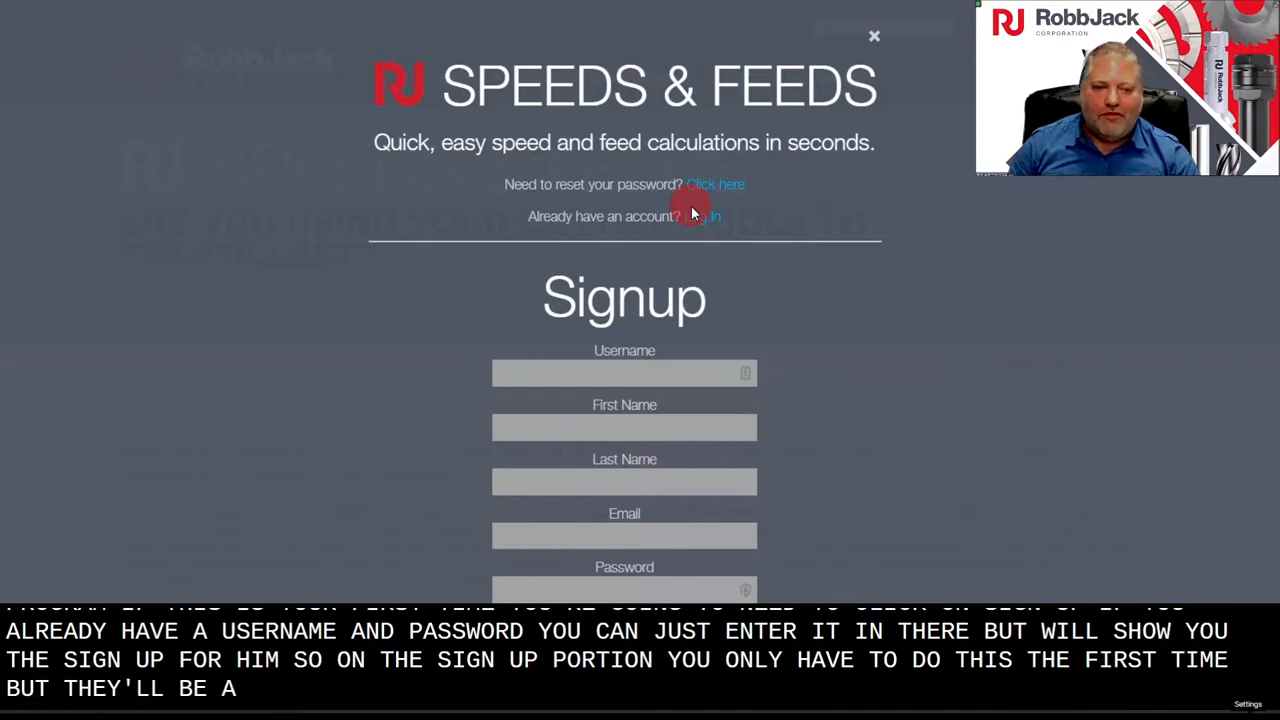
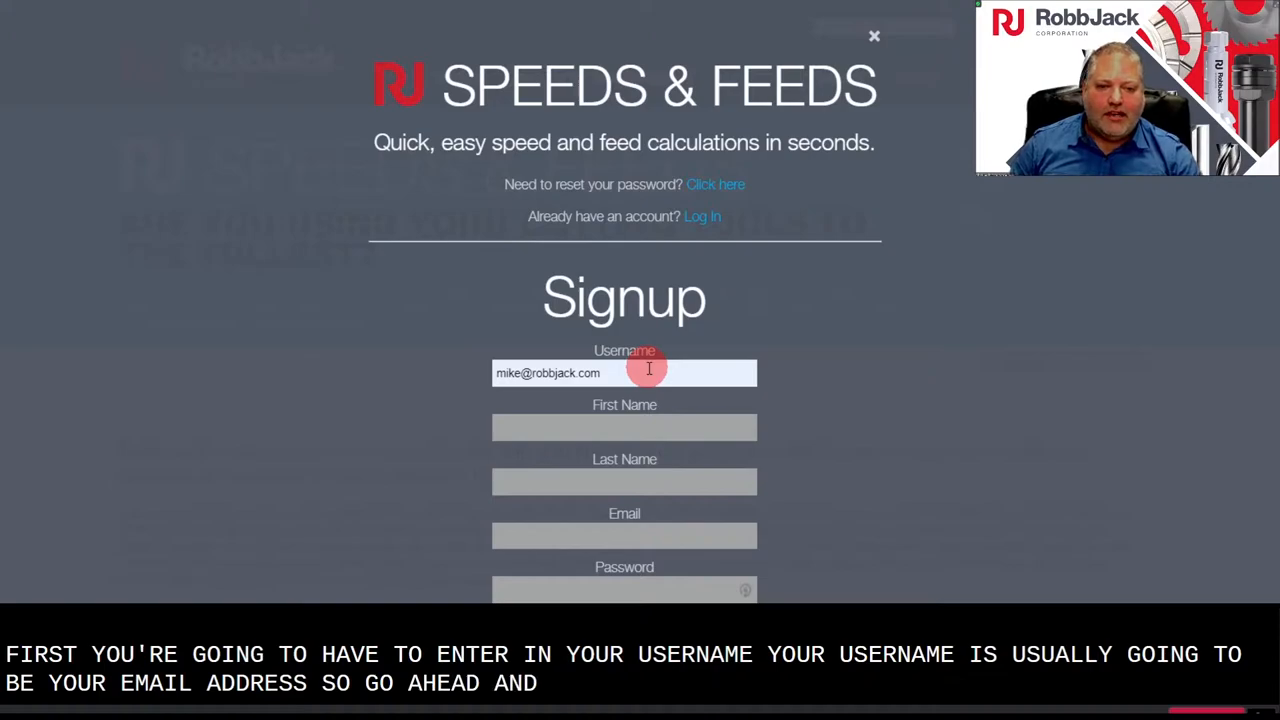
pyautogui.click(624, 427)
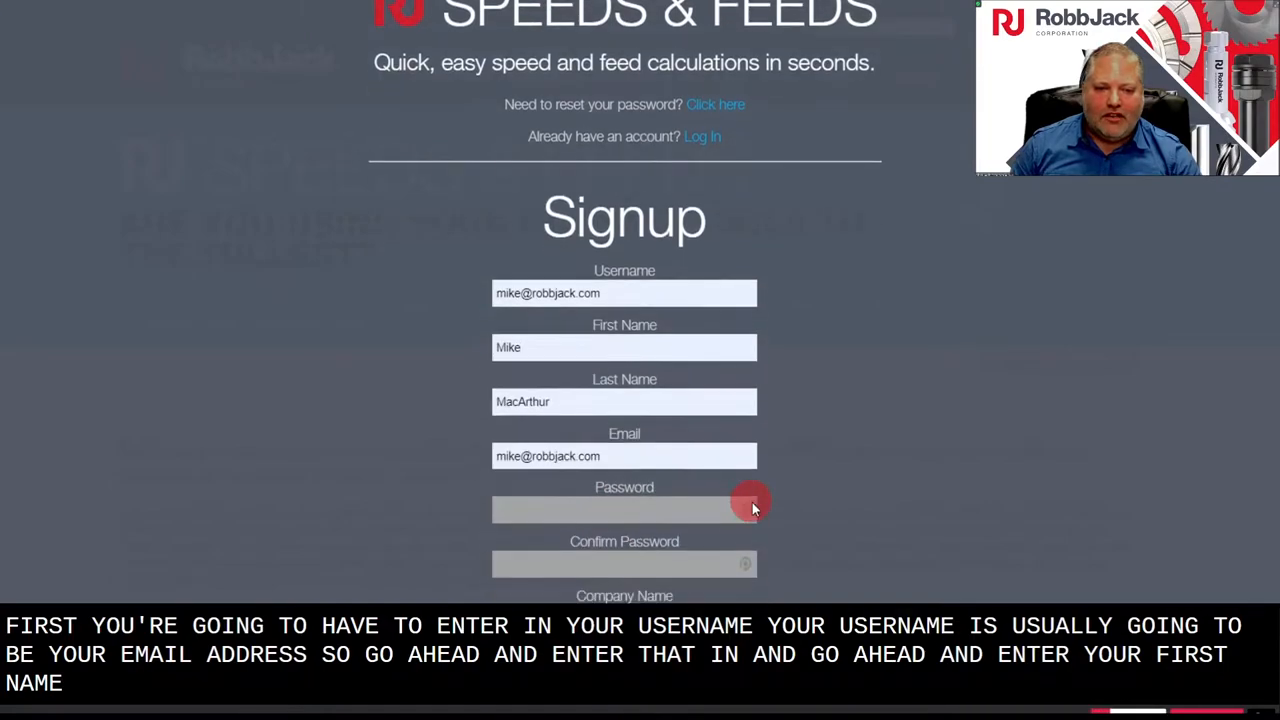
pyautogui.scroll(-3)
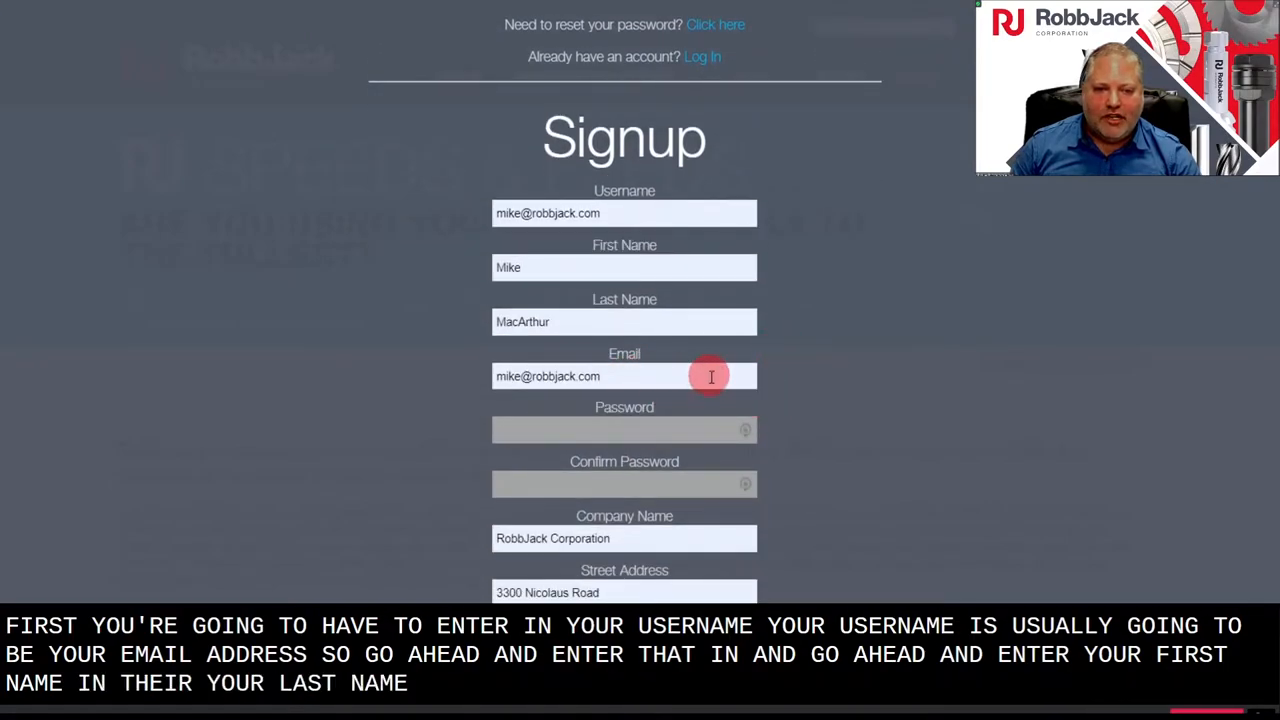
pyautogui.scroll(-3)
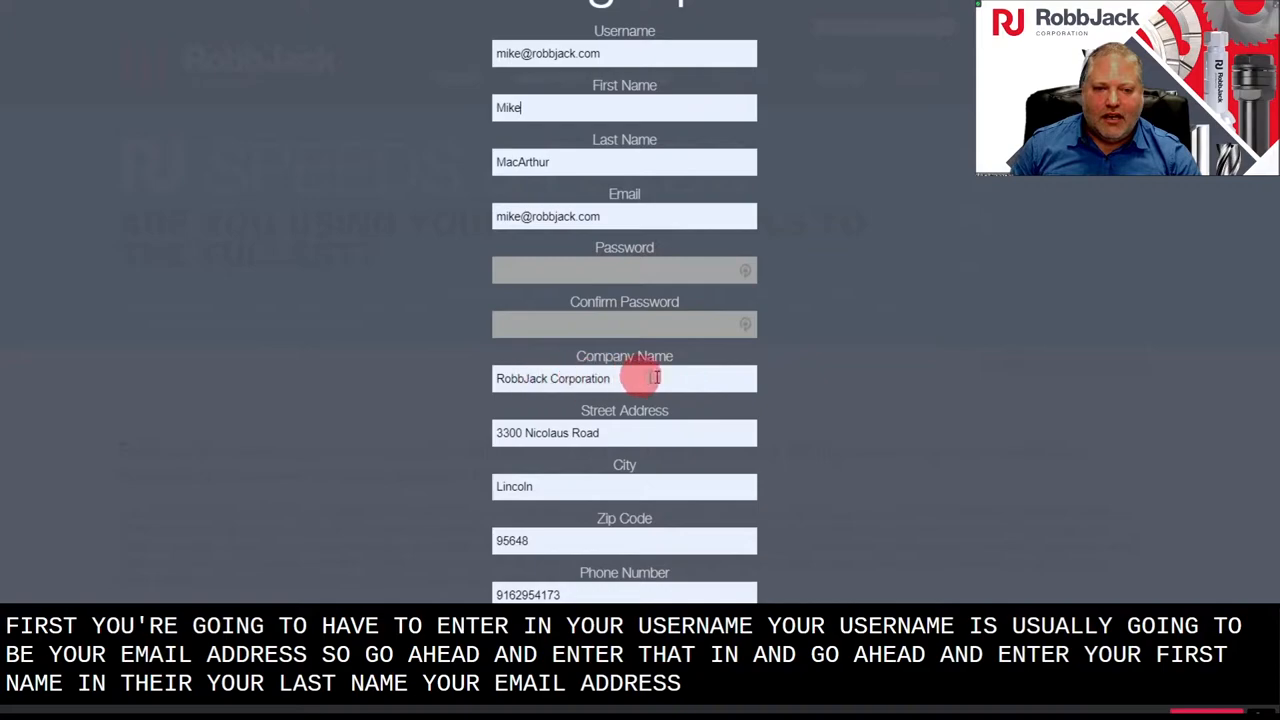
pyautogui.scroll(-3)
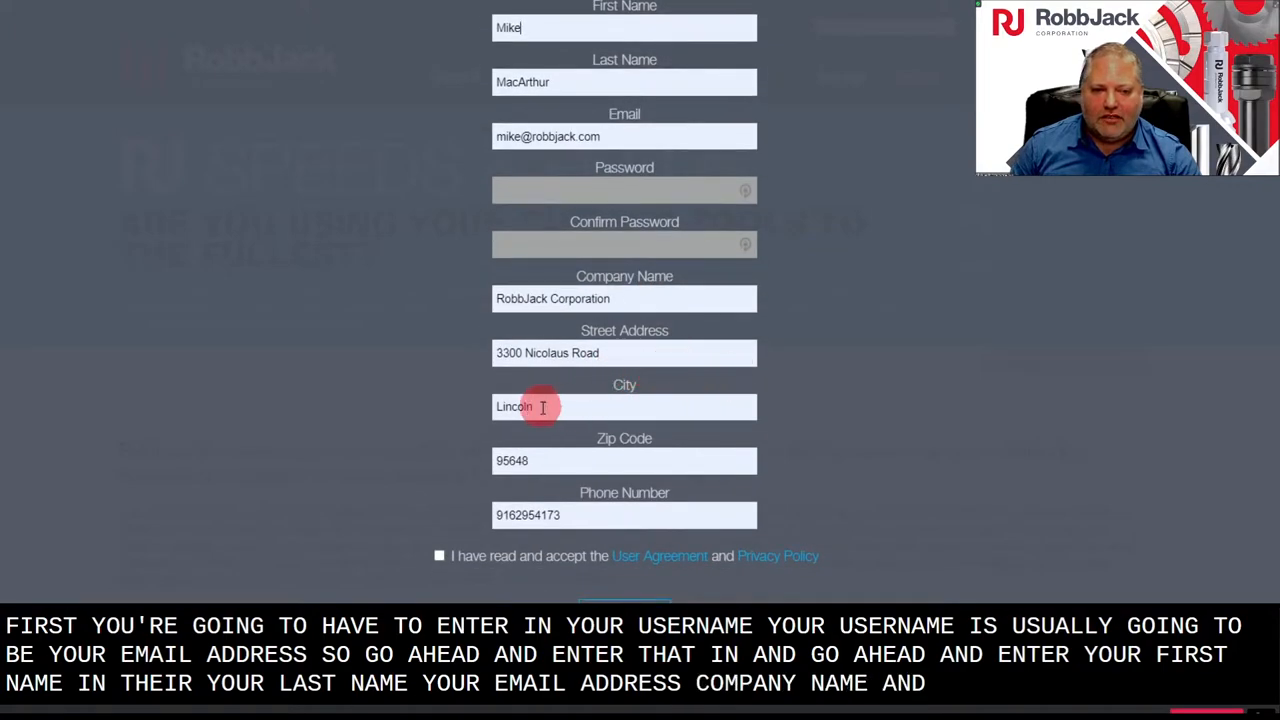
pyautogui.scroll(-3)
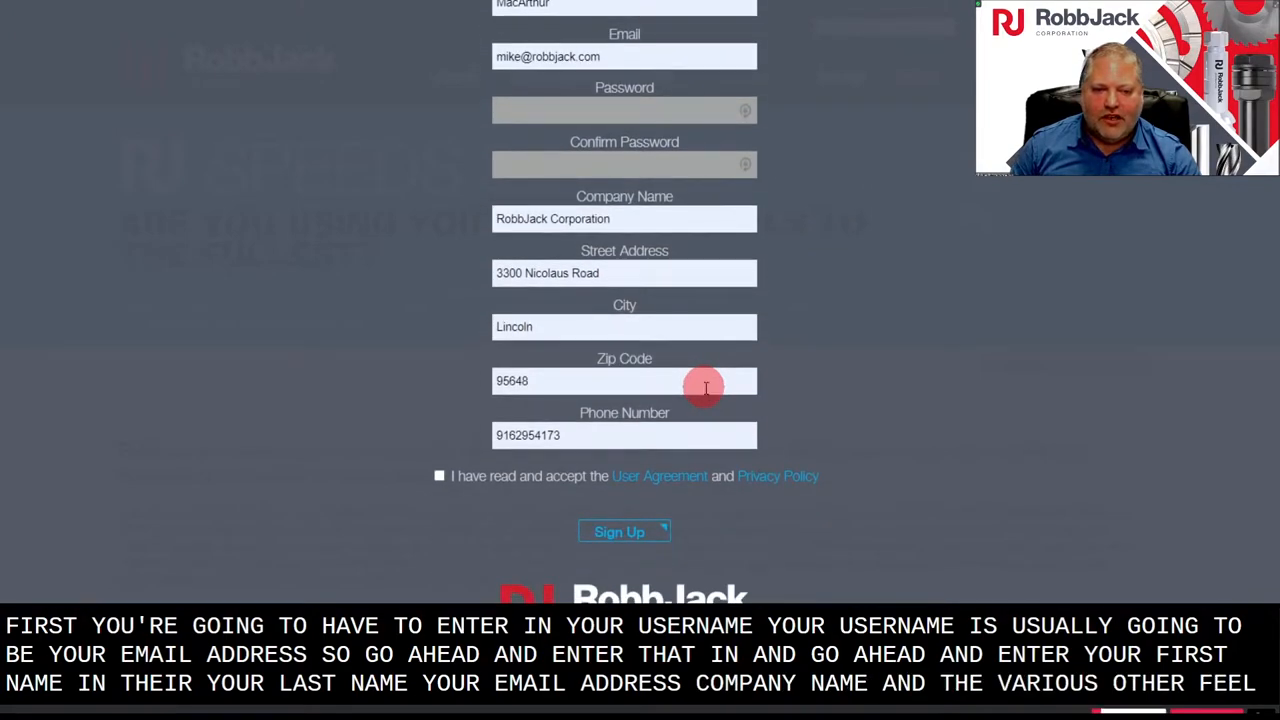
pyautogui.moveTo(290, 393)
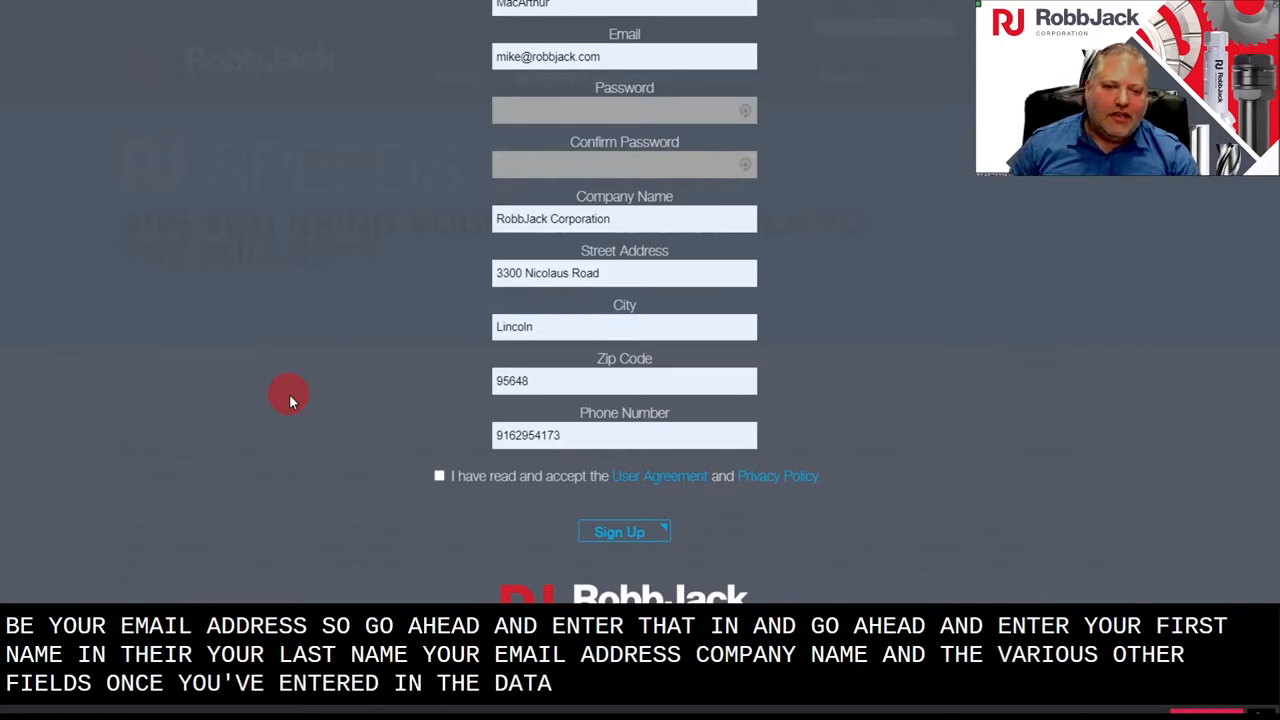
pyautogui.moveTo(398, 468)
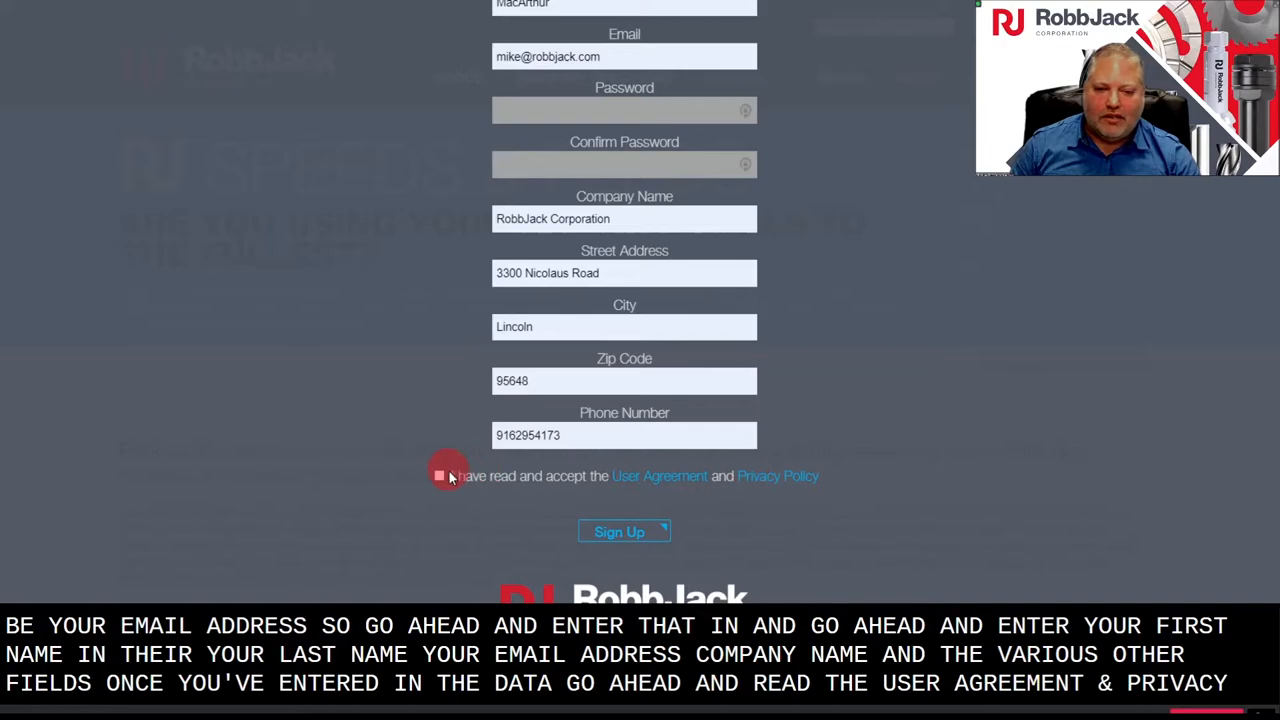
# - Accept the user agreement, submit, and enter the password and its confirmation
pyautogui.click(439, 475)
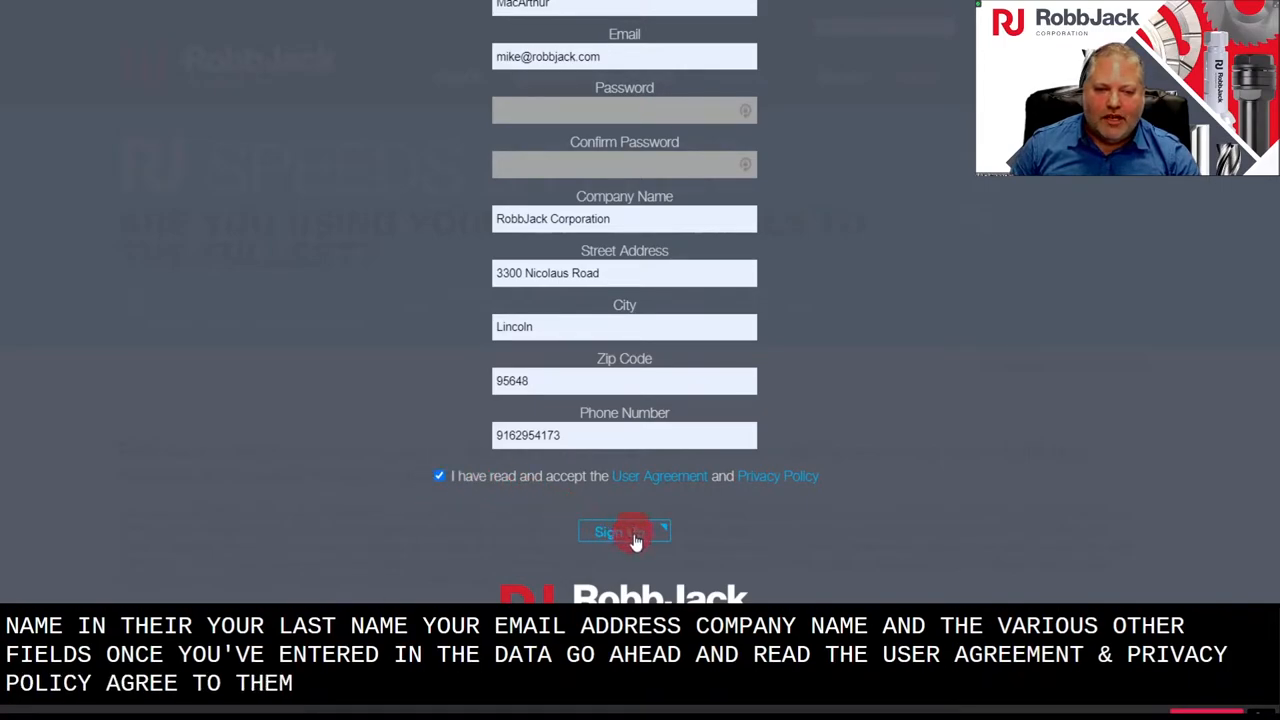
pyautogui.click(624, 531)
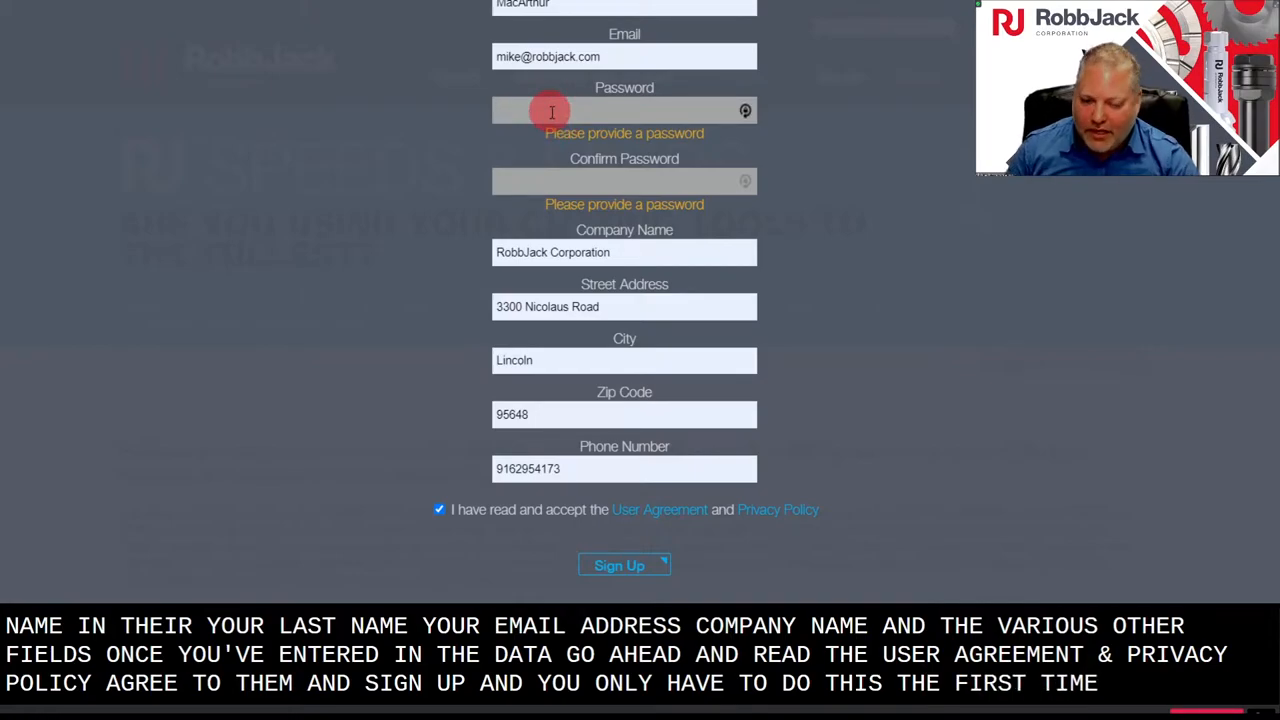
pyautogui.write('••••')
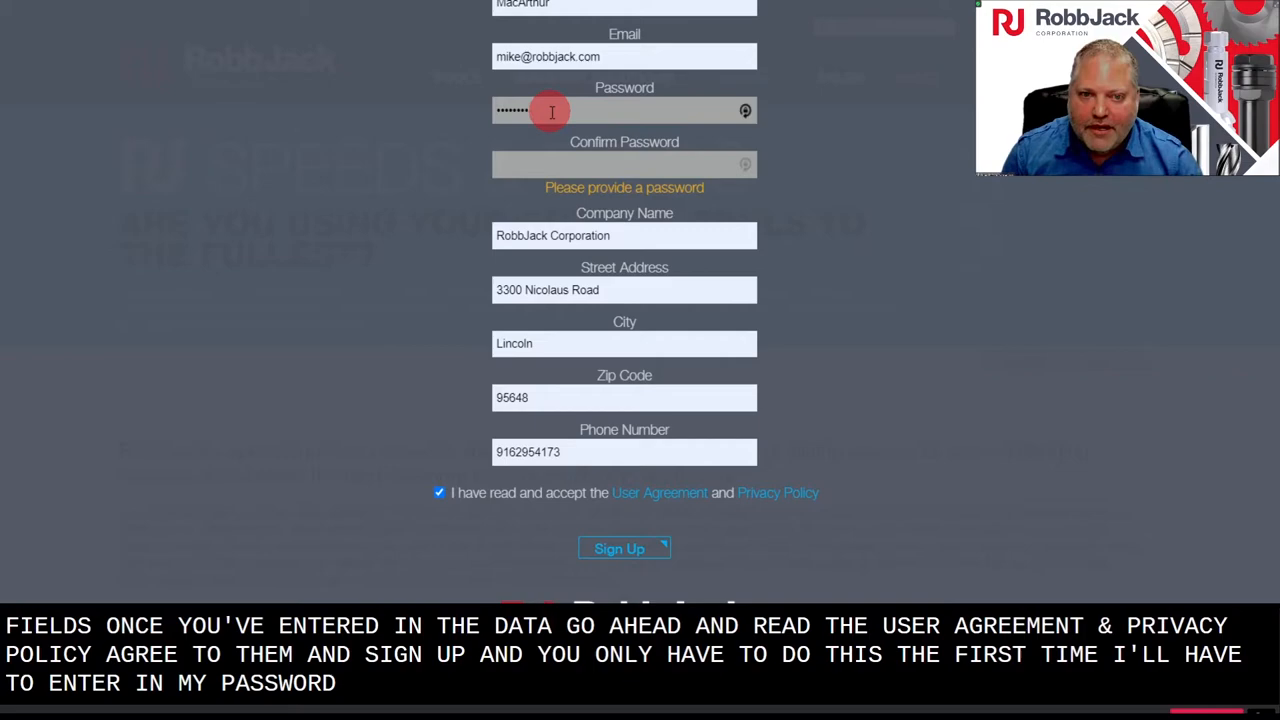
pyautogui.click(624, 164)
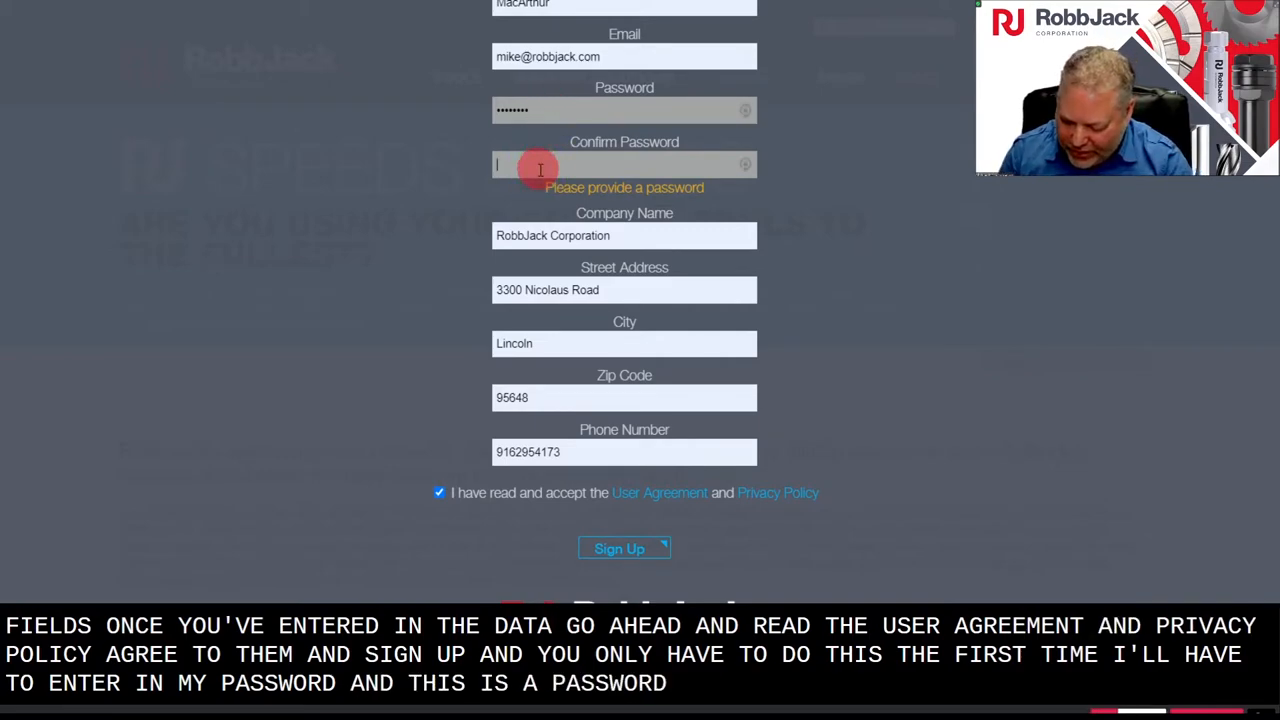
pyautogui.write('•')
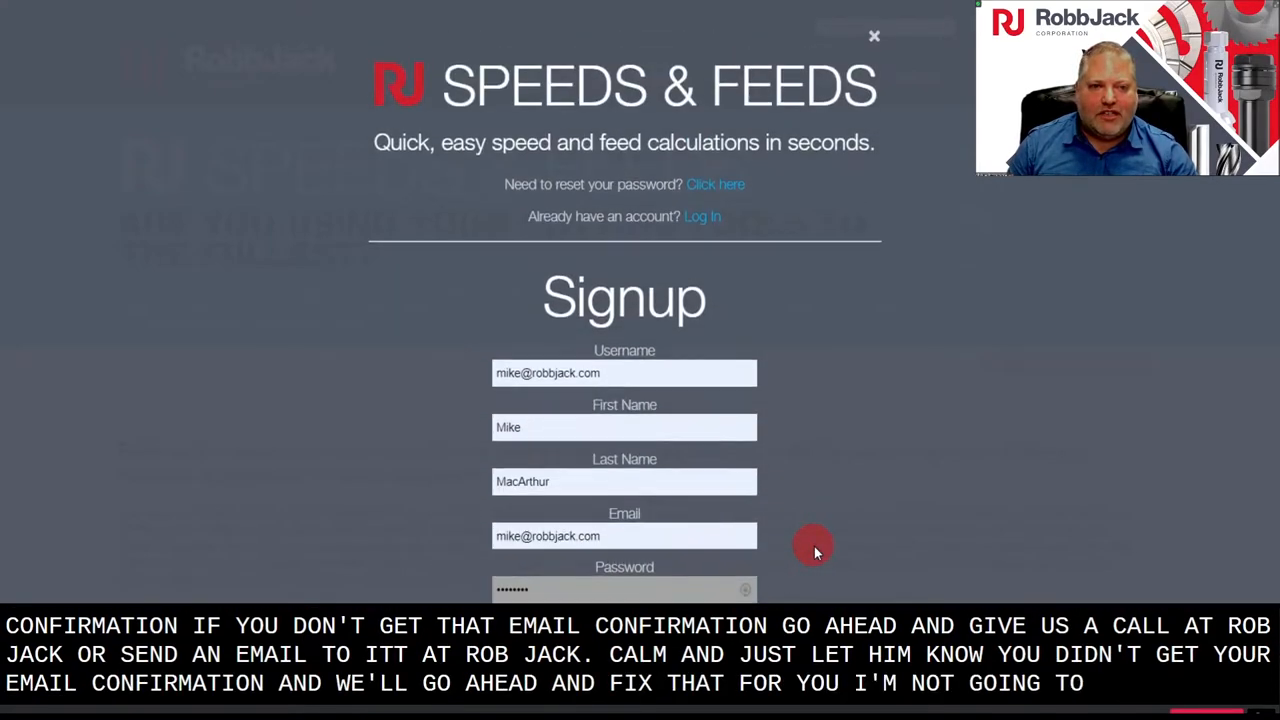
pyautogui.moveTo(702, 217)
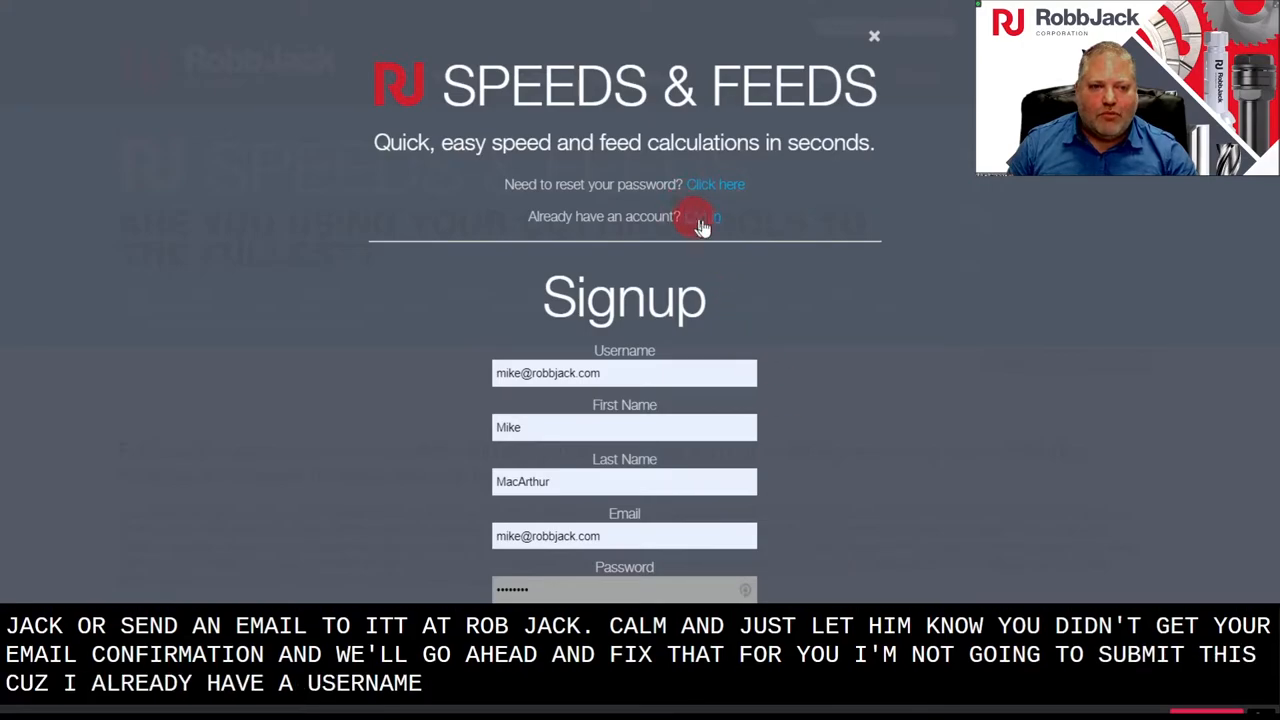
pyautogui.click(715, 216)
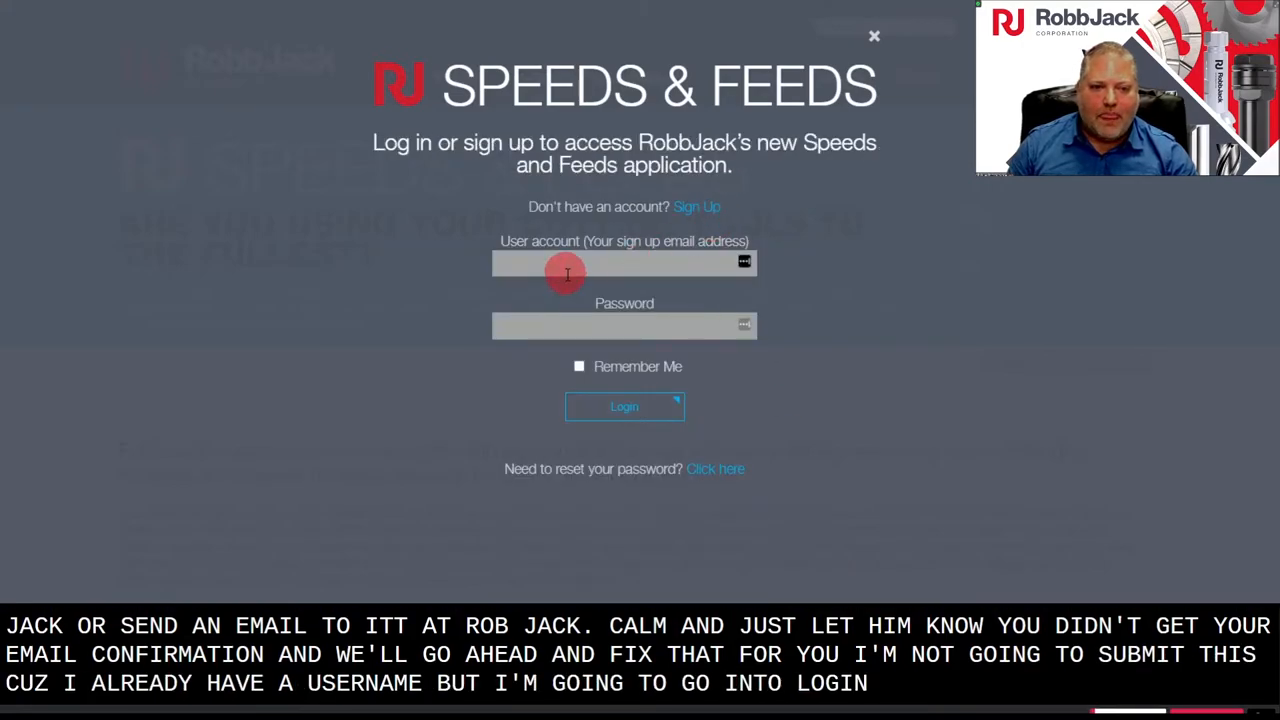
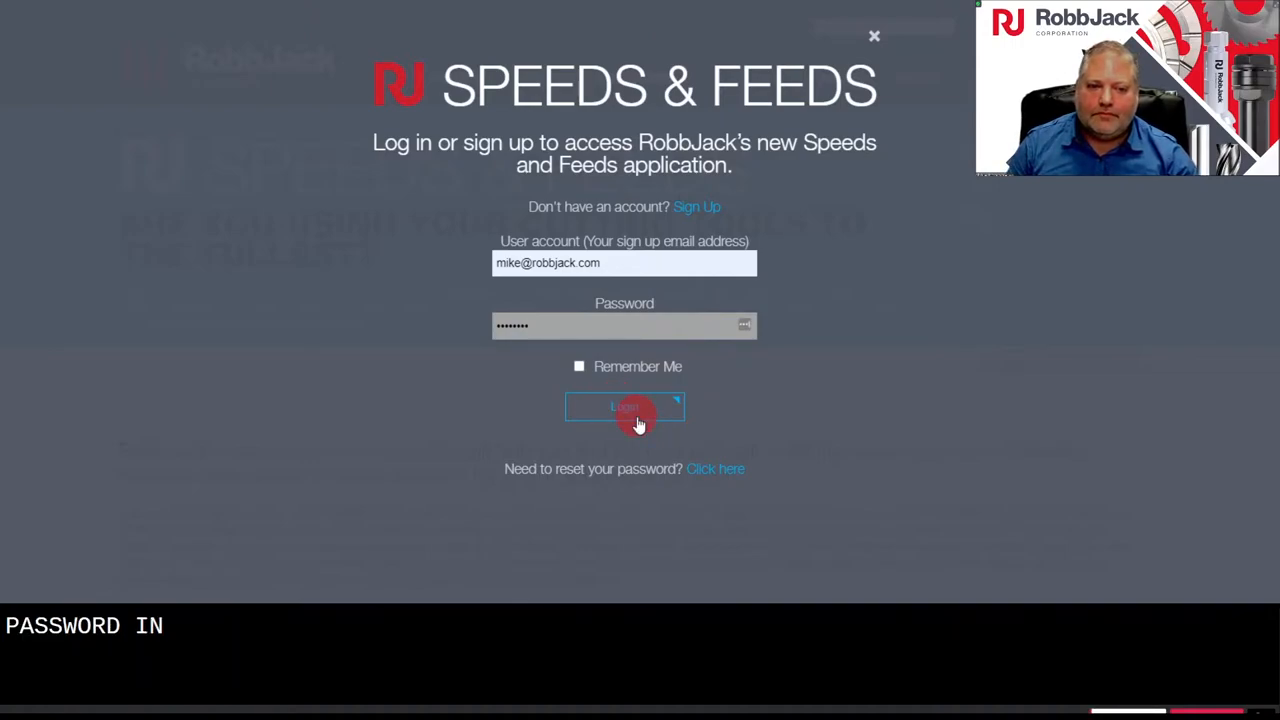
pyautogui.click(624, 407)
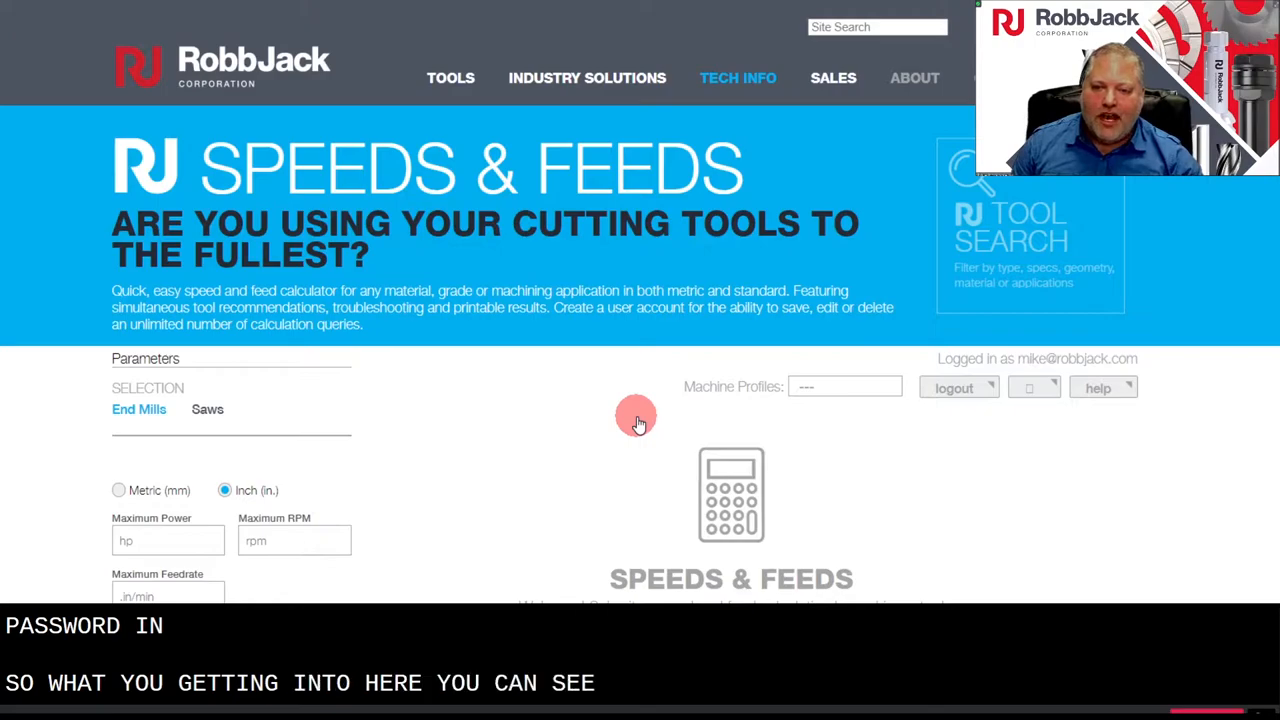
pyautogui.moveTo(320, 391)
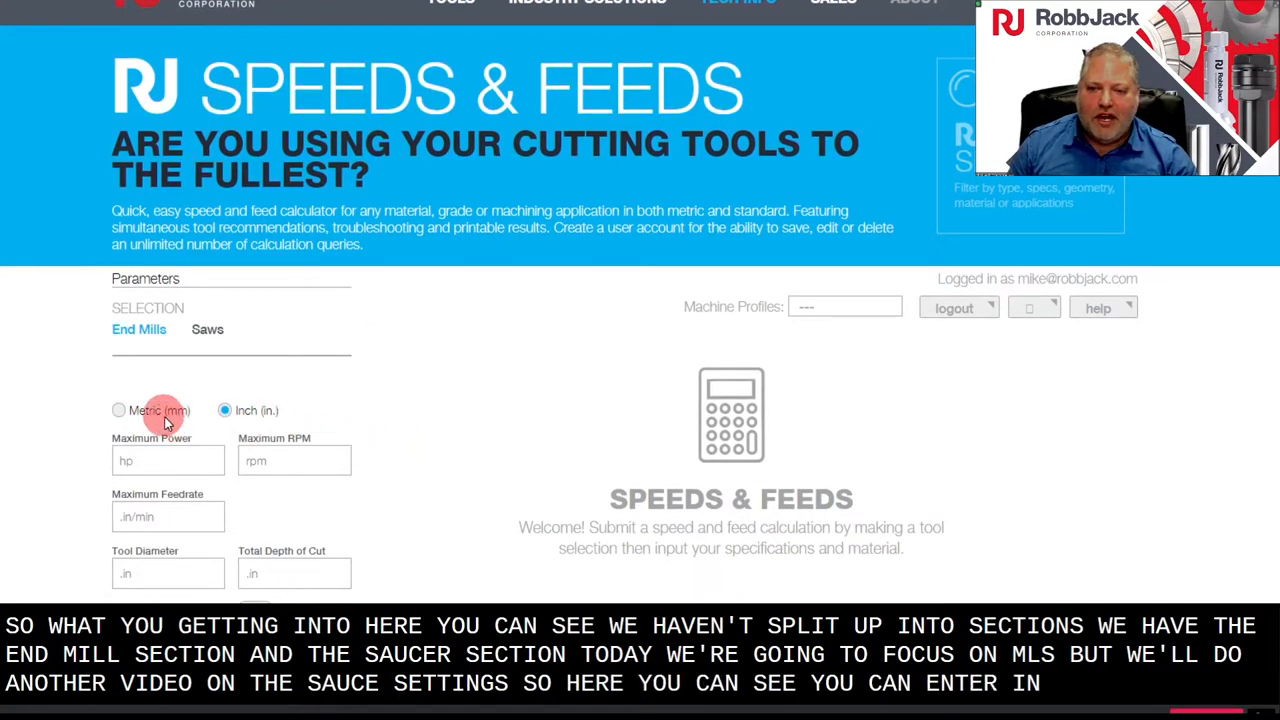
pyautogui.moveTo(180, 443)
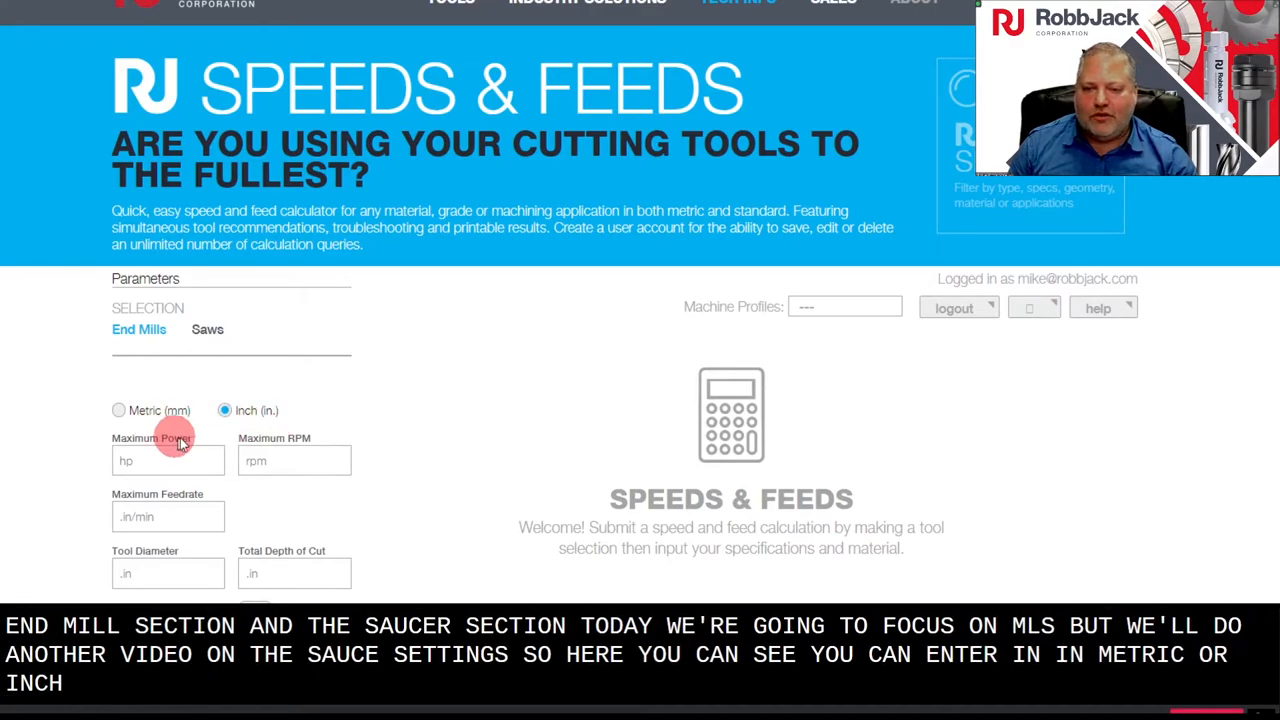
pyautogui.moveTo(312, 412)
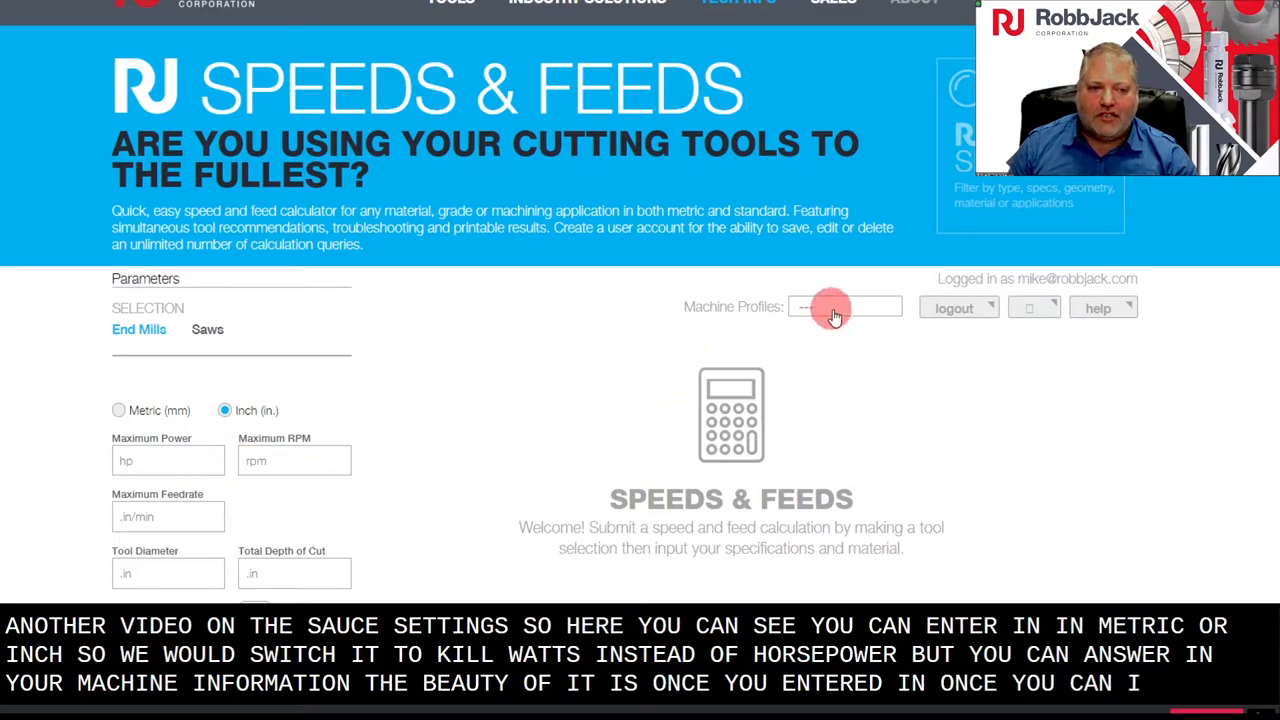
# - Select the Mori NV5000 profile, filling power 30, RPM 14000 and feedrate 1000
pyautogui.click(844, 306)
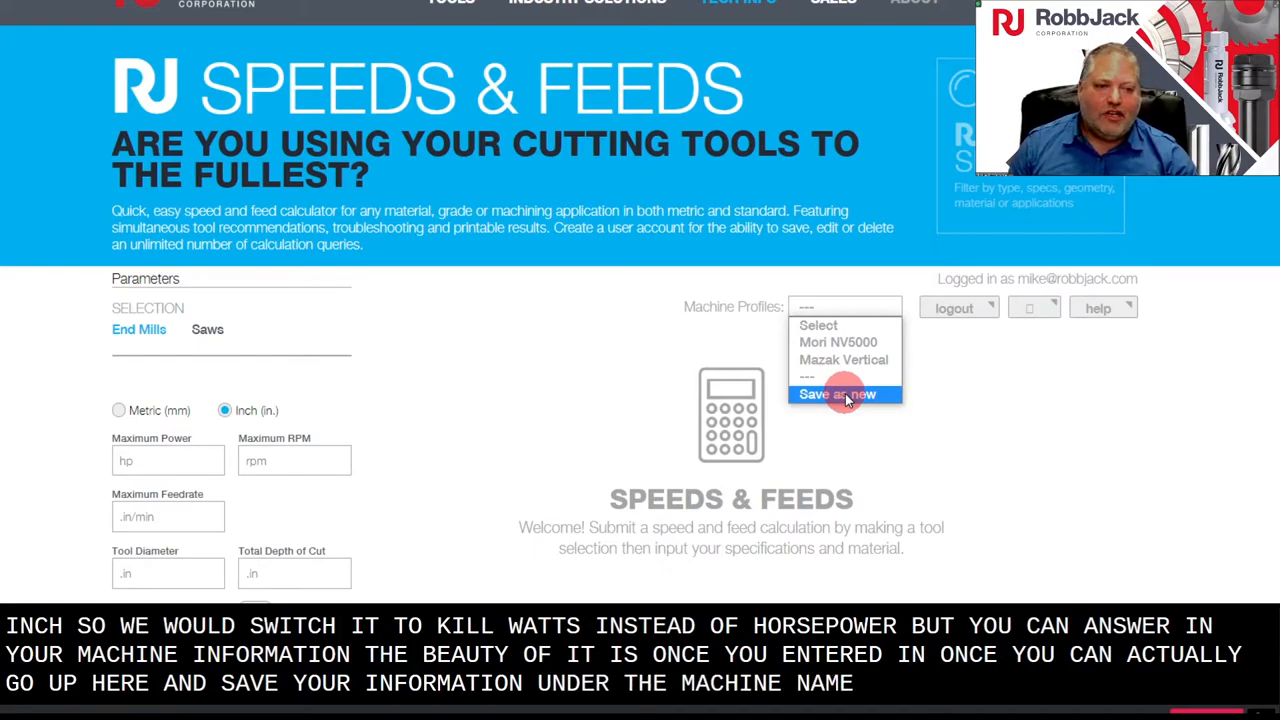
pyautogui.moveTo(838, 342)
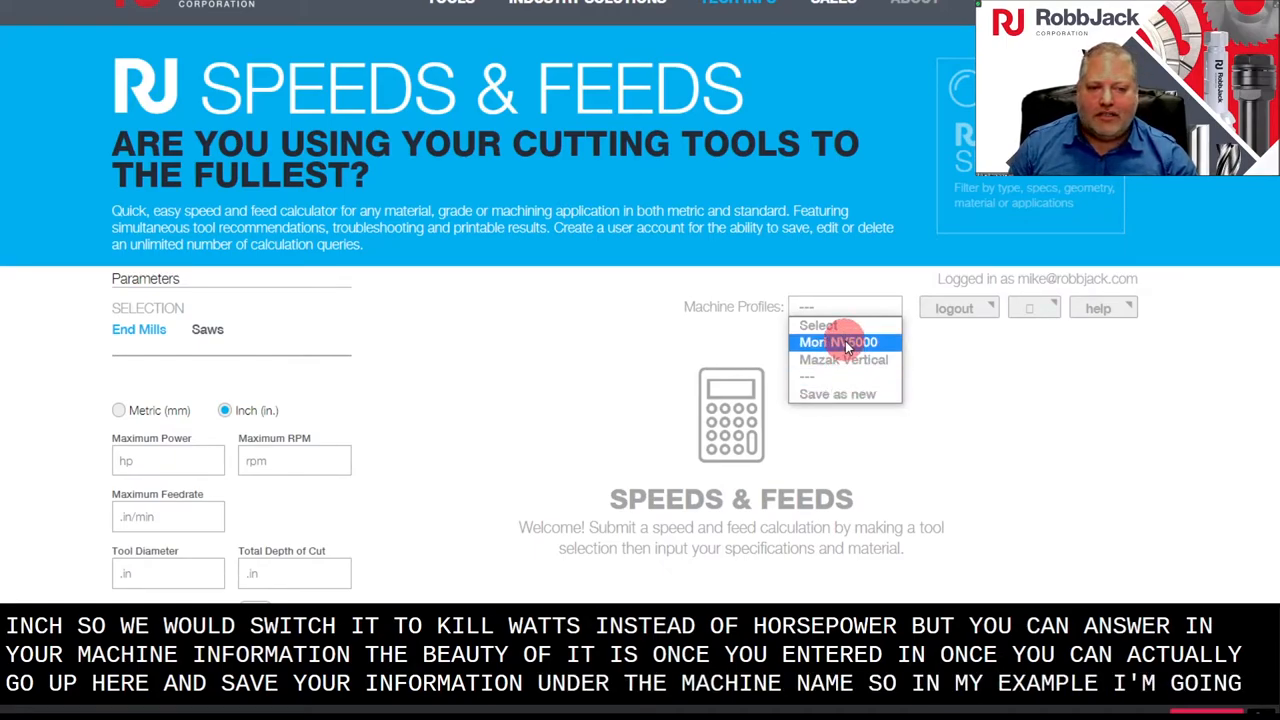
pyautogui.click(838, 342)
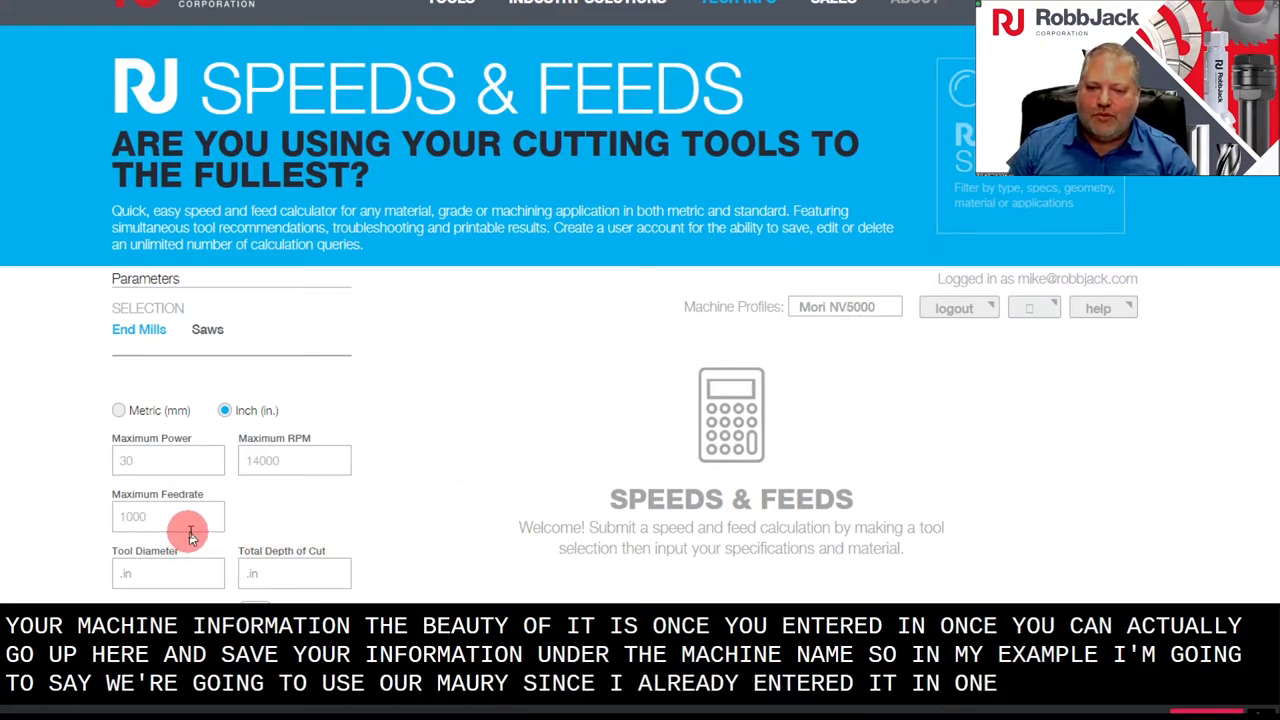
pyautogui.moveTo(338, 490)
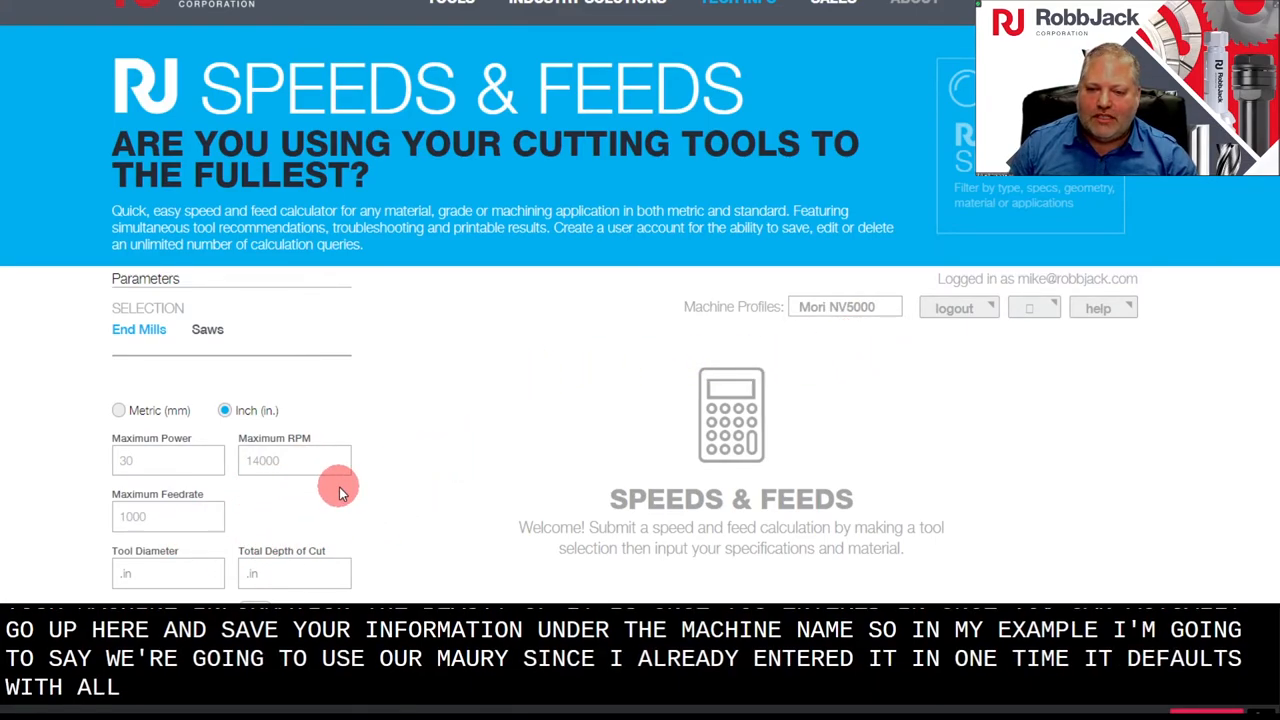
pyautogui.scroll(-3)
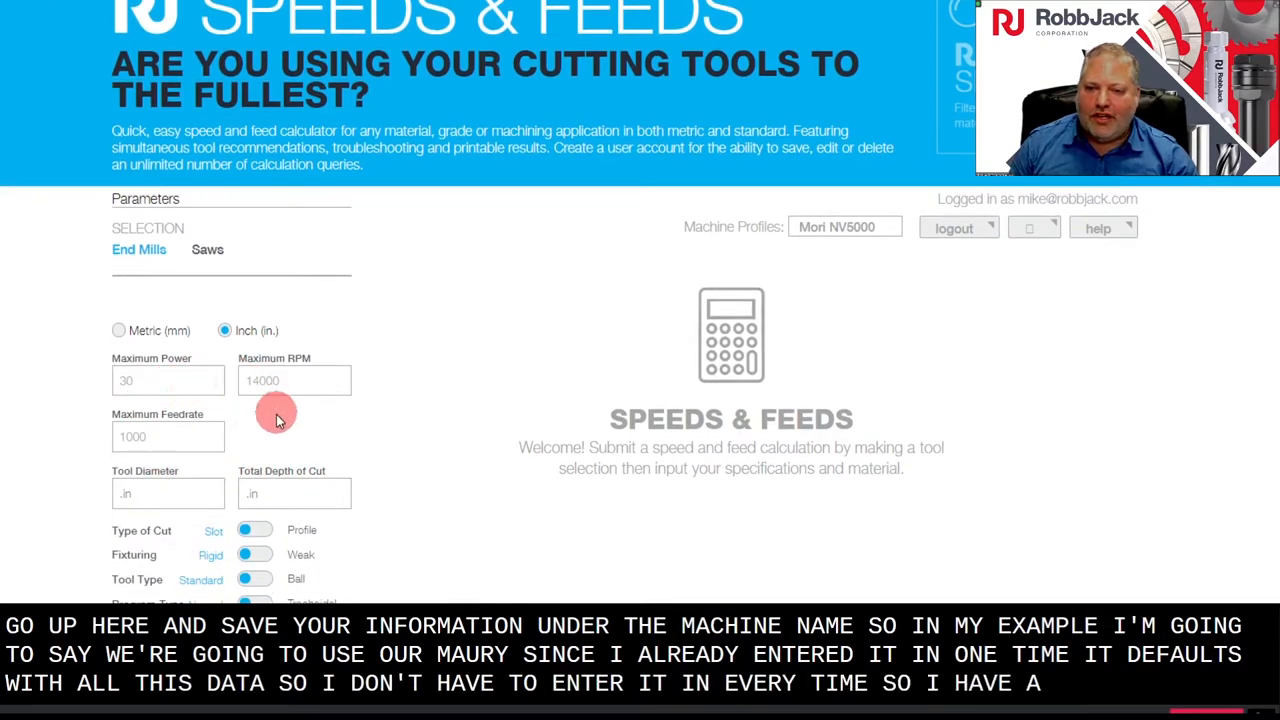
pyautogui.moveTo(295, 418)
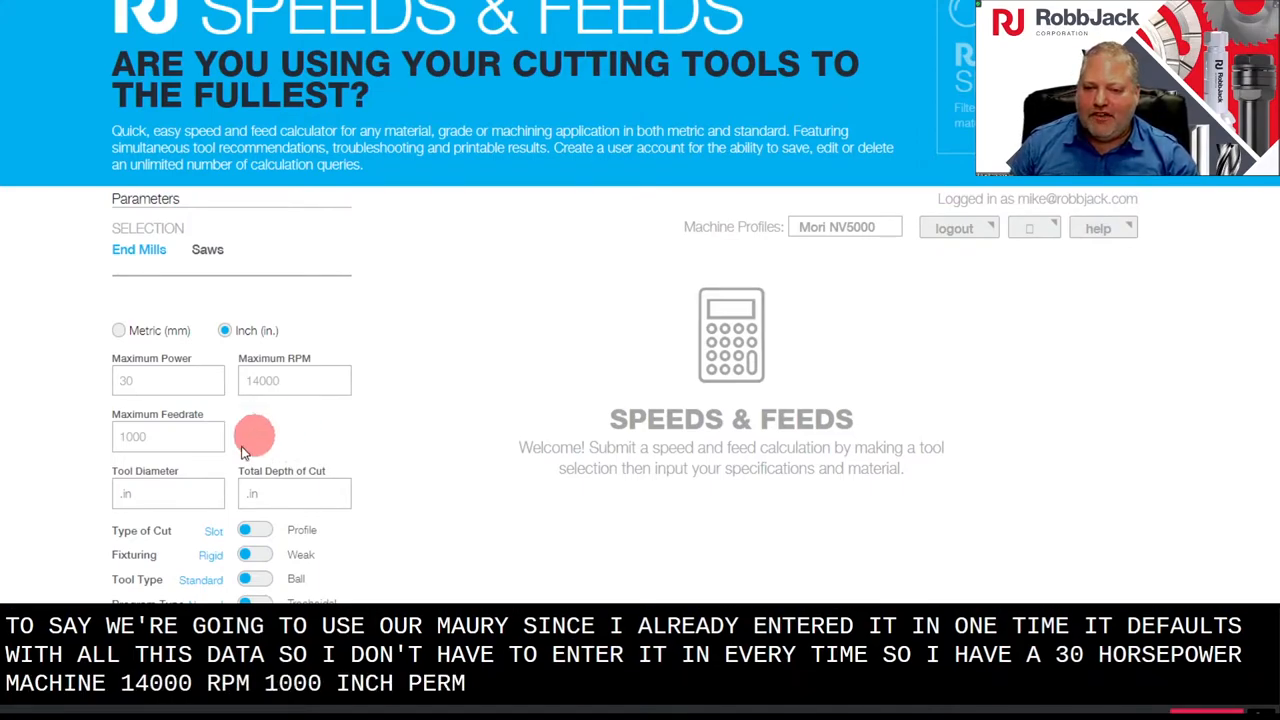
pyautogui.scroll(-3)
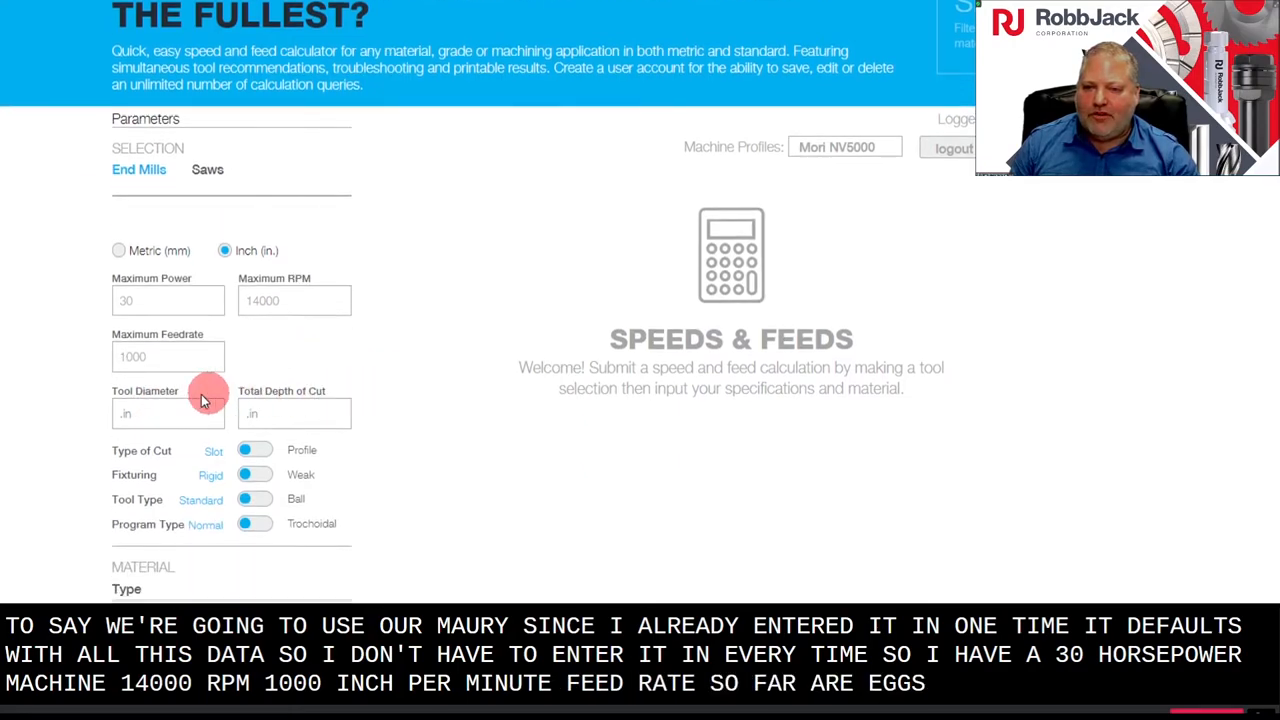
# - Enter tool diameter .5 inch and total depth of cut .75 inch
pyautogui.click(168, 413)
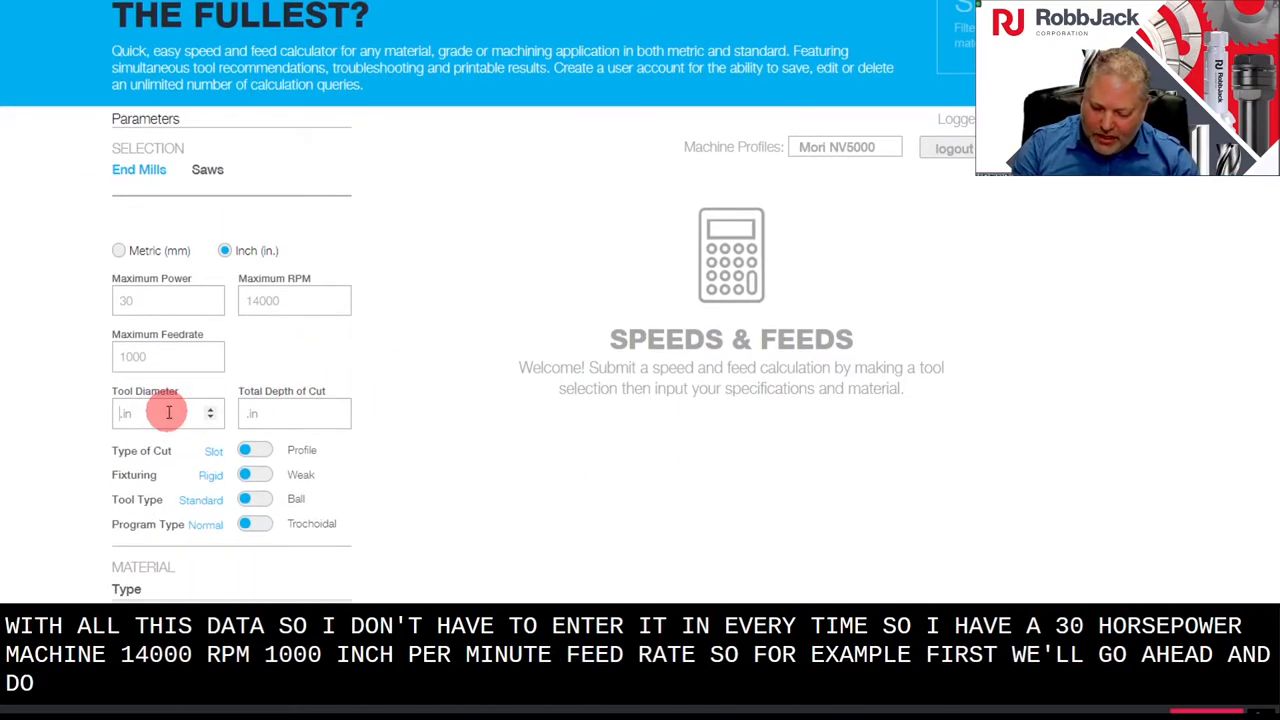
pyautogui.write('.5')
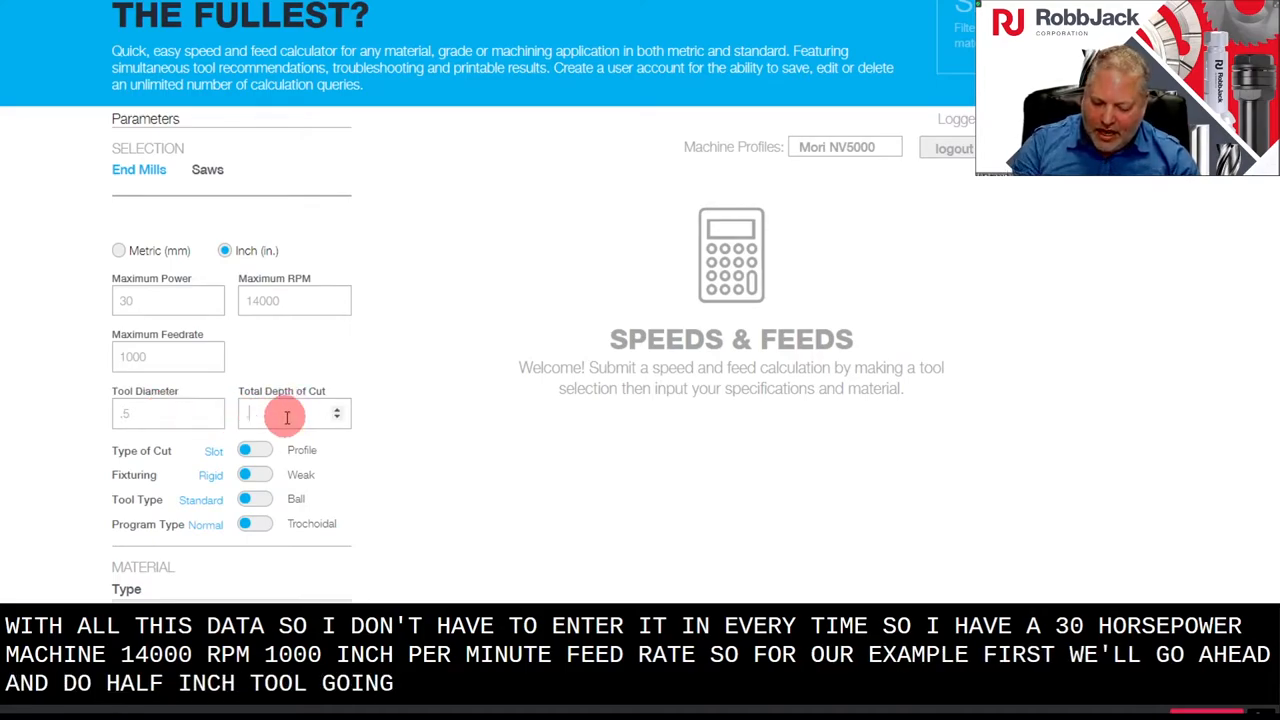
pyautogui.write('.5')
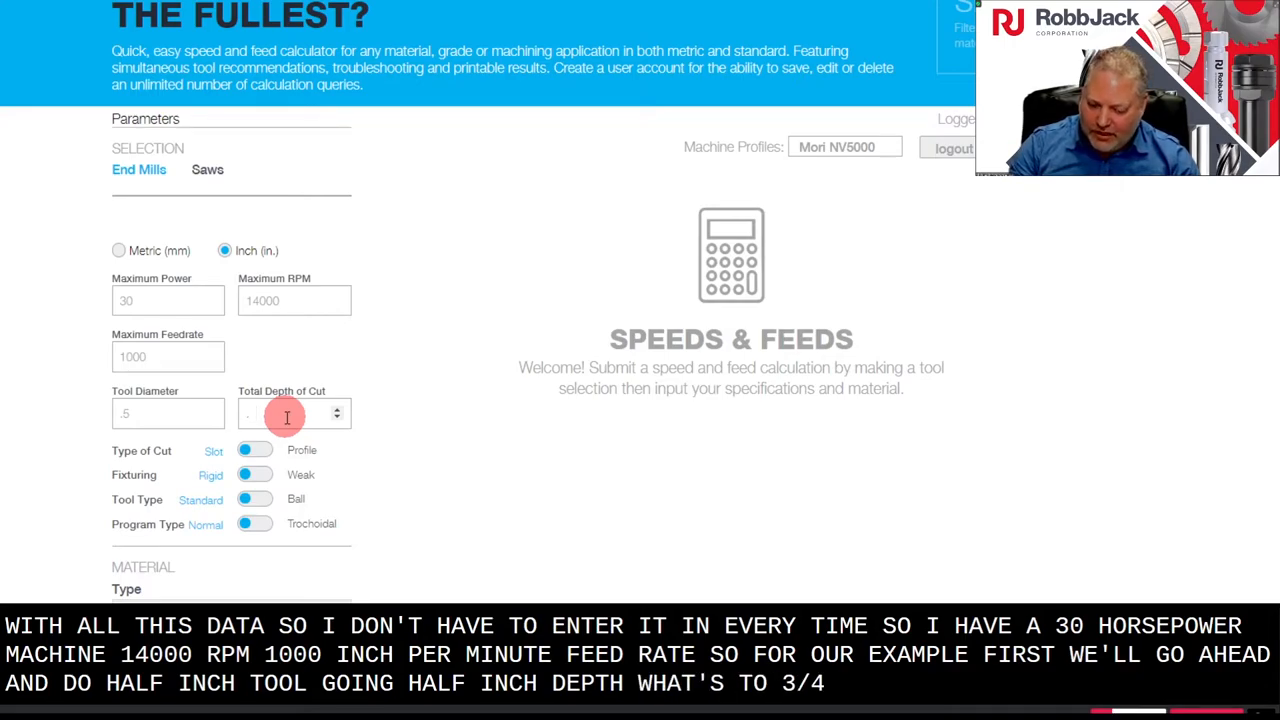
pyautogui.write('.75')
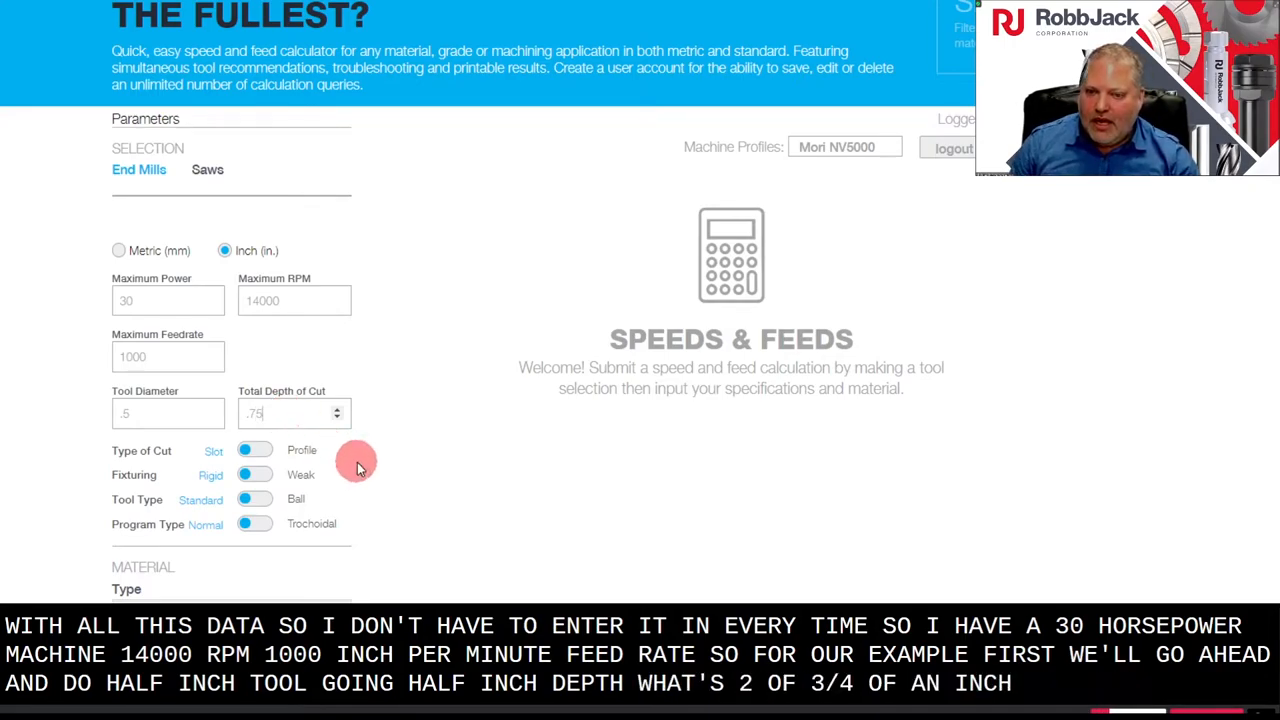
pyautogui.scroll(-3)
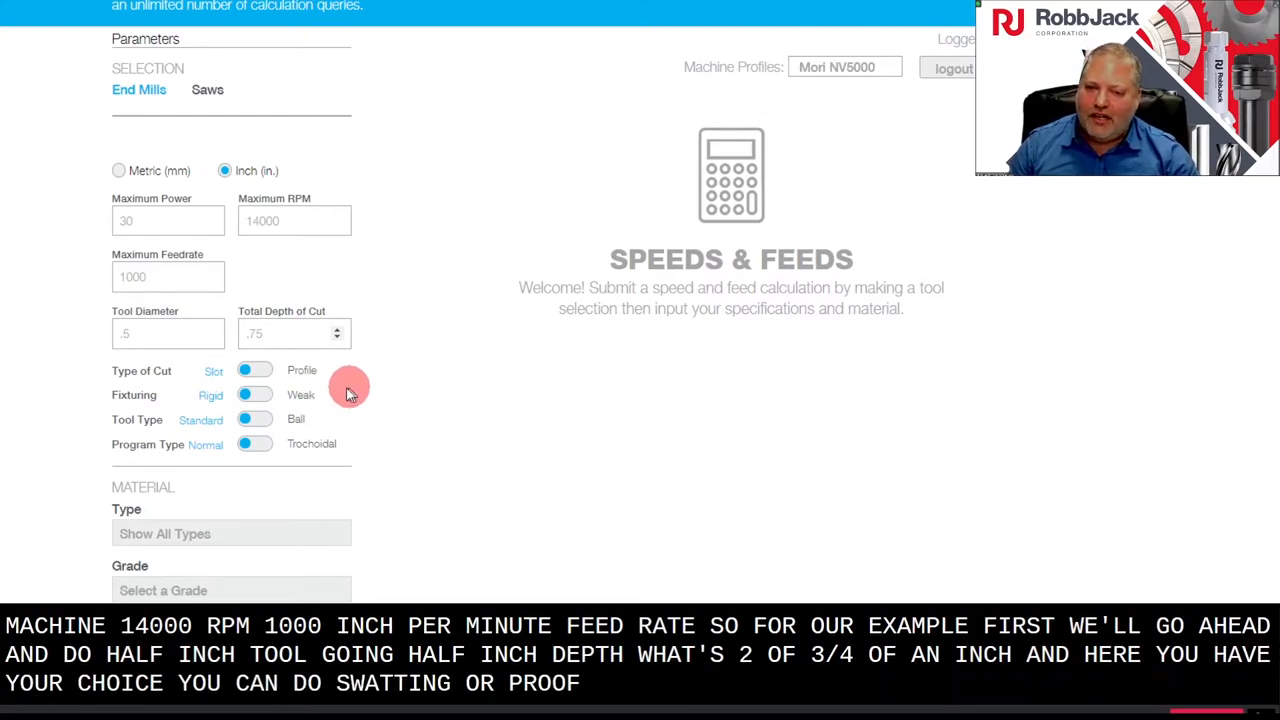
pyautogui.moveTo(356, 407)
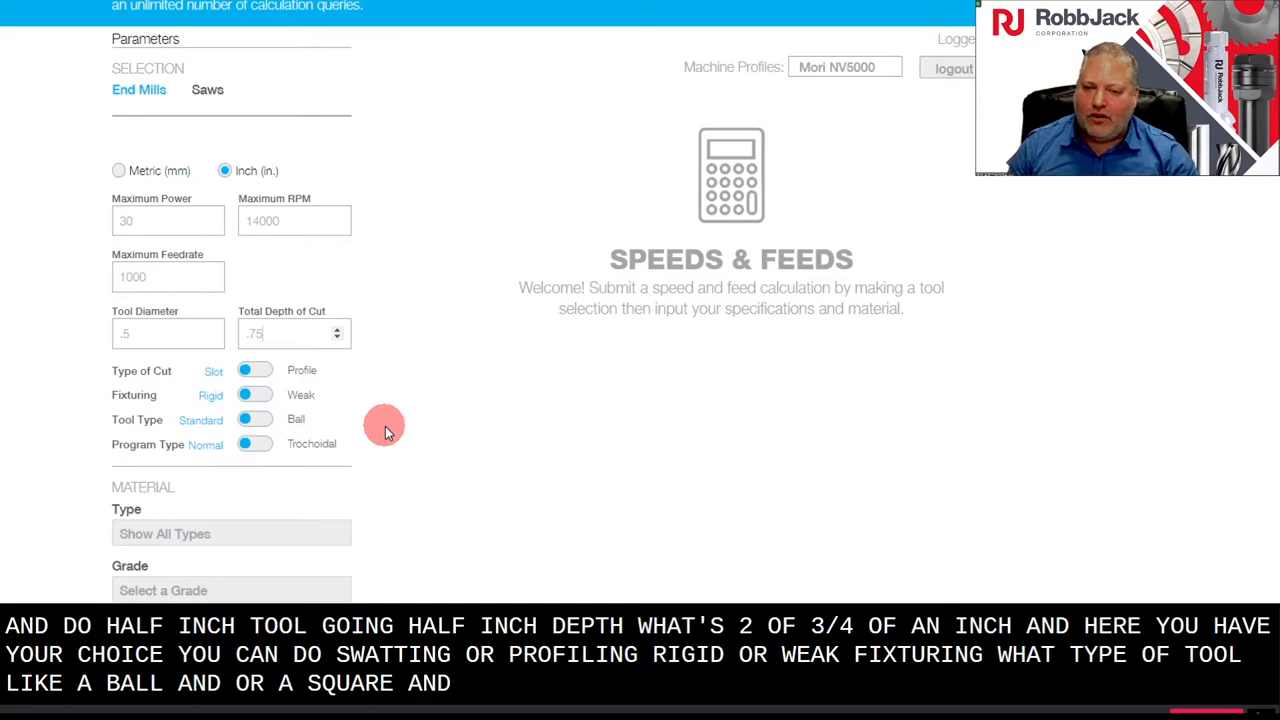
pyautogui.moveTo(413, 461)
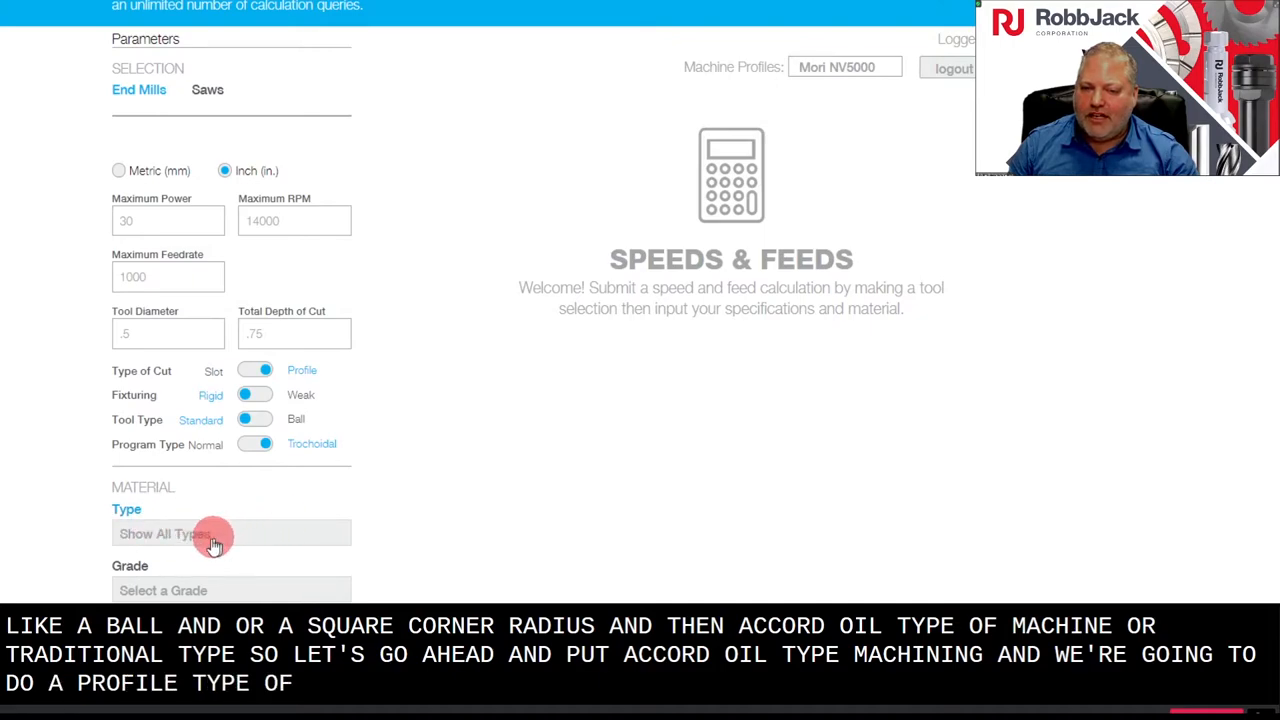
# - Open the alphabetical Material Type category list
pyautogui.click(211, 533)
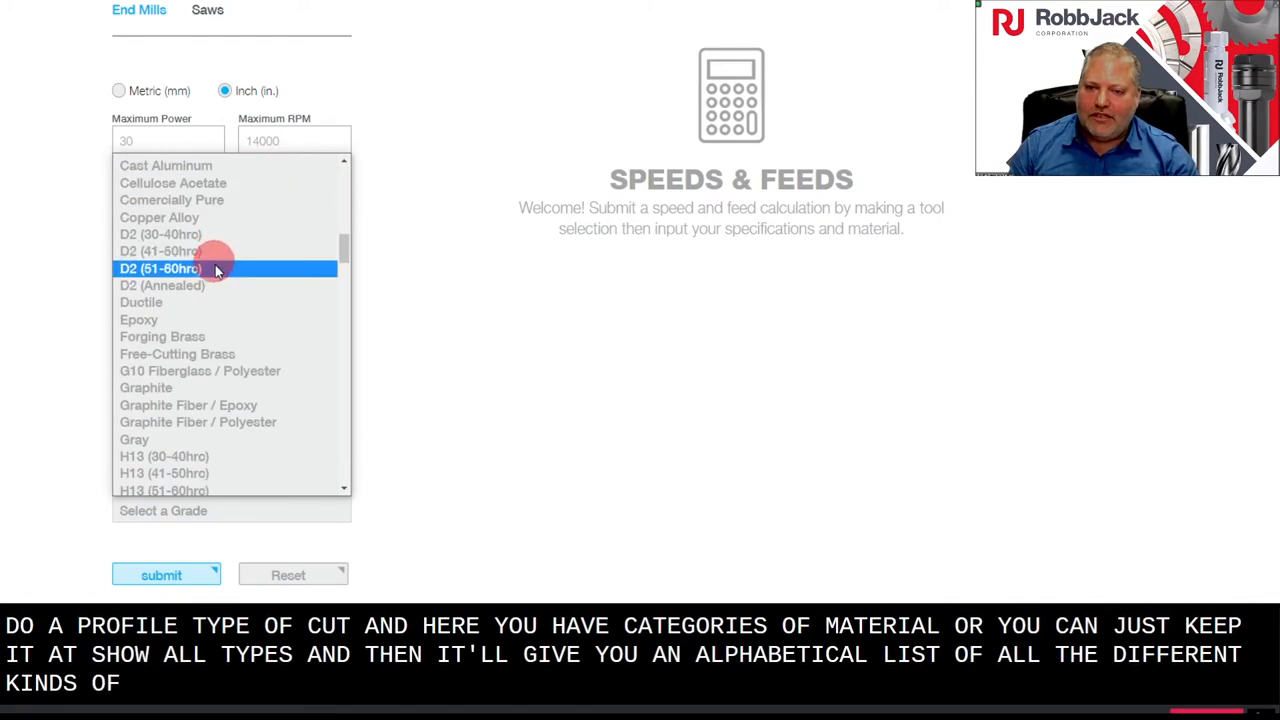
# - Scroll the Grade list and pick 6061(T4-T6) aluminium
pyautogui.scroll(-3)
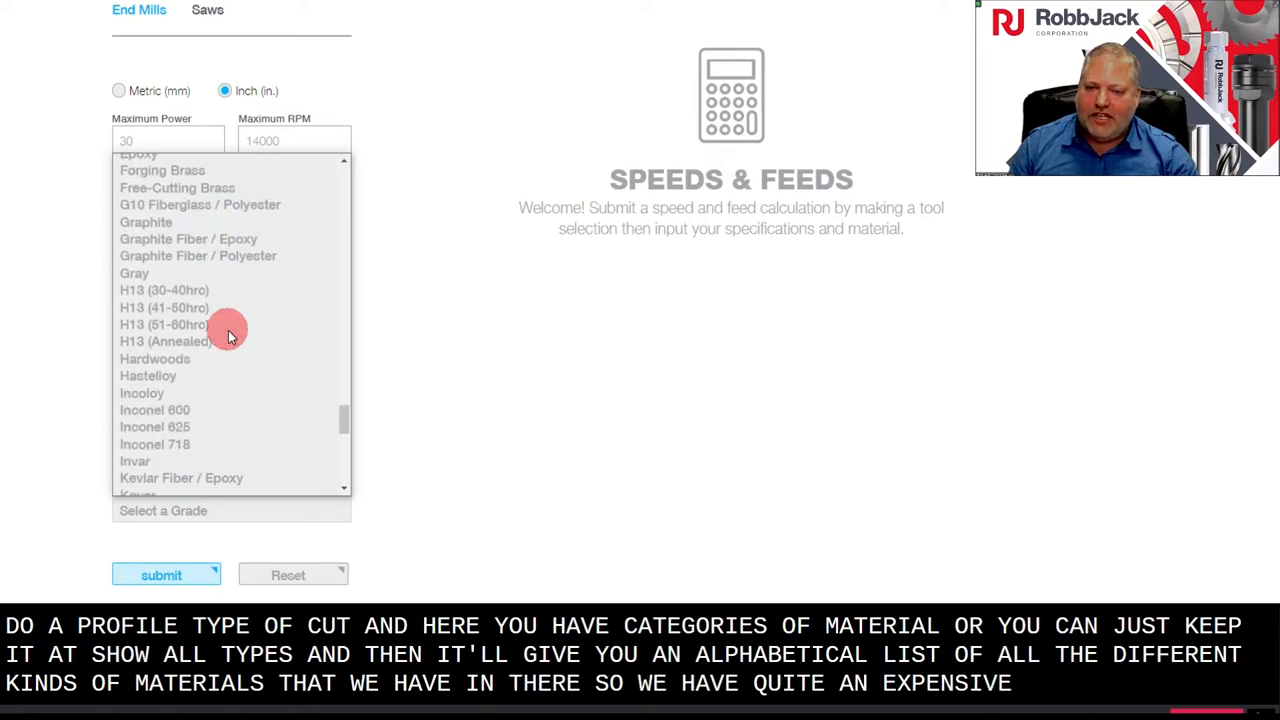
pyautogui.scroll(-3)
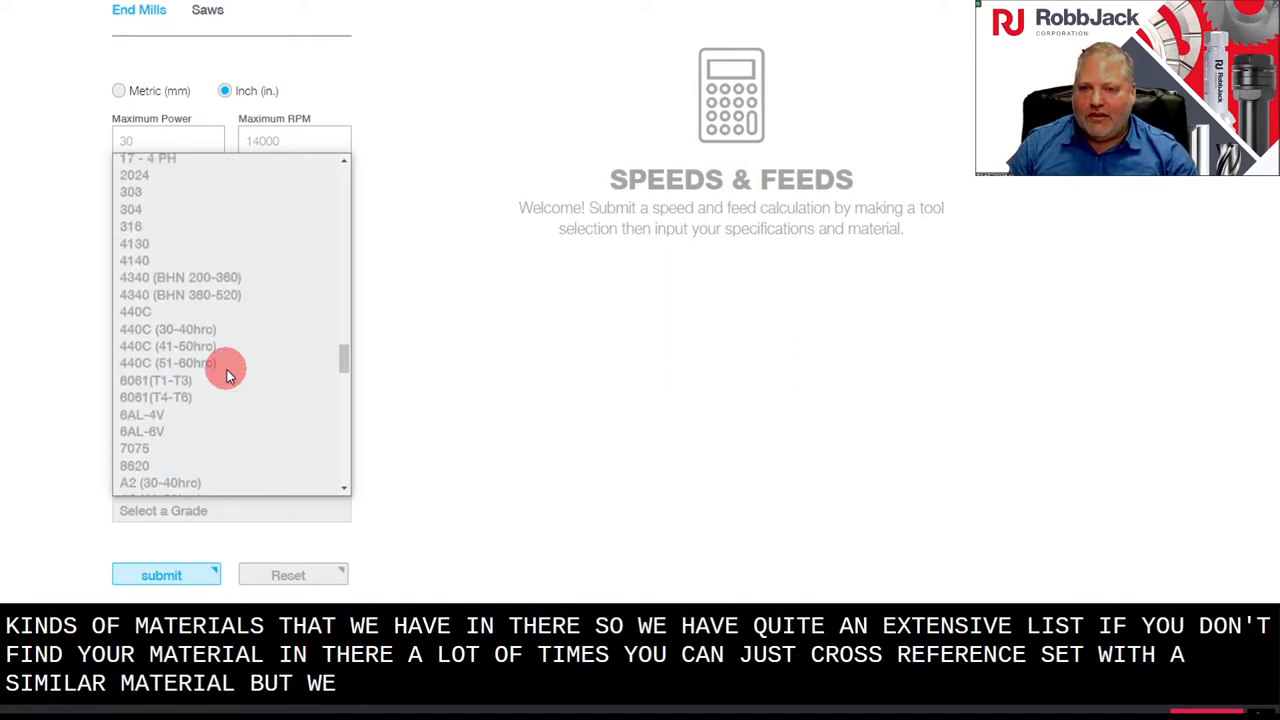
pyautogui.click(155, 397)
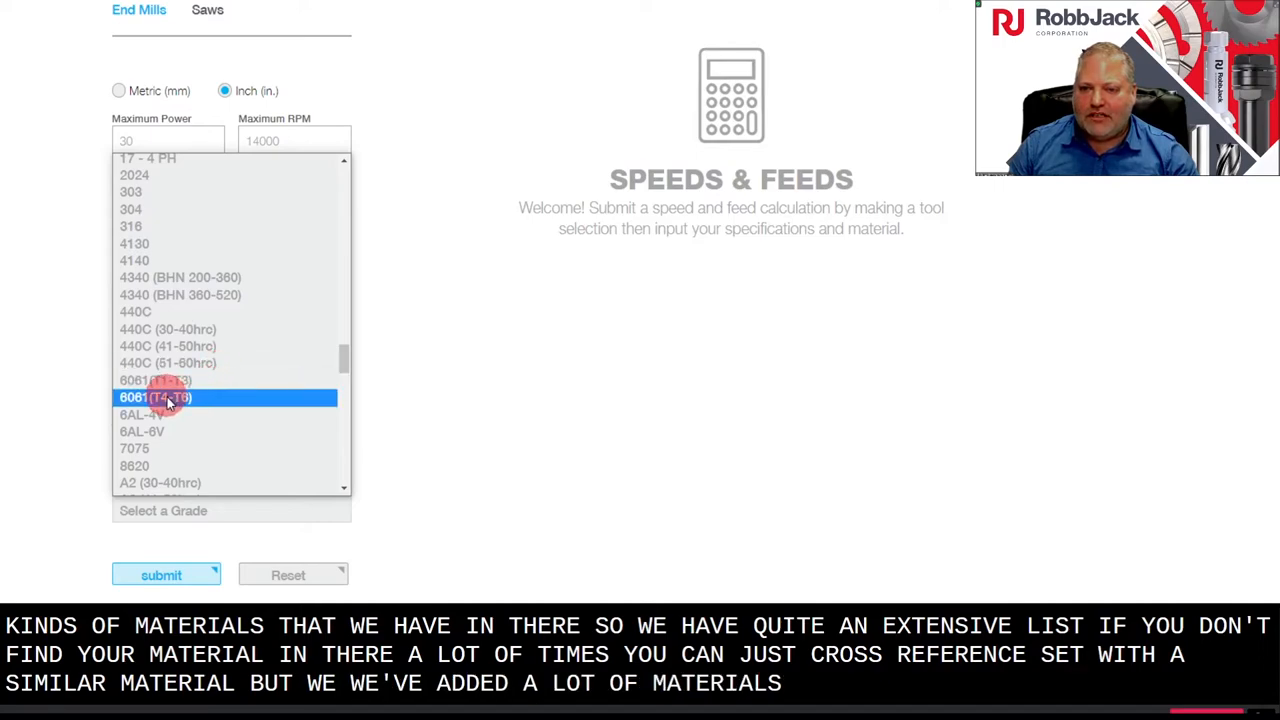
pyautogui.click(155, 397)
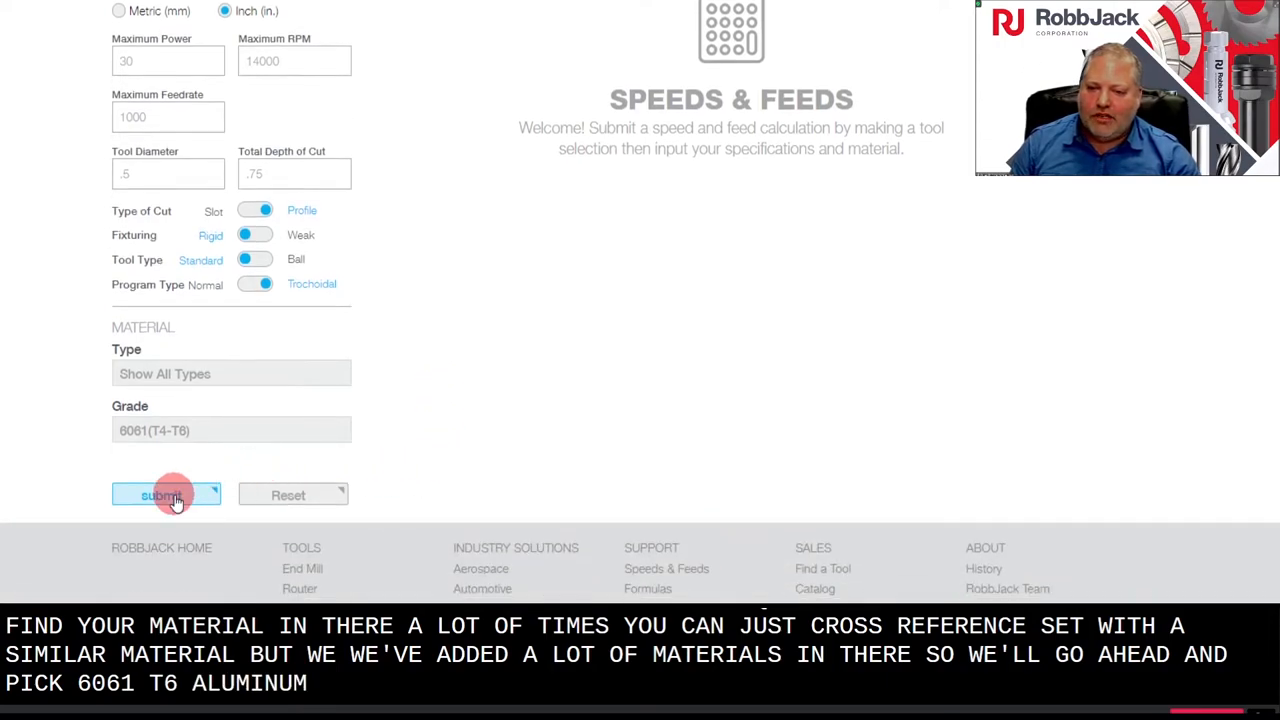
# - Submit to get A1-303-16 roughing and finishing recommendations at 14000 RPM
pyautogui.click(166, 495)
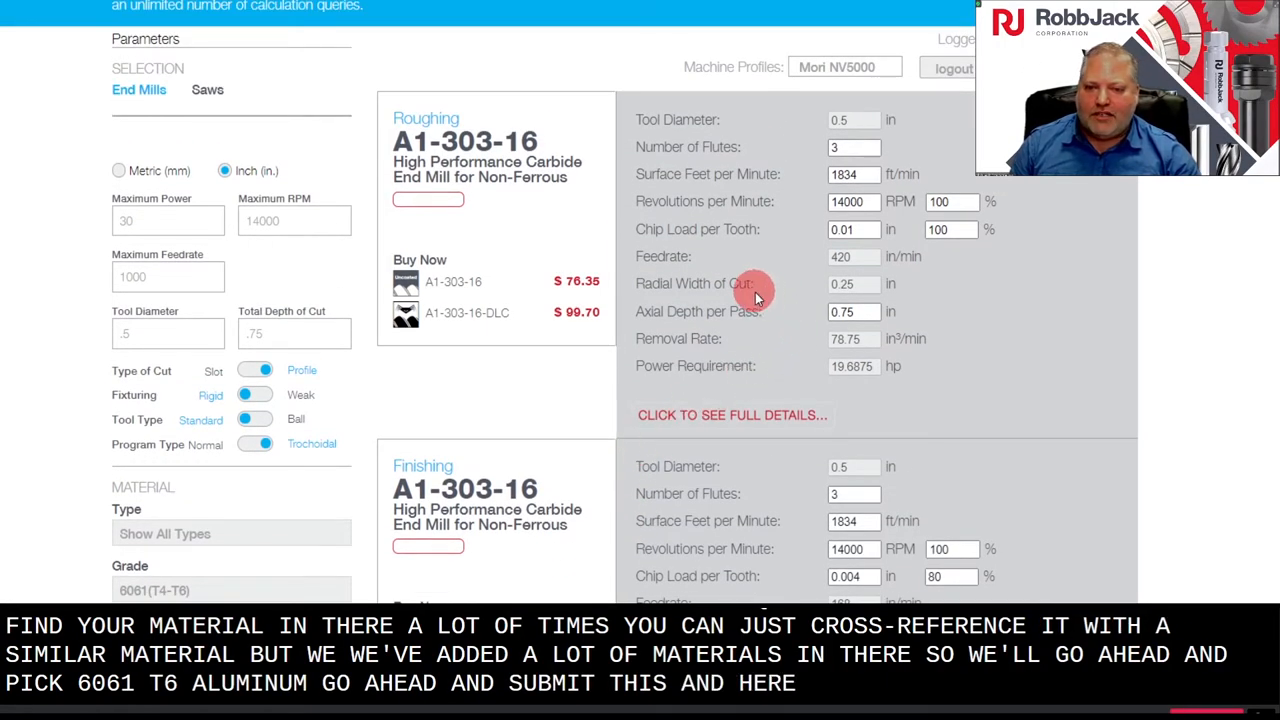
pyautogui.moveTo(598, 246)
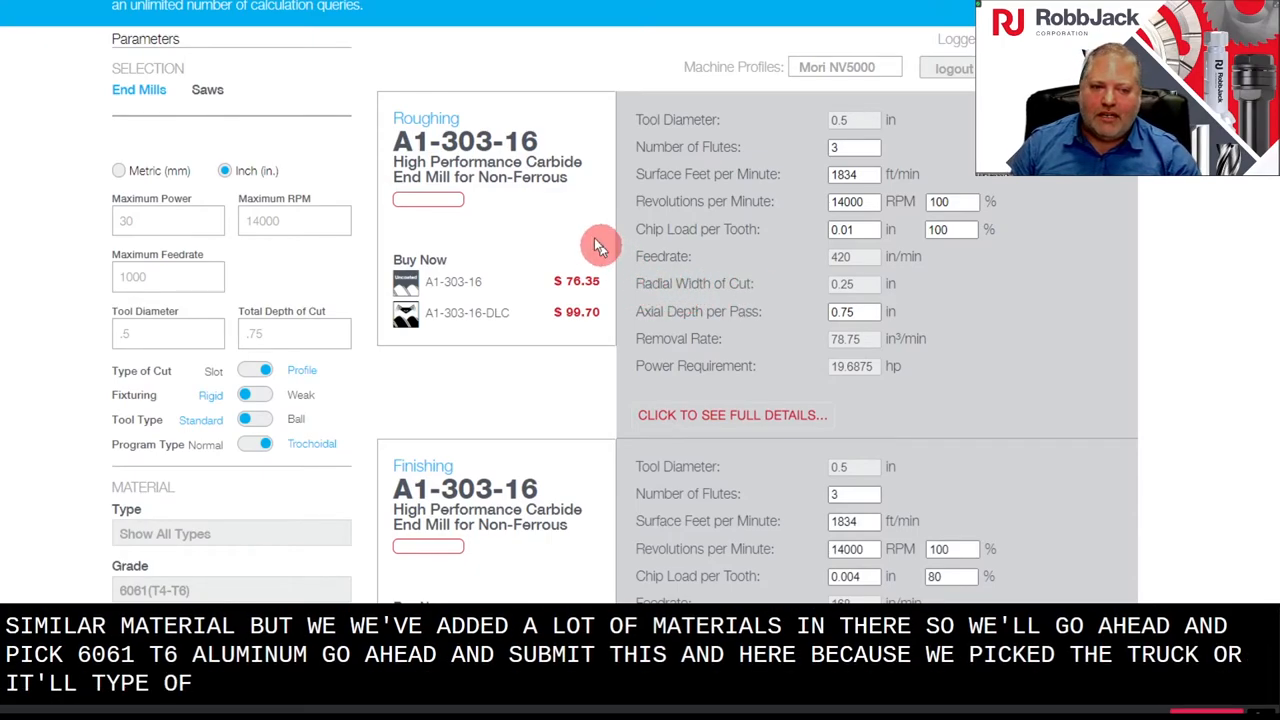
pyautogui.moveTo(615, 167)
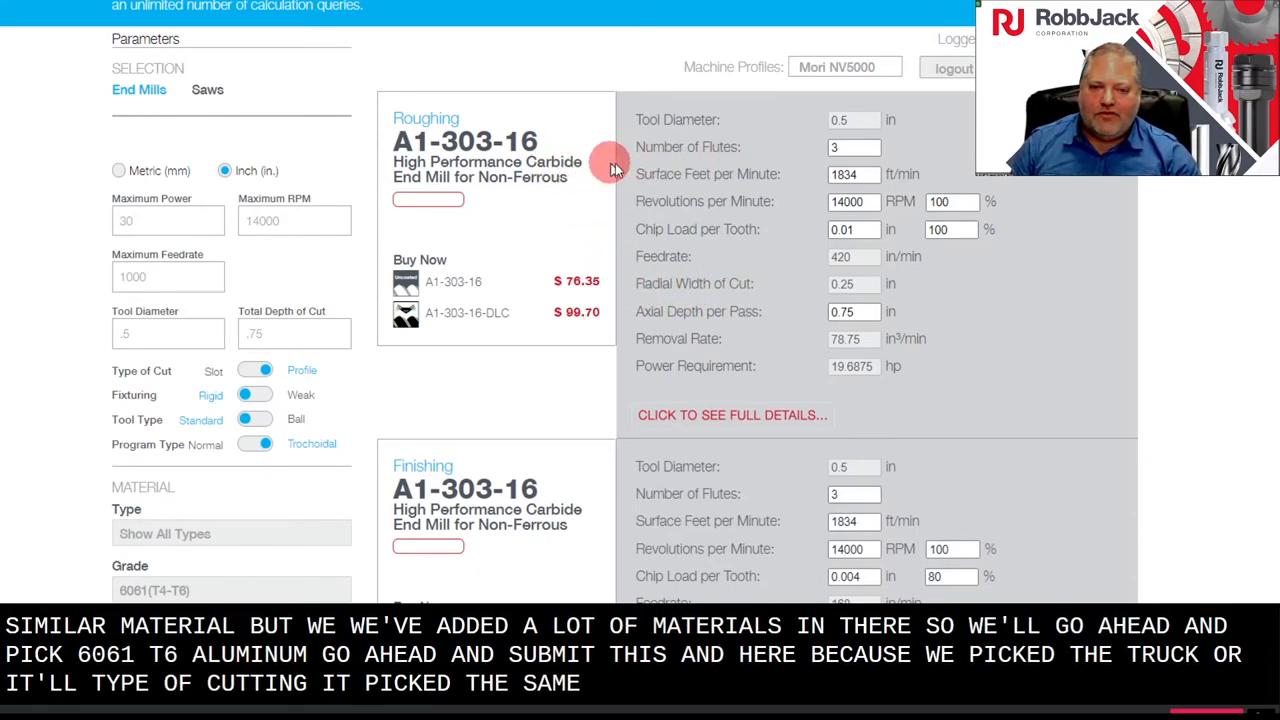
pyautogui.moveTo(760, 507)
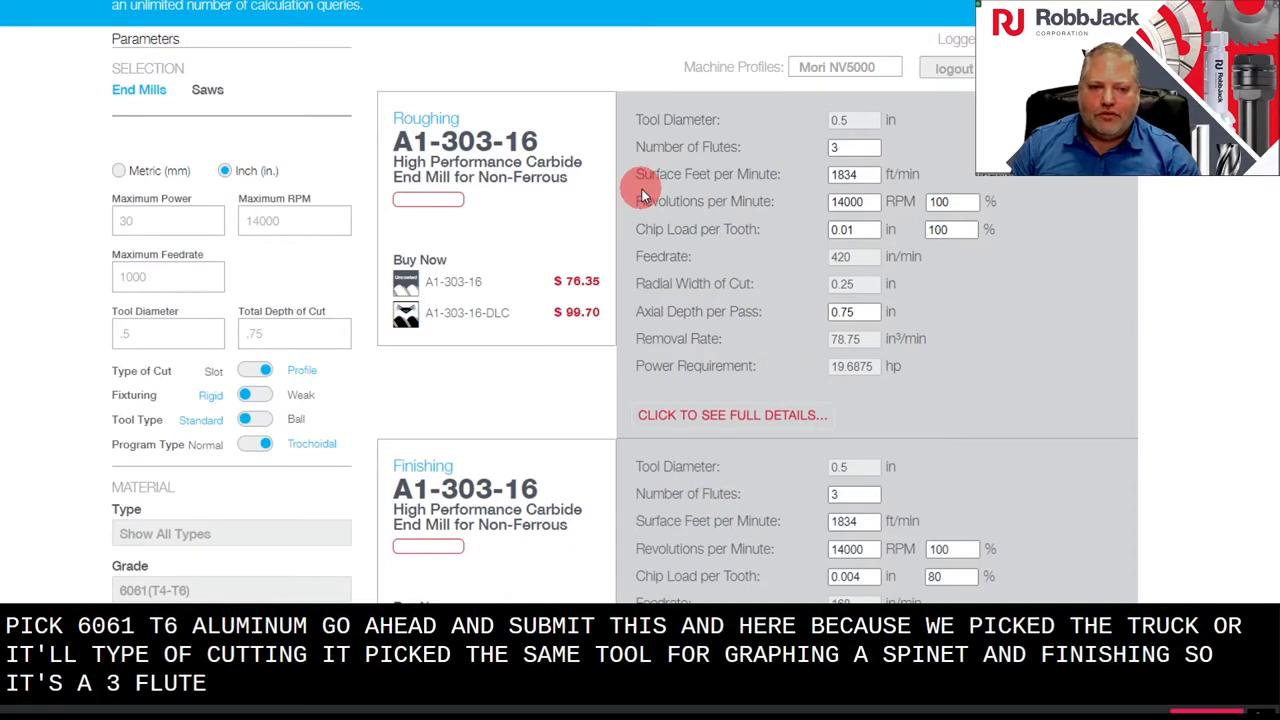
pyautogui.moveTo(705, 413)
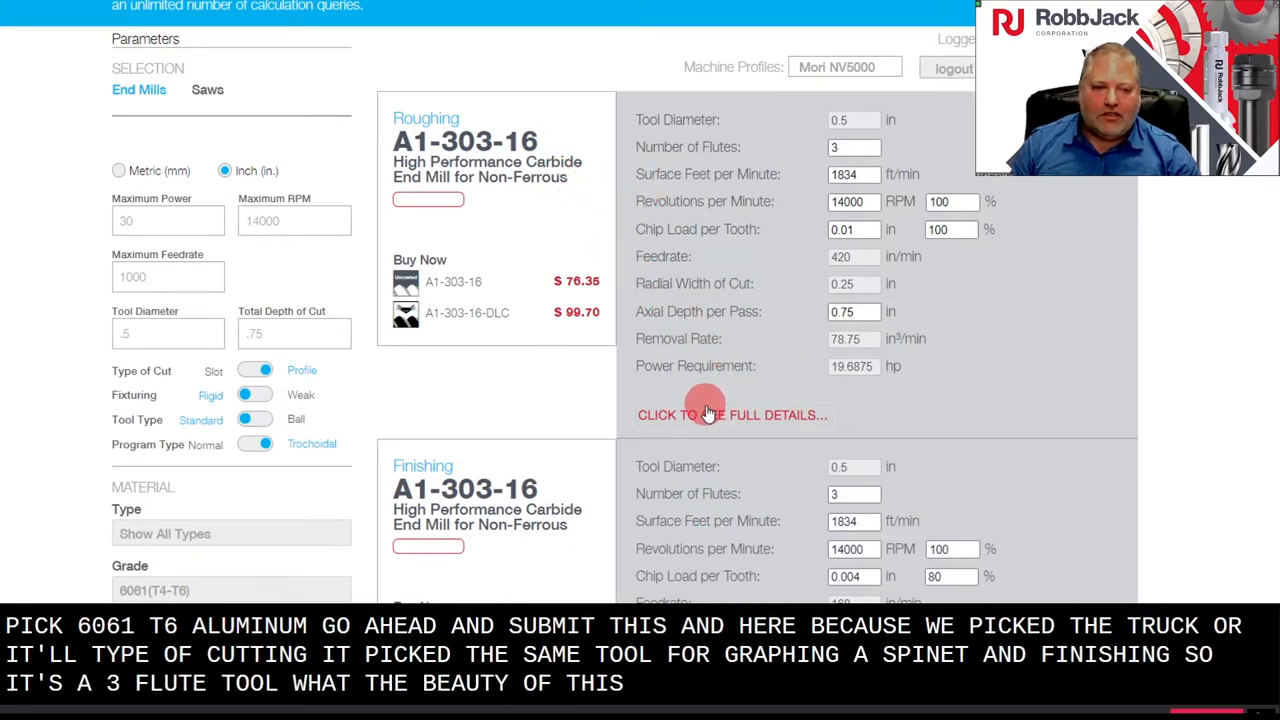
pyautogui.click(732, 415)
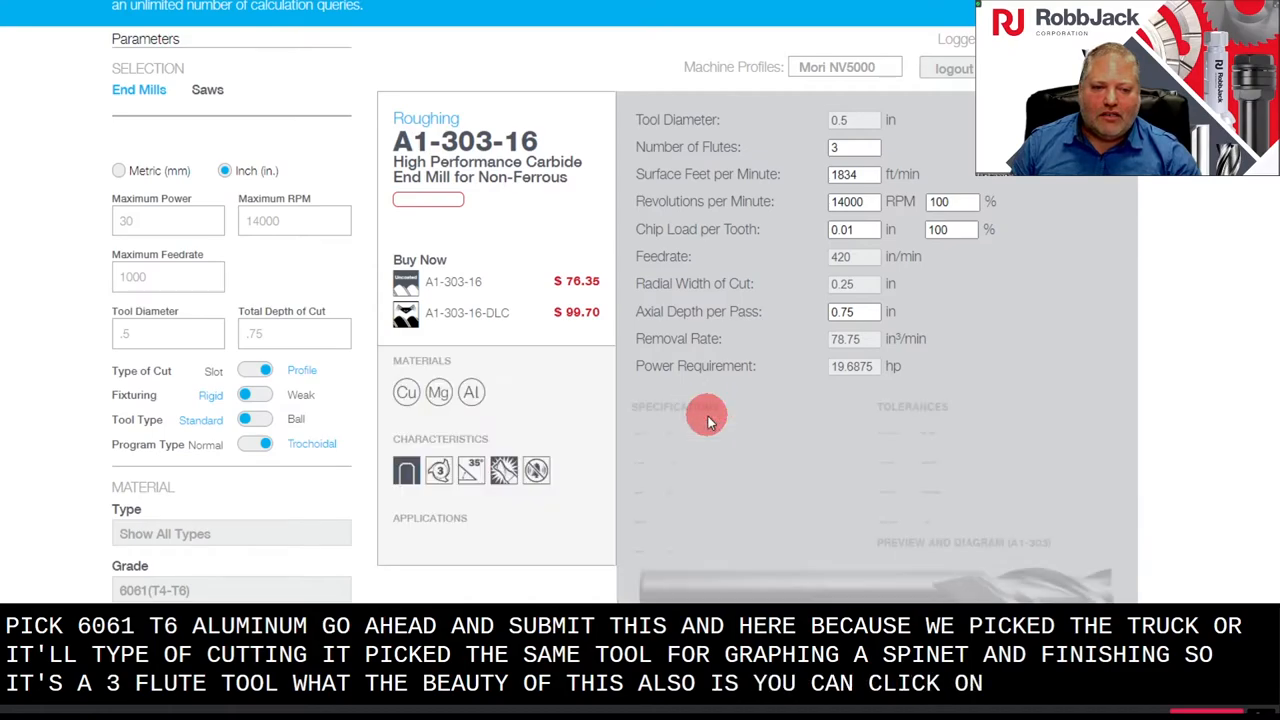
pyautogui.click(708, 414)
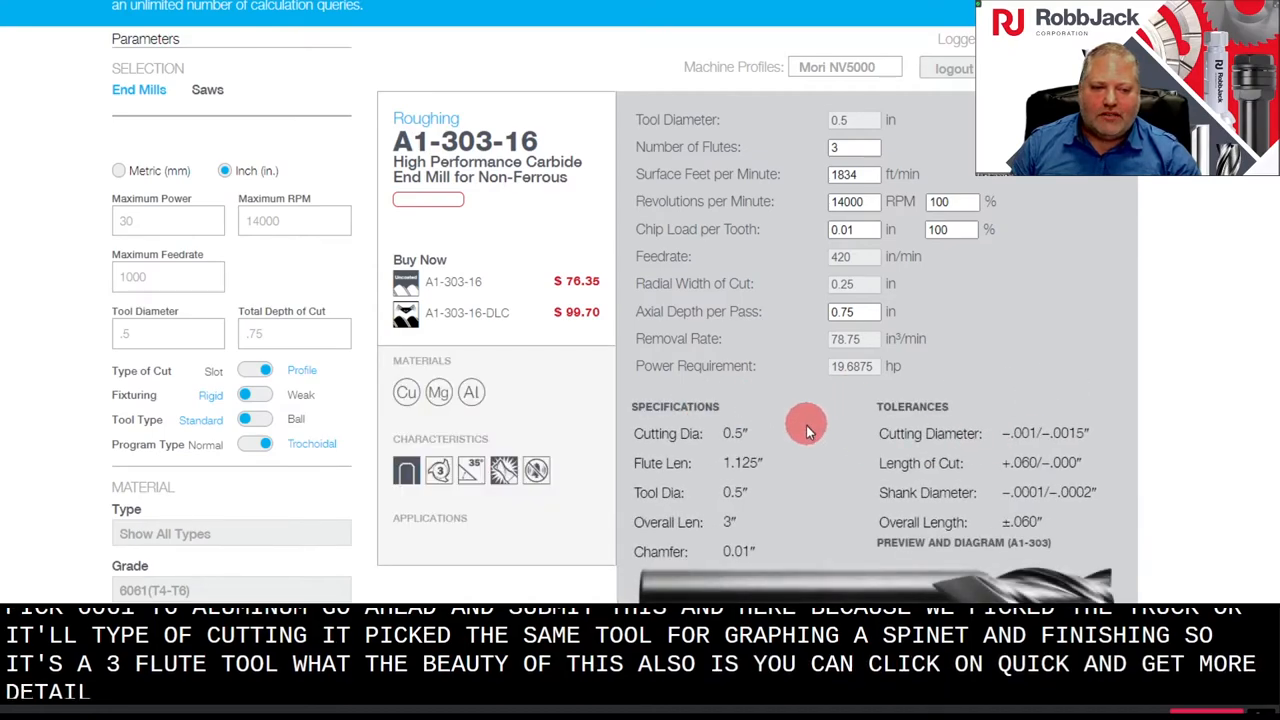
pyautogui.scroll(-3)
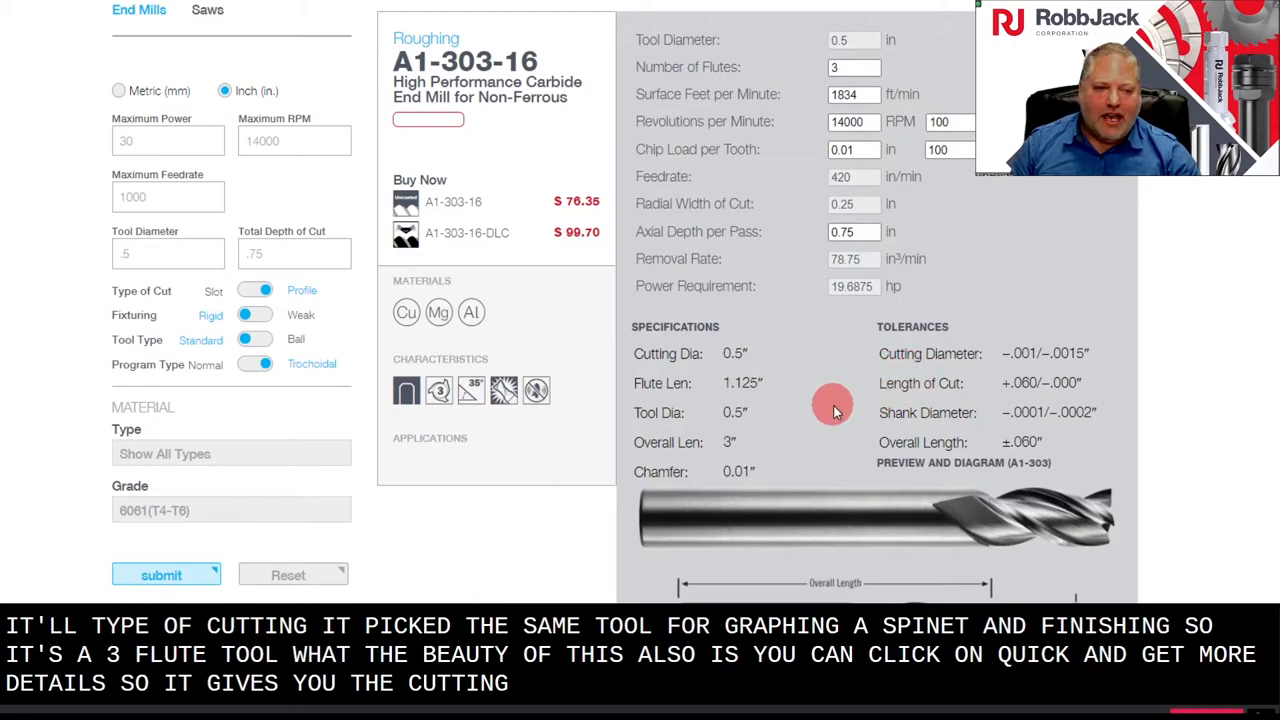
pyautogui.scroll(-3)
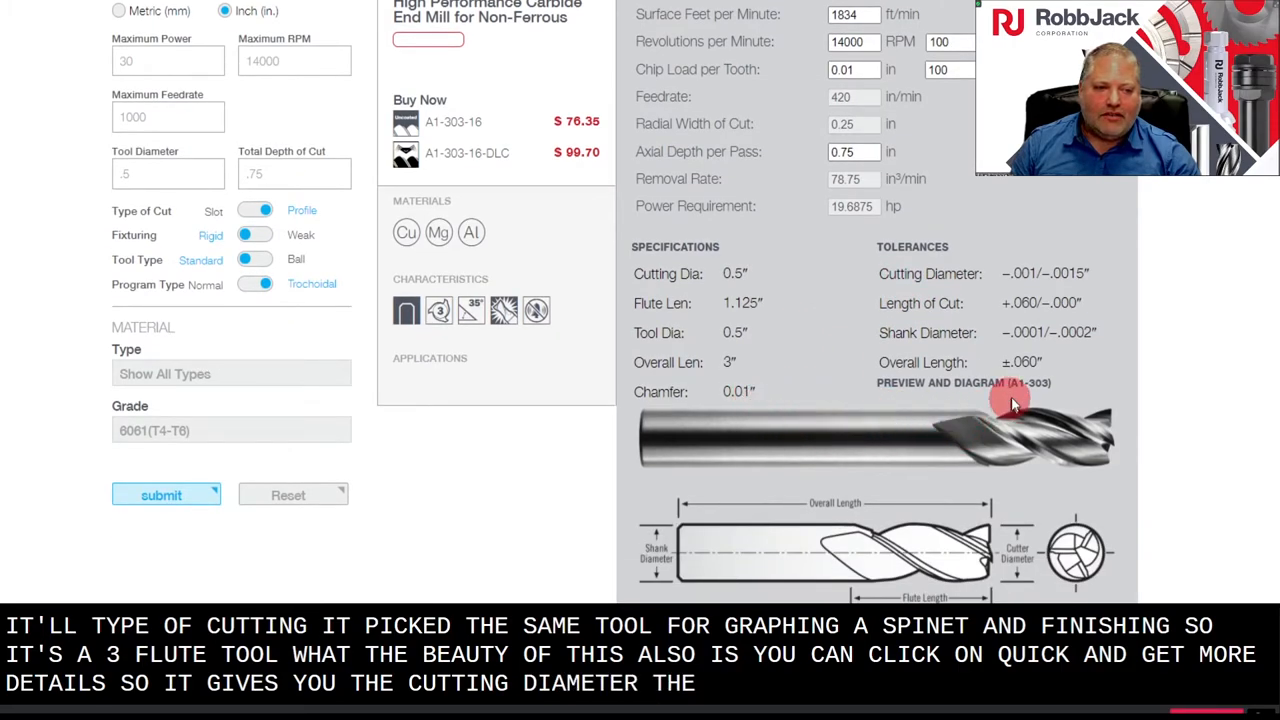
pyautogui.moveTo(835, 345)
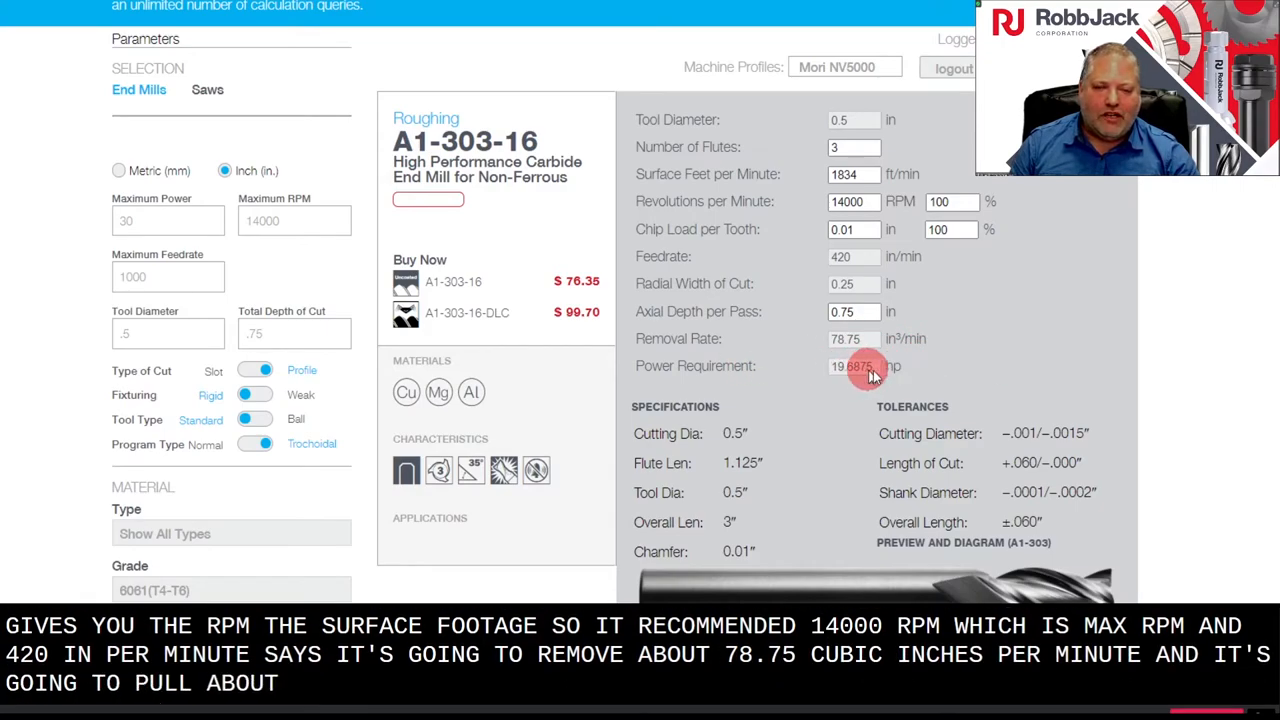
pyautogui.moveTo(920, 380)
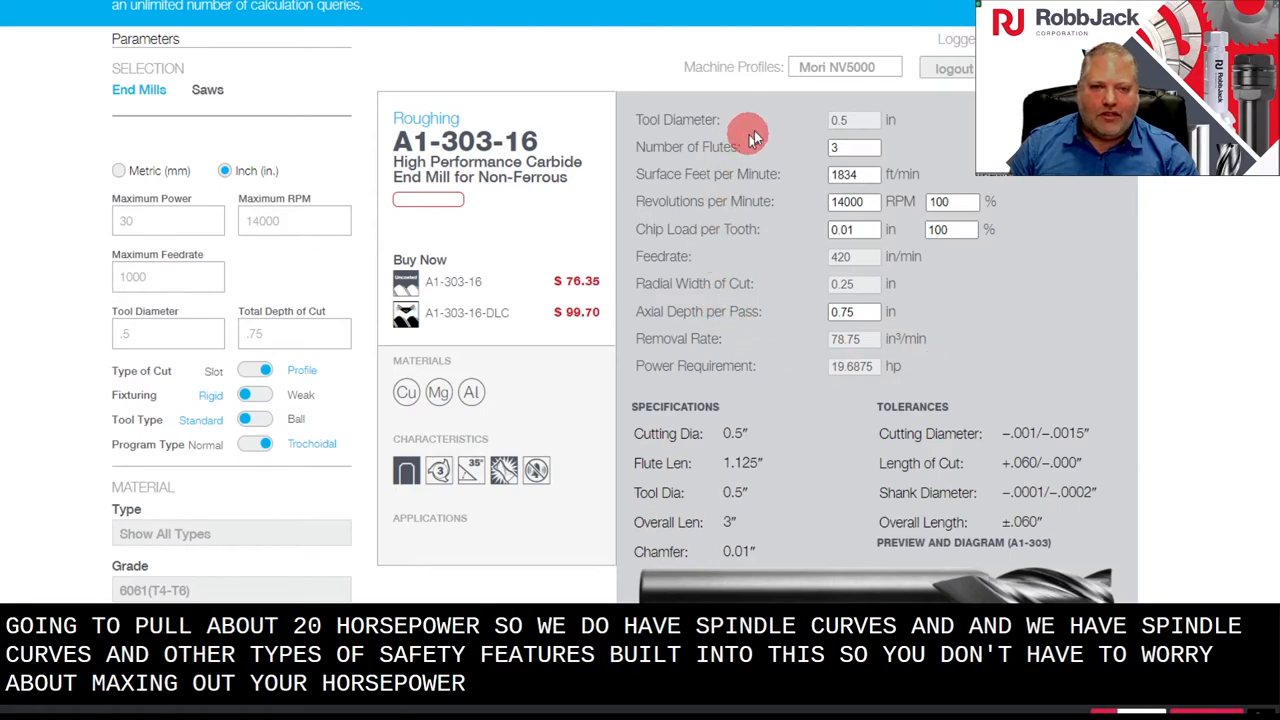
pyautogui.scroll(-3)
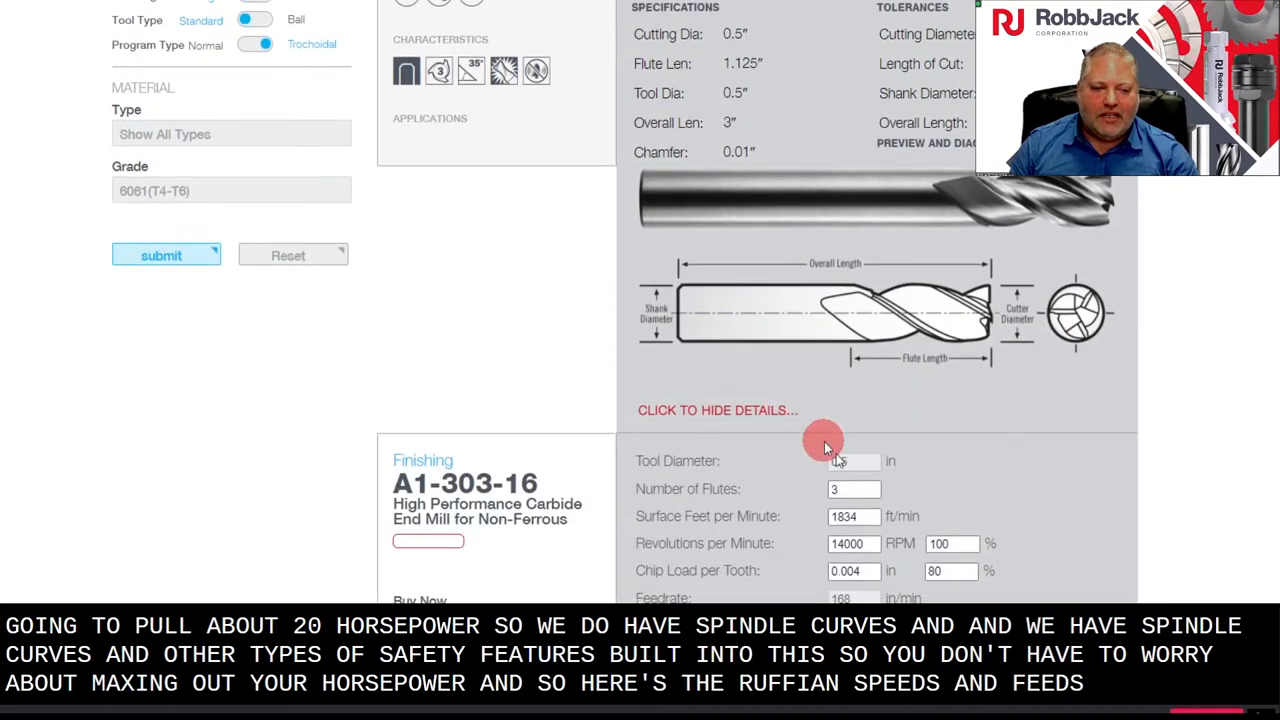
pyautogui.scroll(-3)
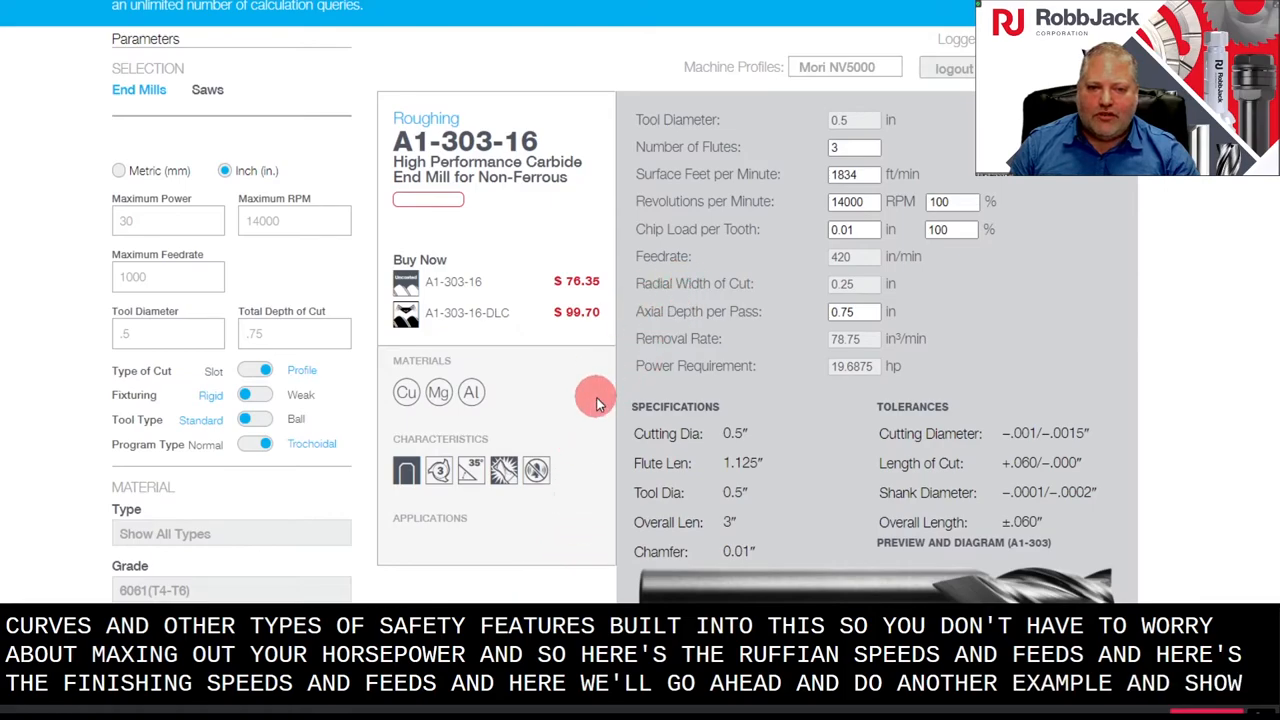
pyautogui.moveTo(245, 528)
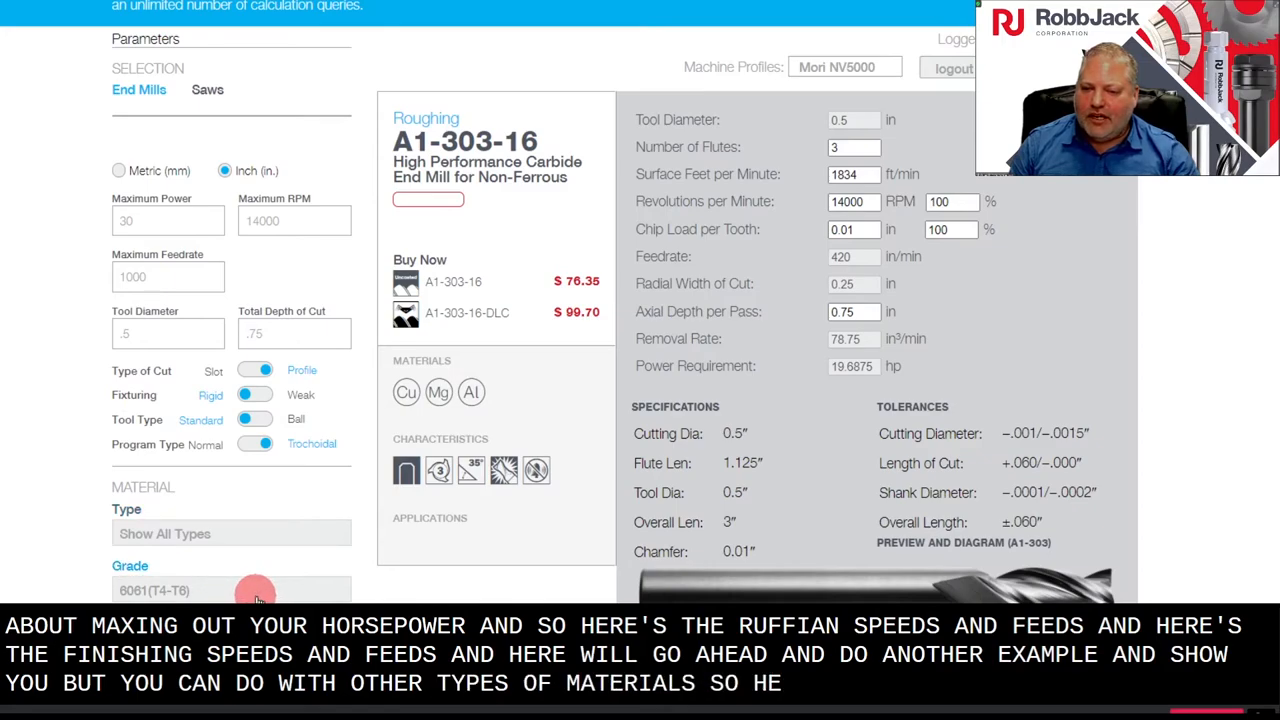
# - Pick 6AL-4V from the Grade dropdown, giving XF-602-16-030 end mill recommendations
pyautogui.click(230, 590)
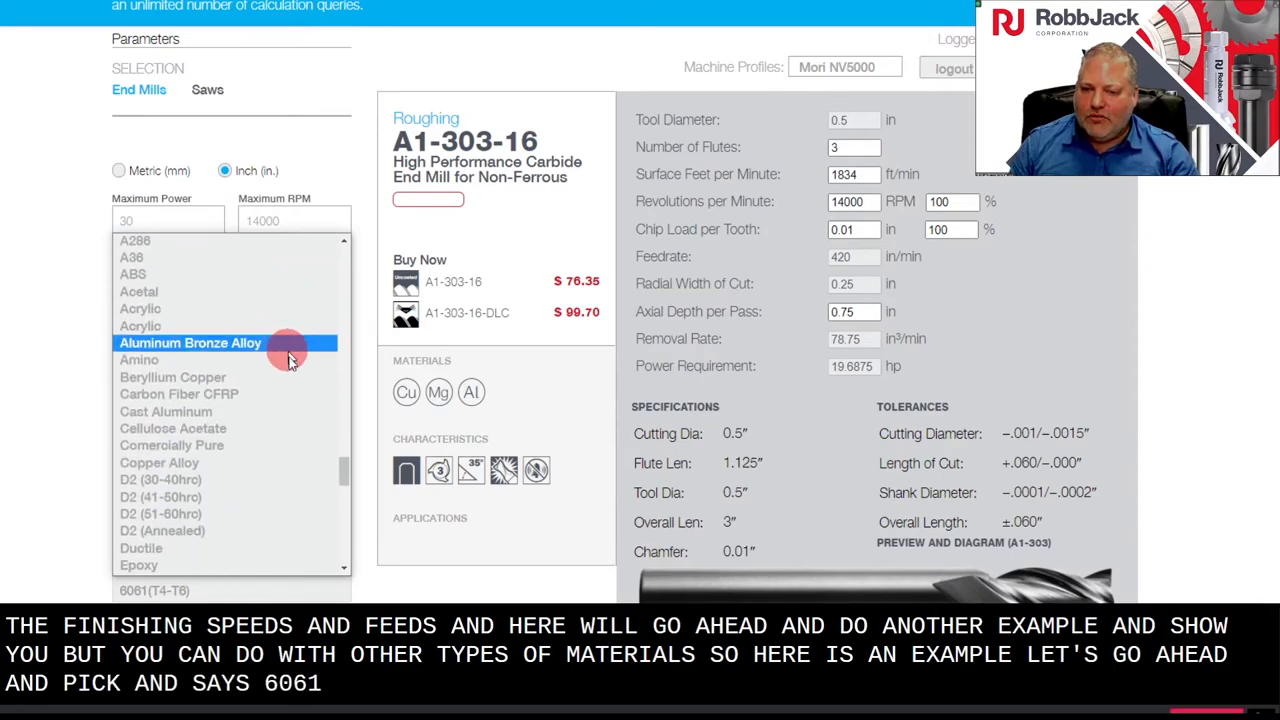
pyautogui.scroll(-3)
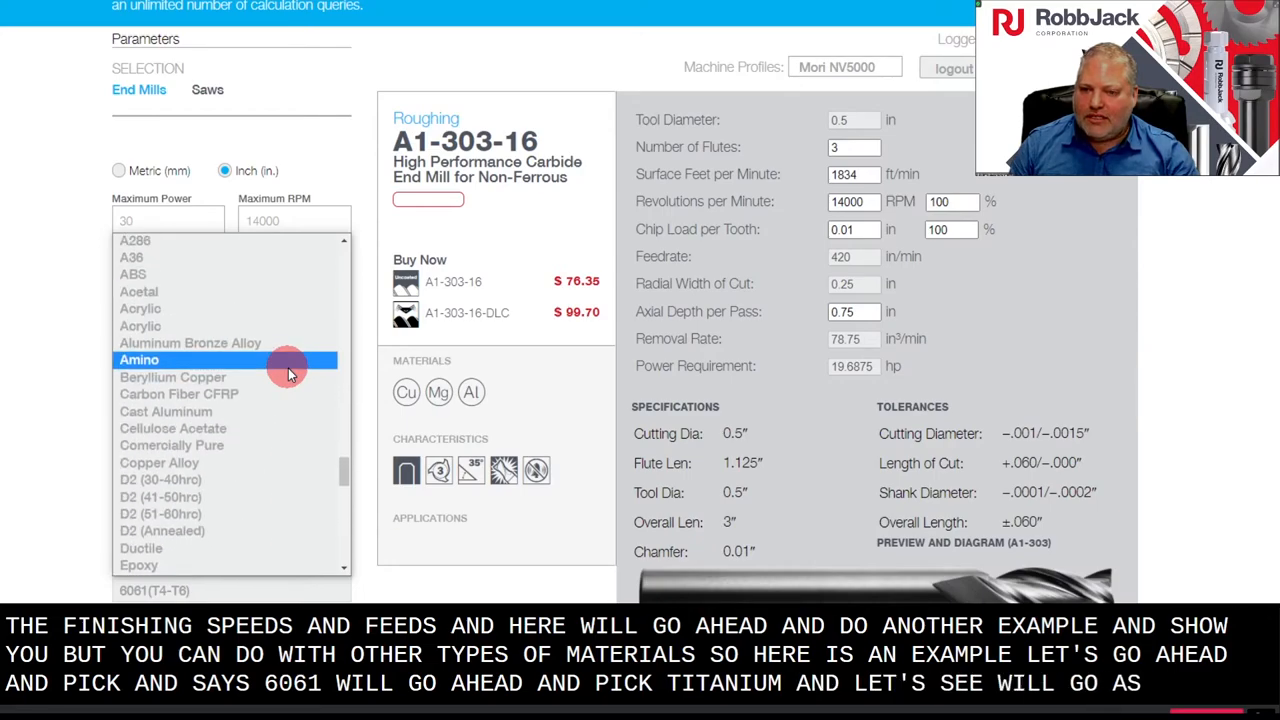
pyautogui.scroll(-3)
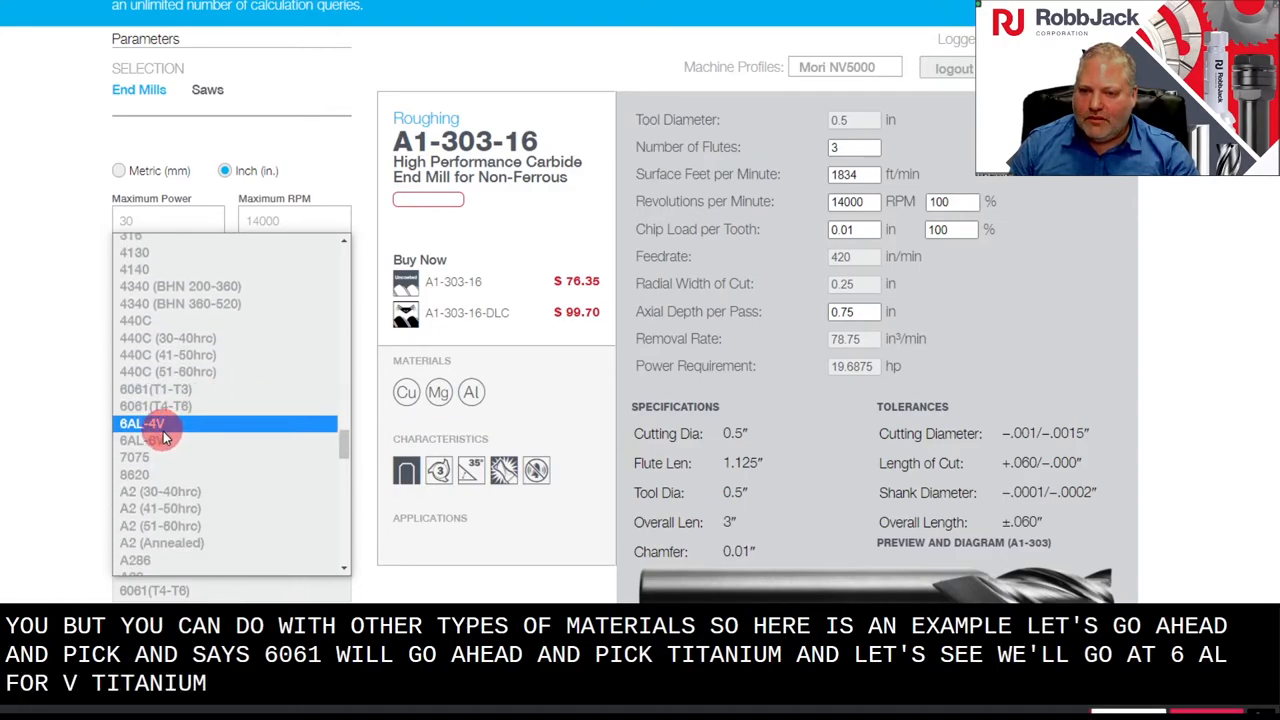
pyautogui.click(140, 423)
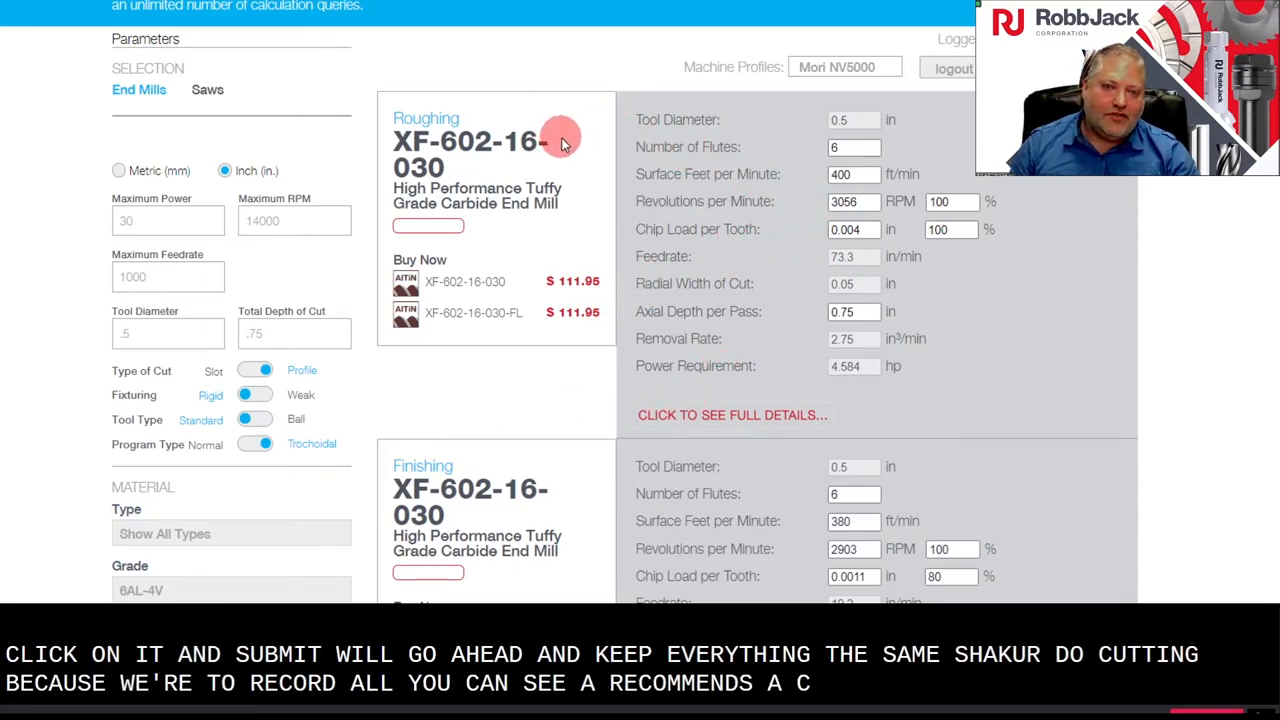
pyautogui.moveTo(628, 135)
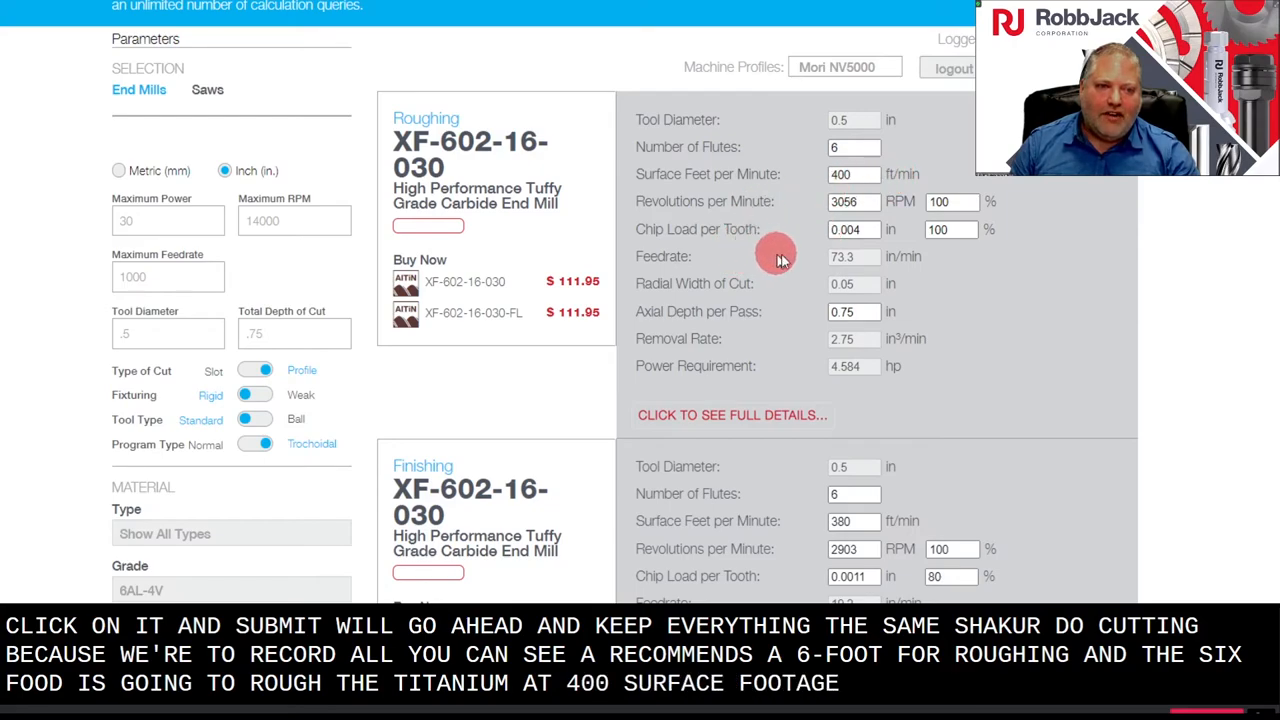
pyautogui.moveTo(805, 258)
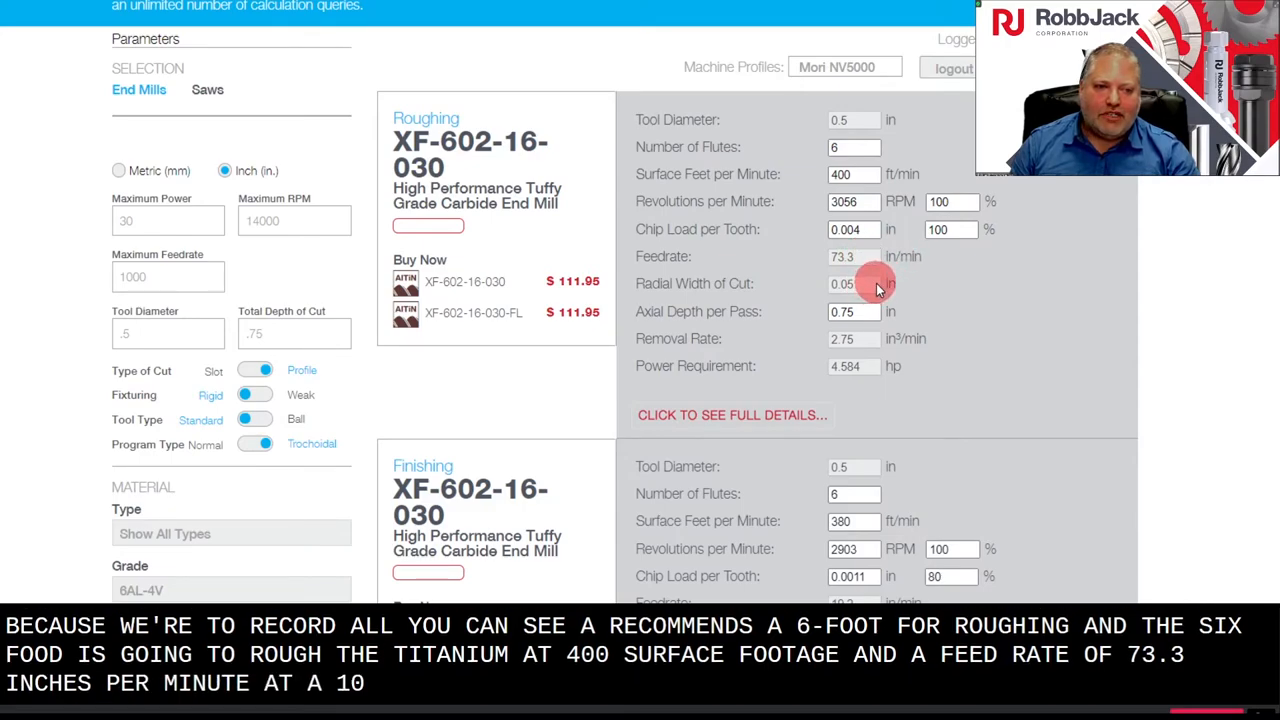
pyautogui.moveTo(900, 285)
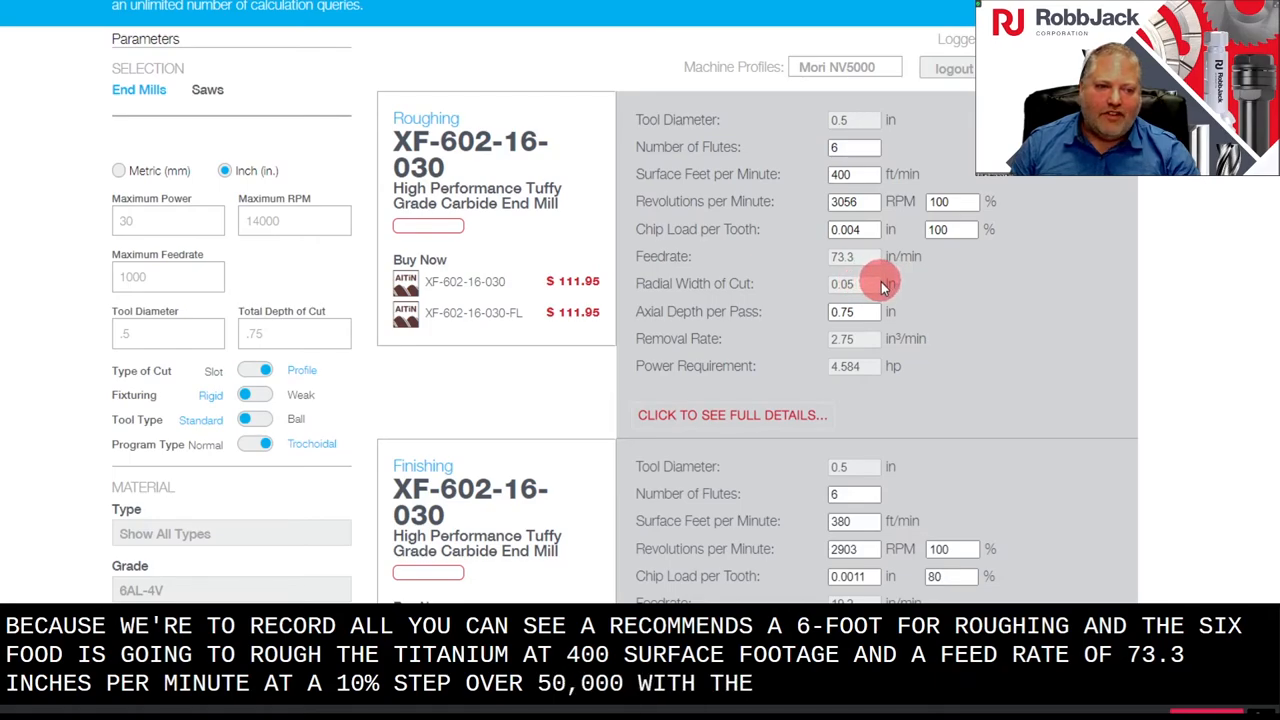
pyautogui.moveTo(885, 320)
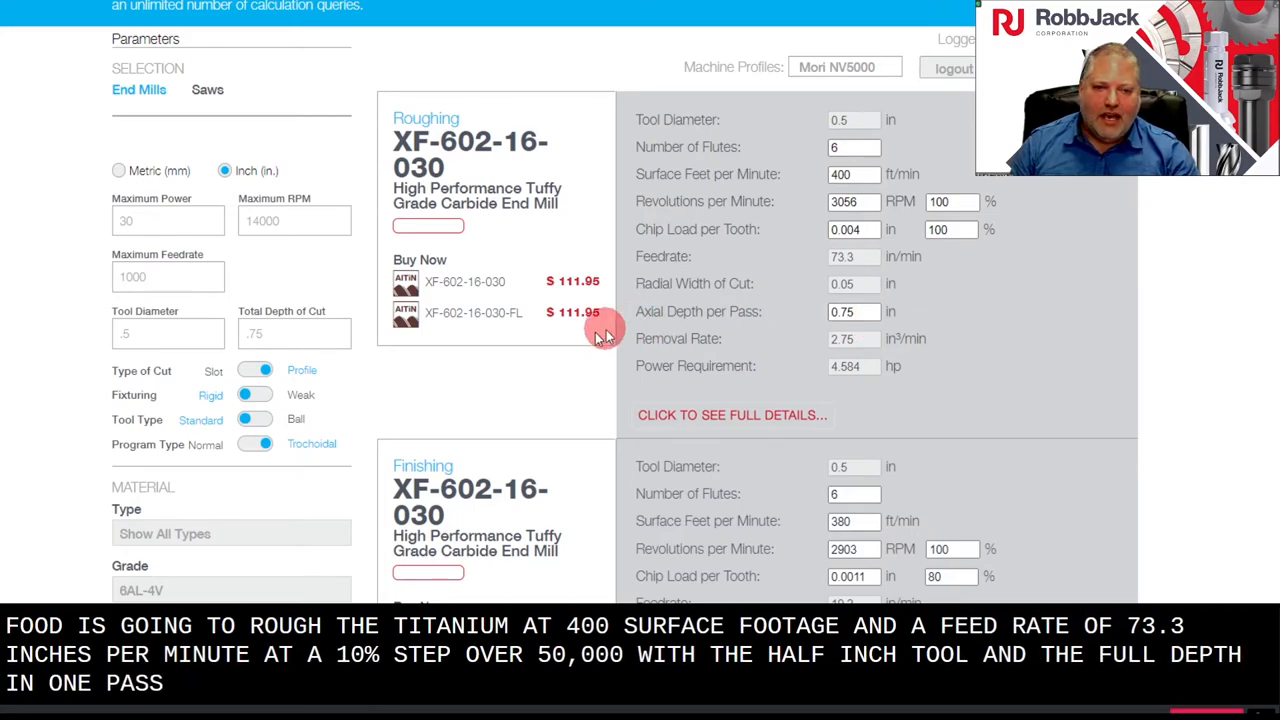
# - Expand the XF-602-16-030 roughing tool details and scroll down to its tolerances and preview
pyautogui.click(732, 415)
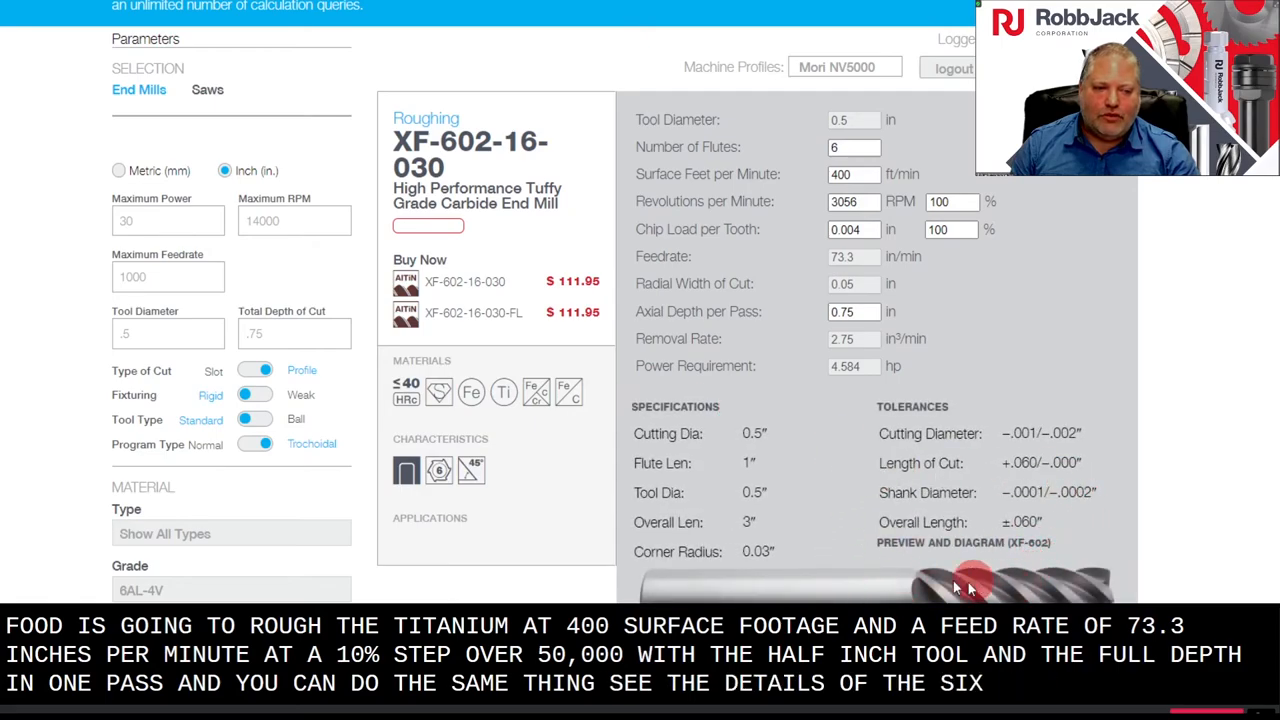
pyautogui.scroll(-3)
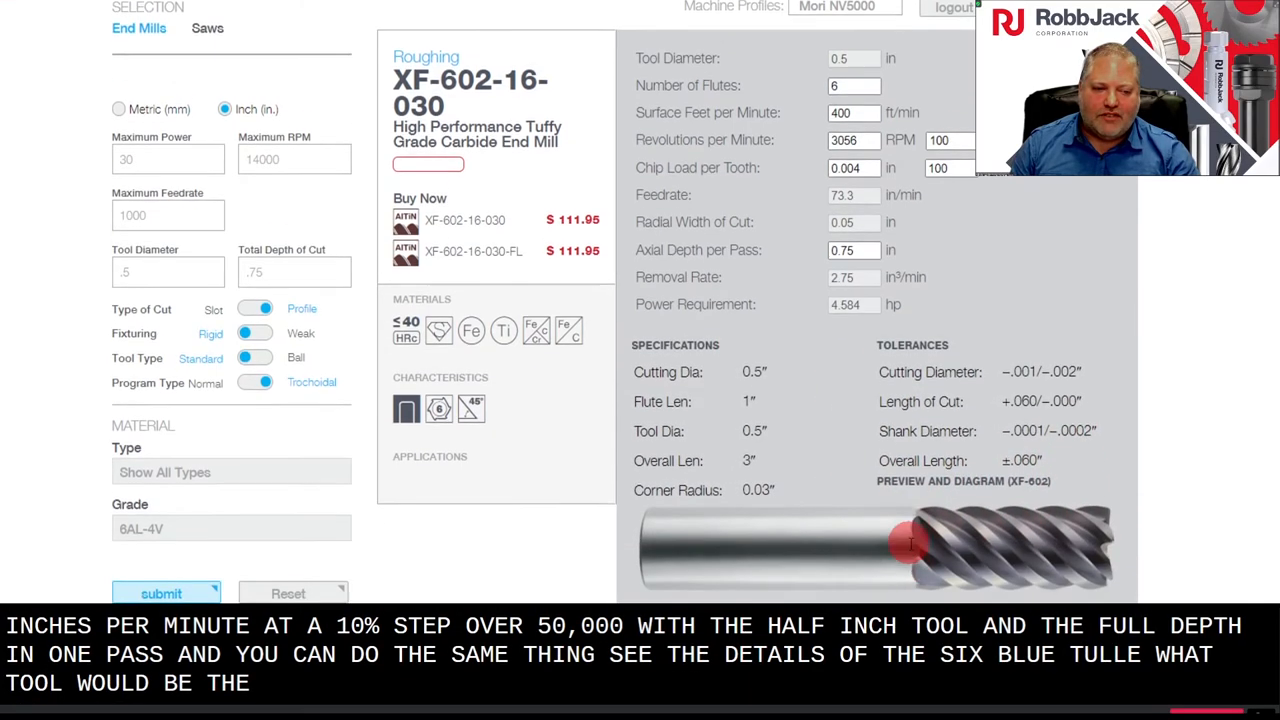
pyautogui.scroll(-3)
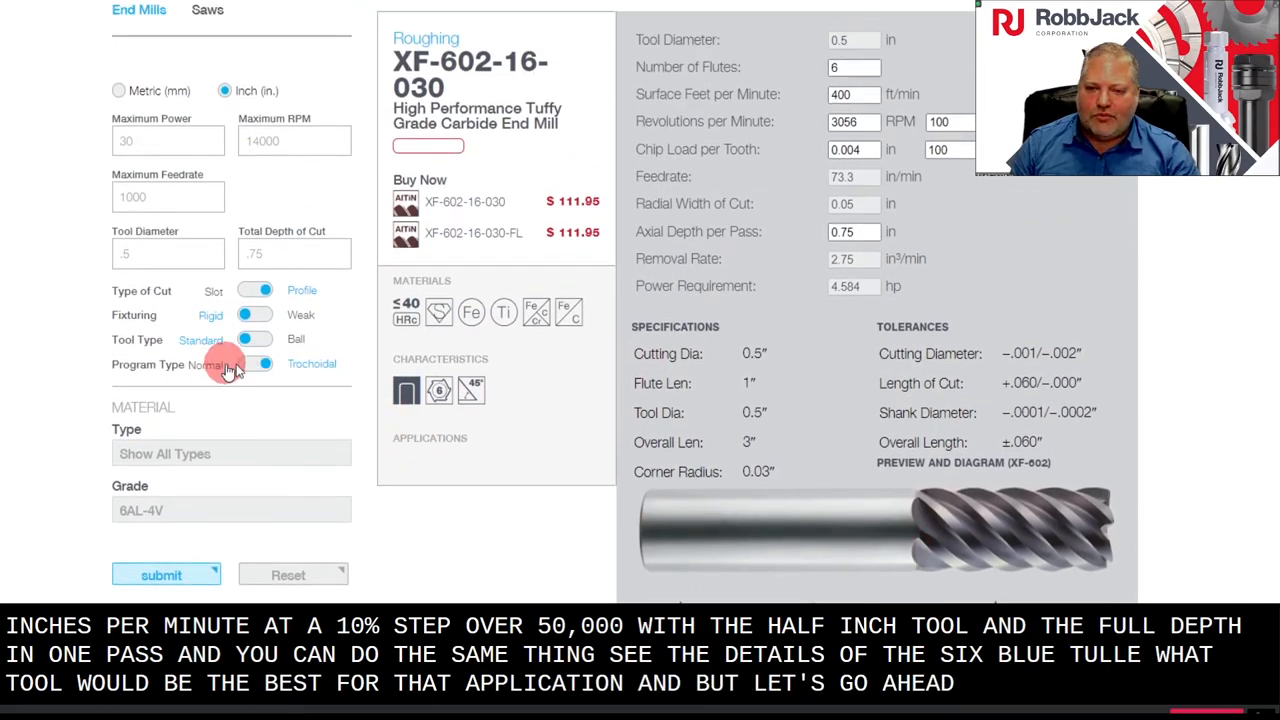
# - Switch Program Type from trochoidal to Normal and resubmit the slot-cutting calculation
pyautogui.click(265, 364)
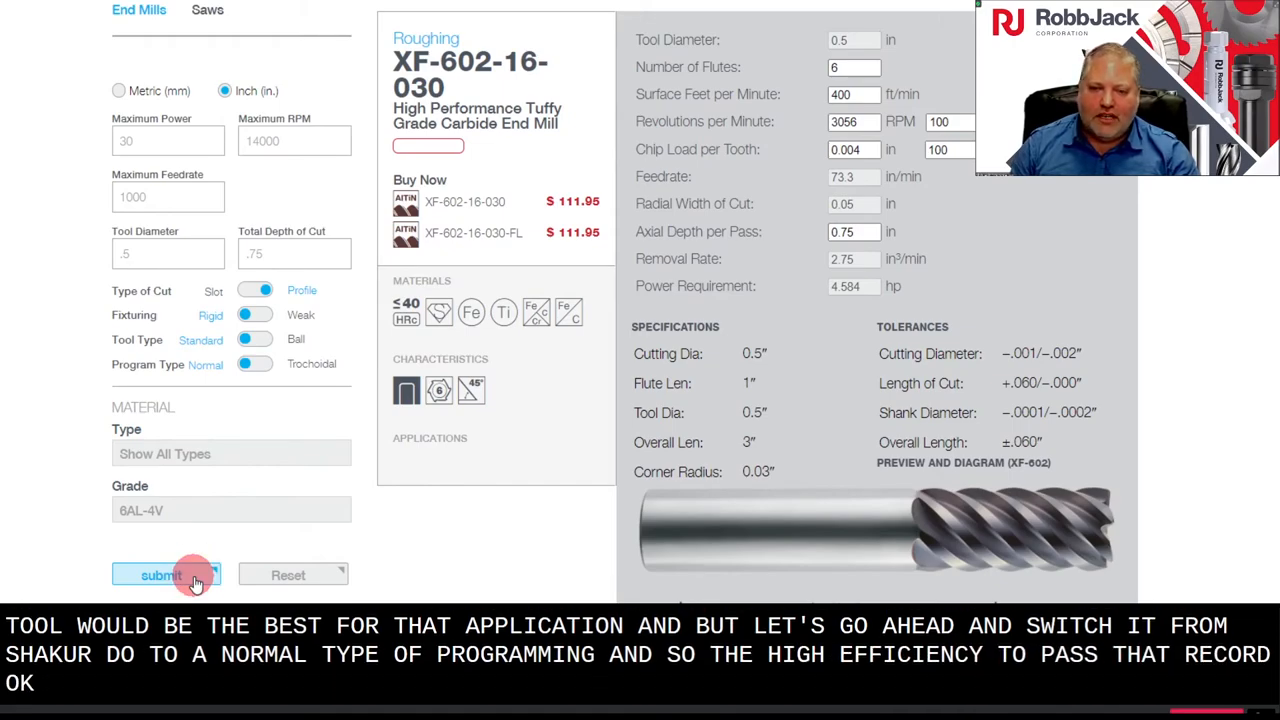
pyautogui.click(161, 575)
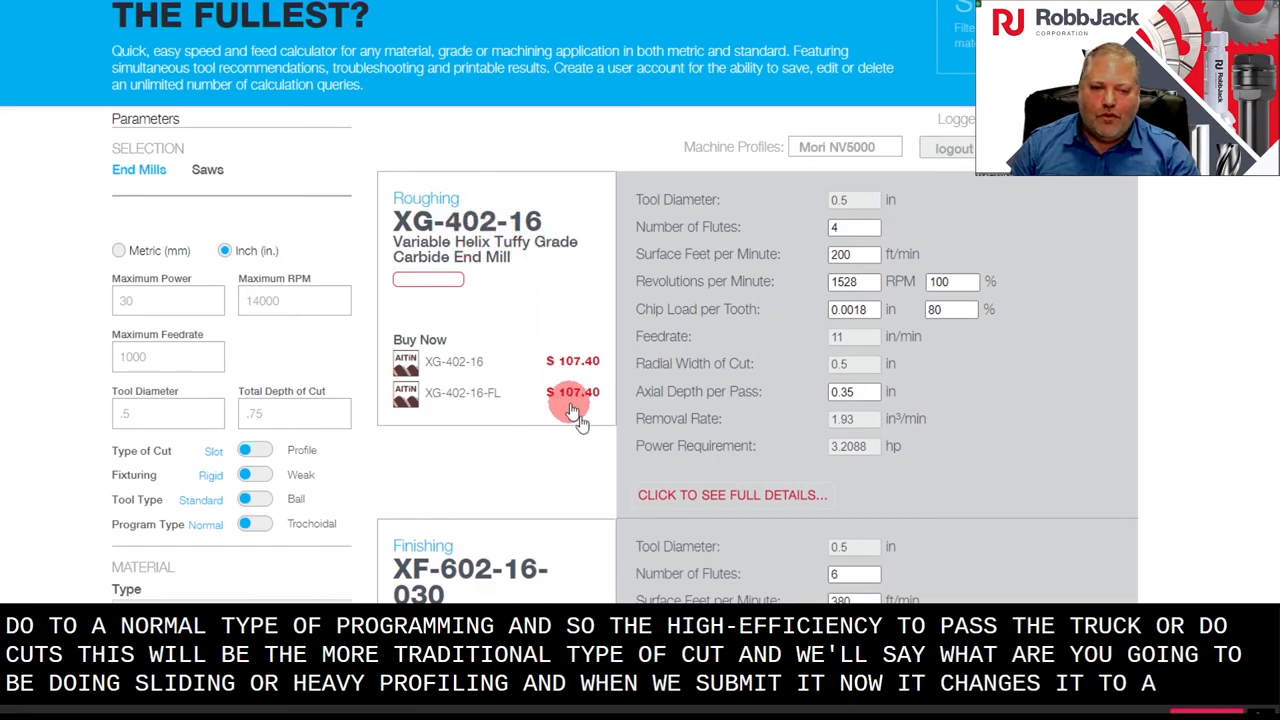
# - Expand the XG-402-16 roughing end mill details and scroll through its specifications and diagram
pyautogui.click(732, 494)
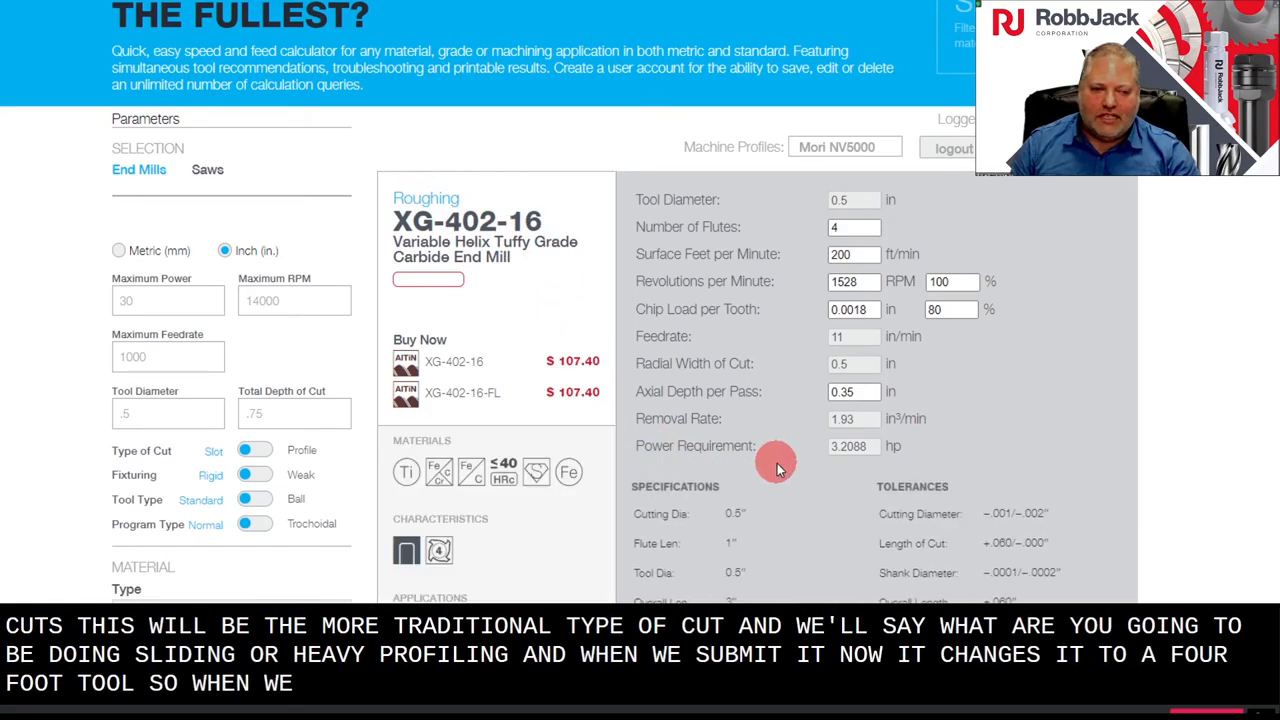
pyautogui.scroll(-3)
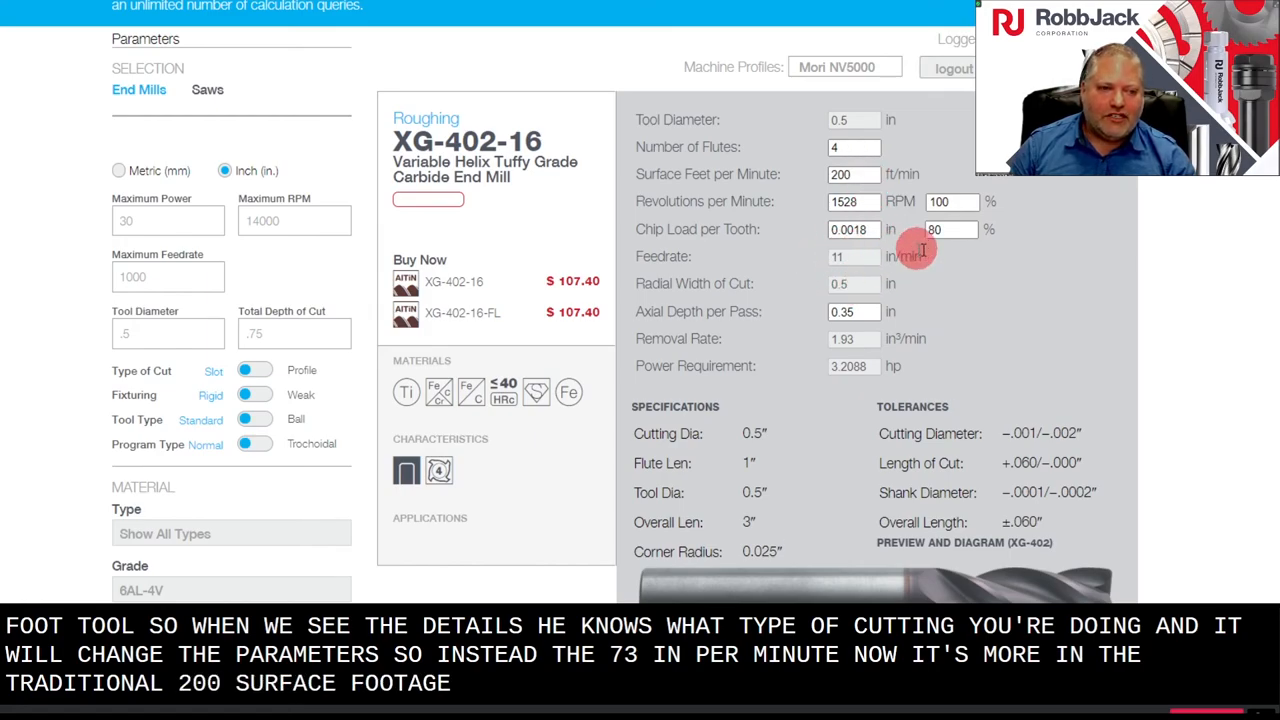
pyautogui.moveTo(840, 545)
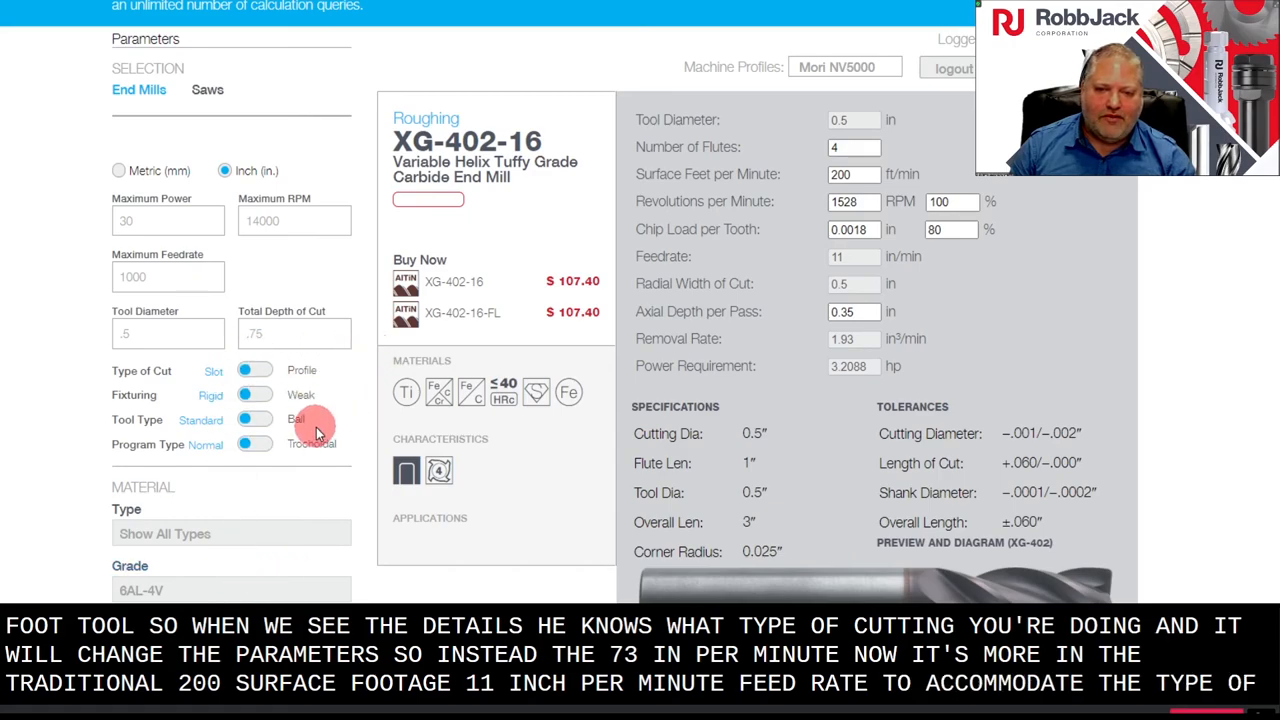
pyautogui.moveTo(340, 443)
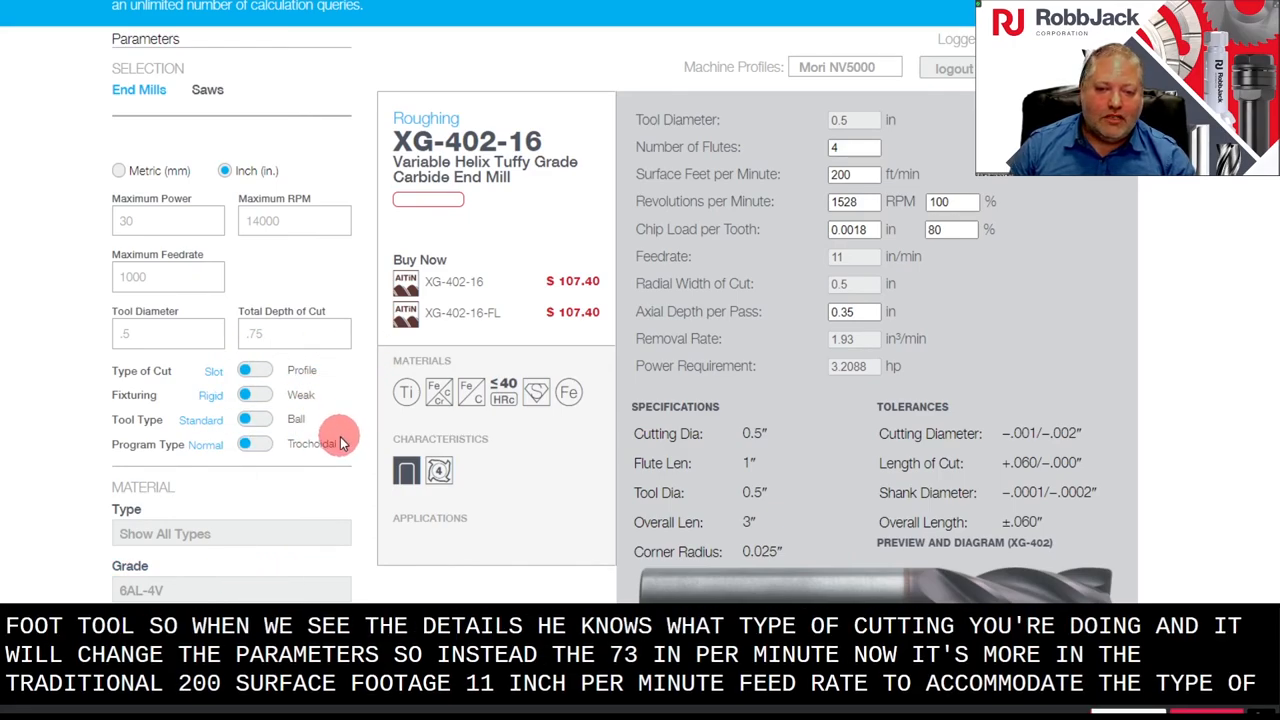
pyautogui.scroll(-3)
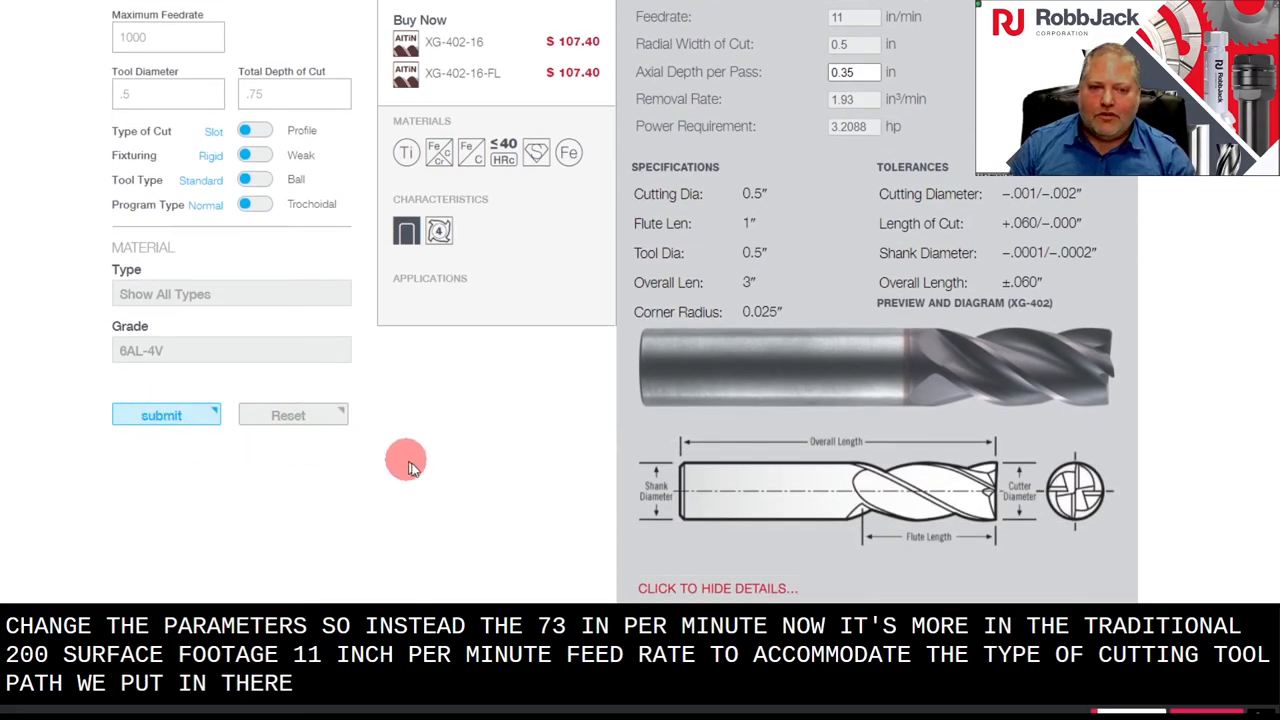
pyautogui.scroll(-3)
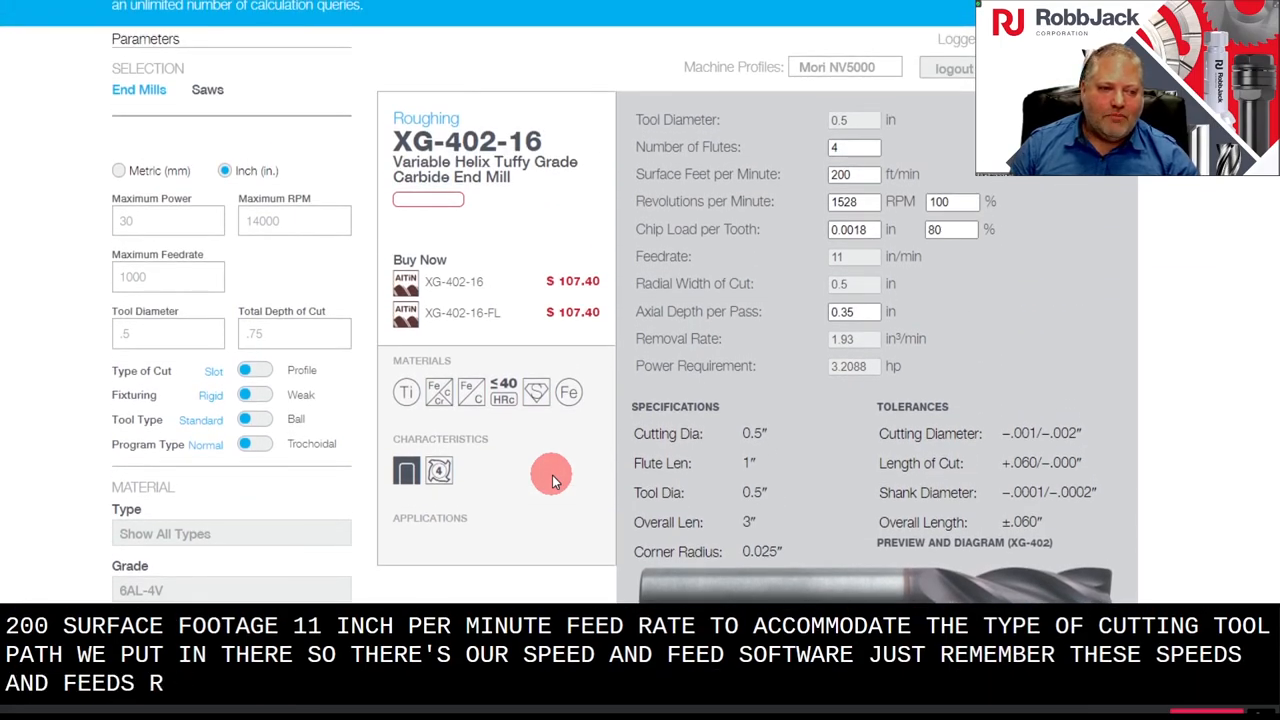
pyautogui.moveTo(1140, 380)
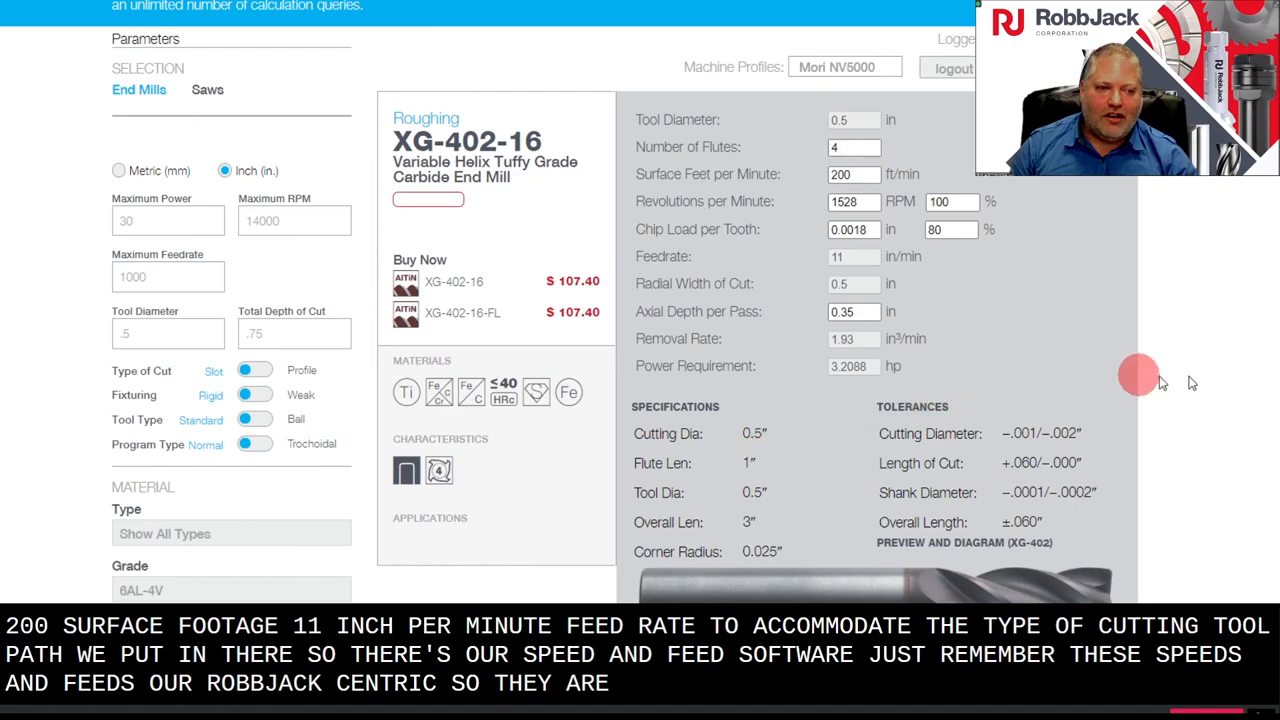